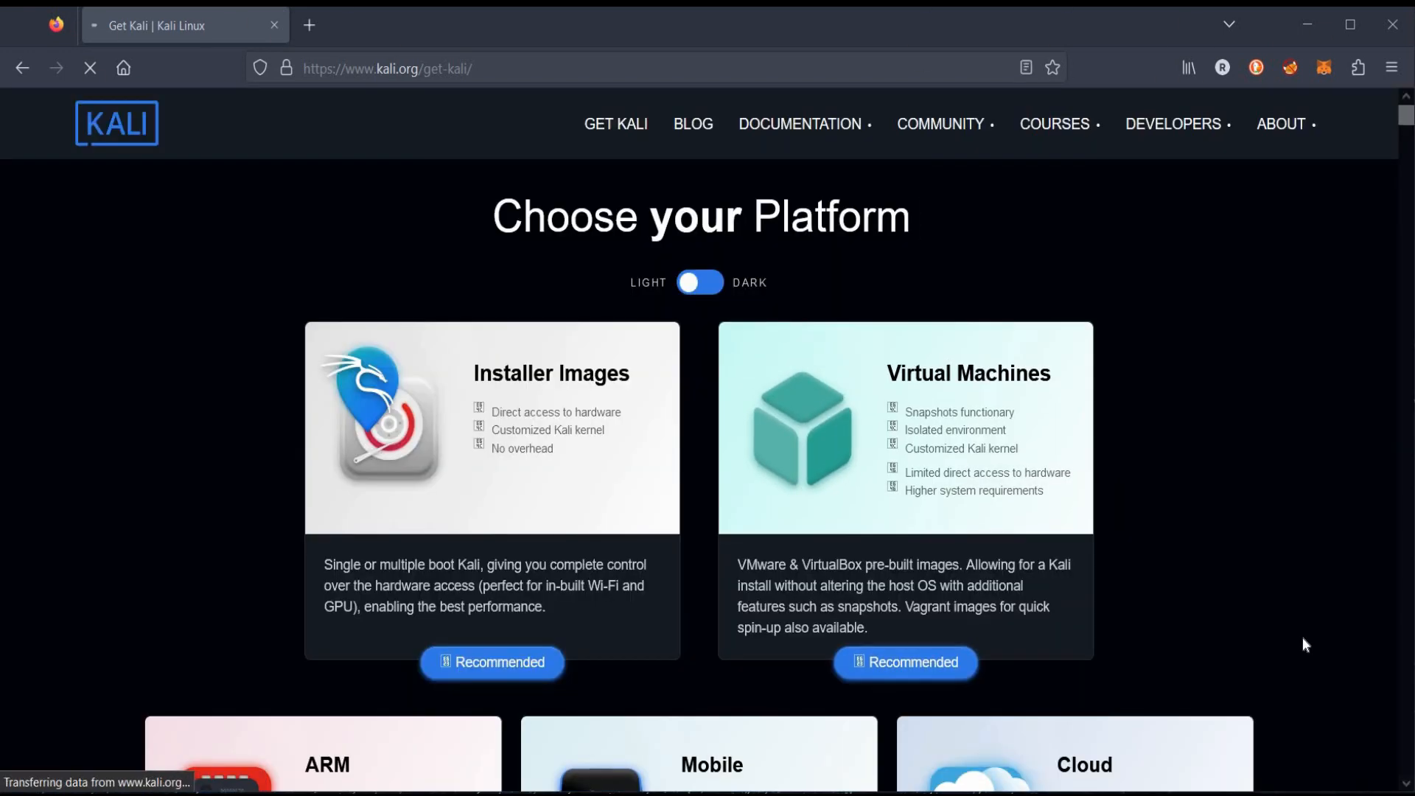
- Save the Kali Purple 64-bit installer ISO to USB Drive (F:) and check download progress
{"action": "scroll", "scroll_direction": "down", "scroll_amount": 3}
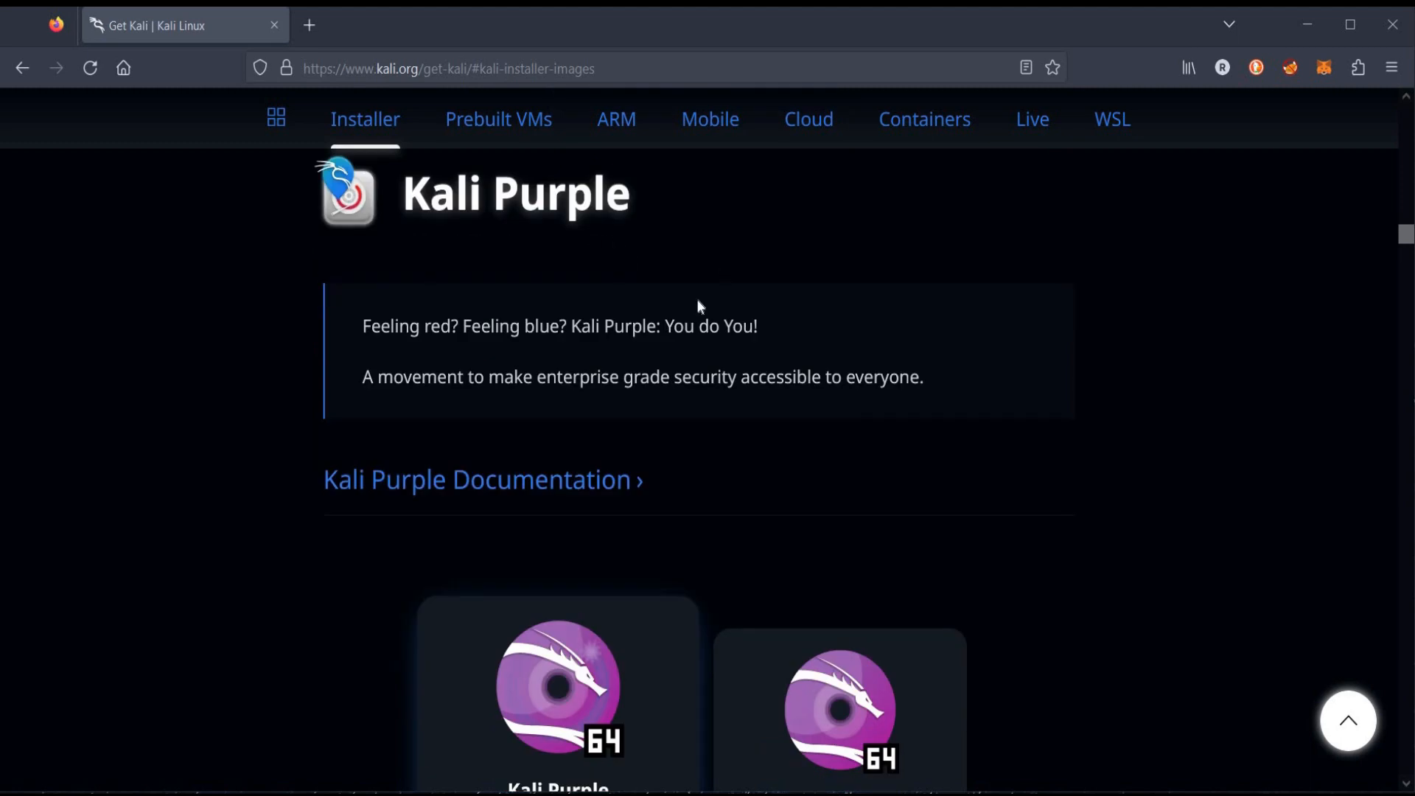
{"action": "scroll", "scroll_direction": "down", "scroll_amount": 3}
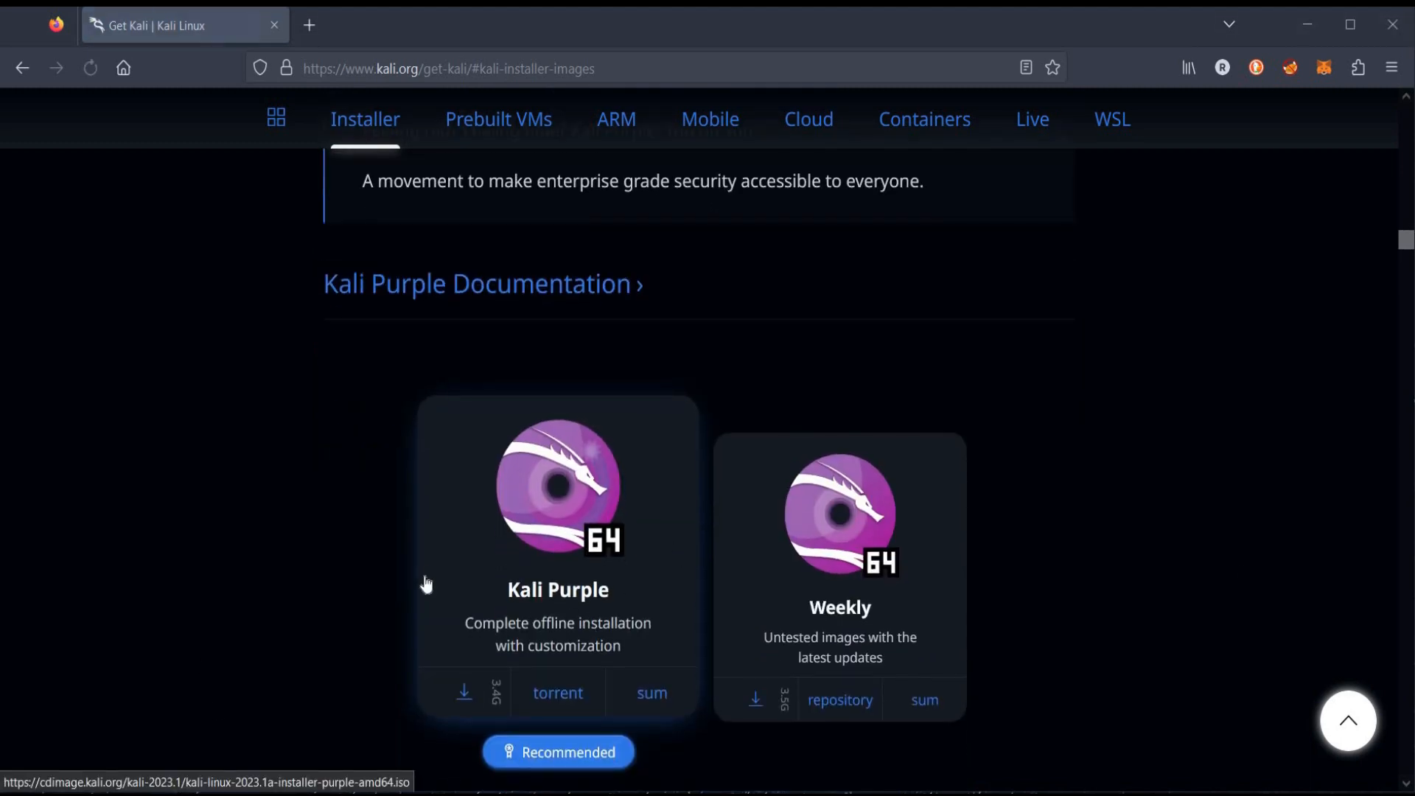
{"action": "left_click", "coordinate": [464, 693]}
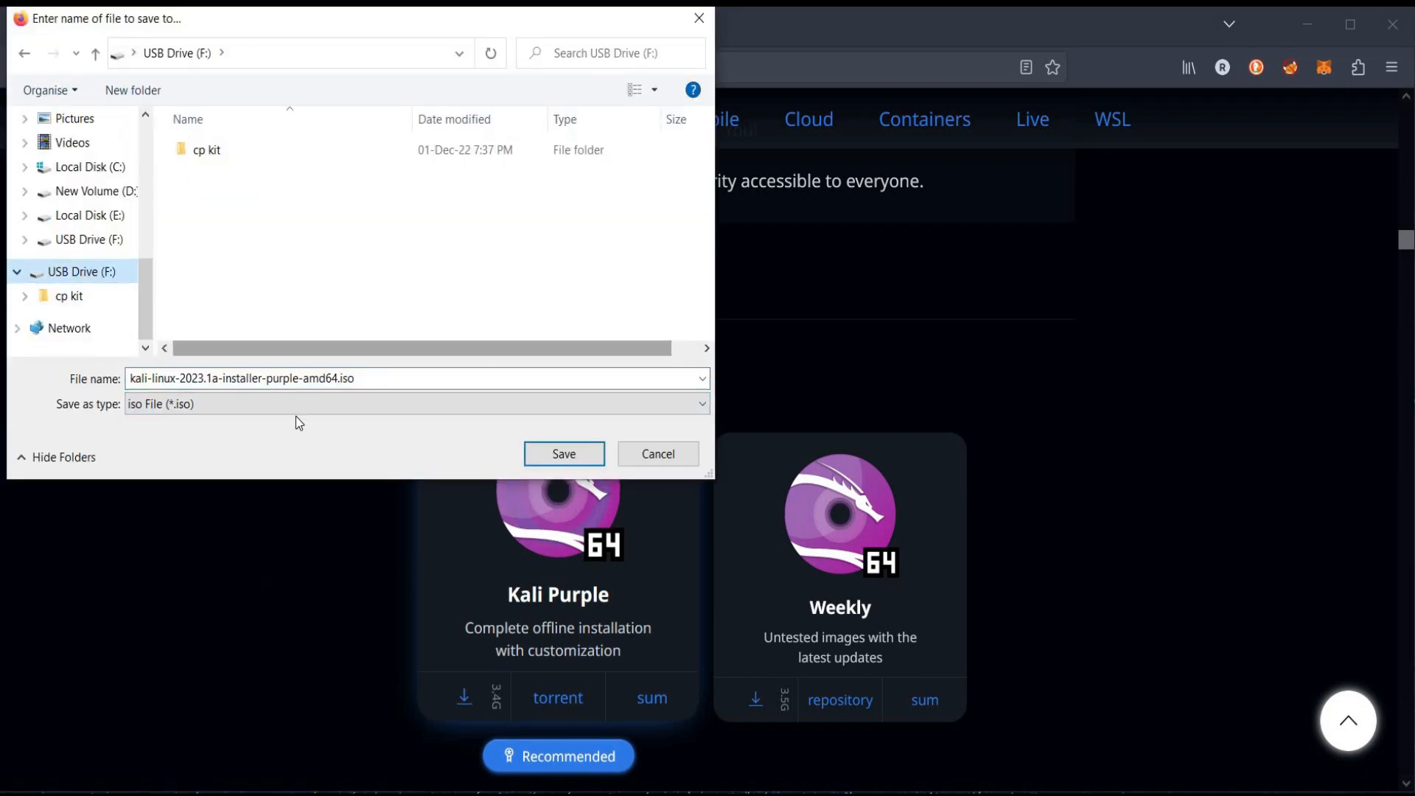
{"action": "left_click", "coordinate": [563, 453]}
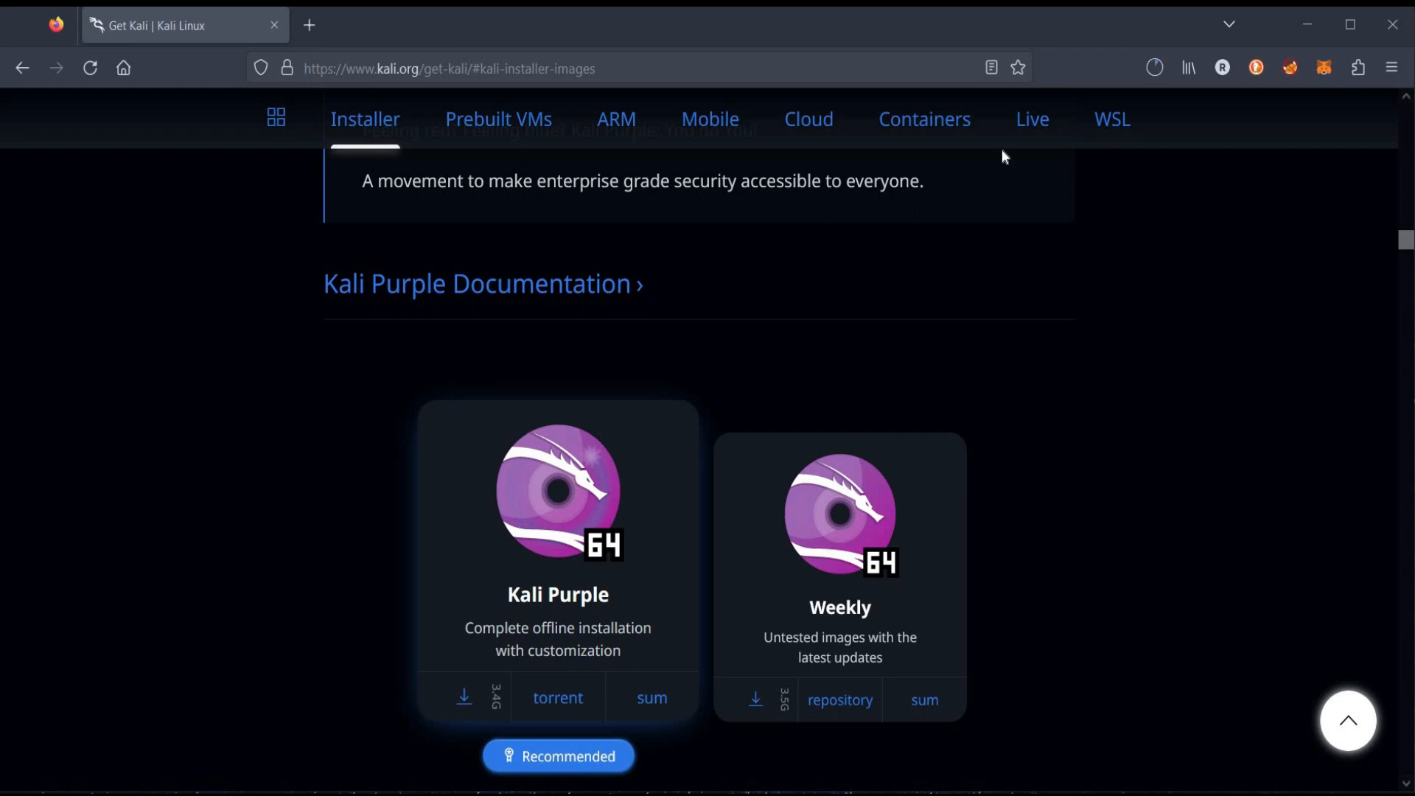
{"action": "left_click", "coordinate": [463, 696]}
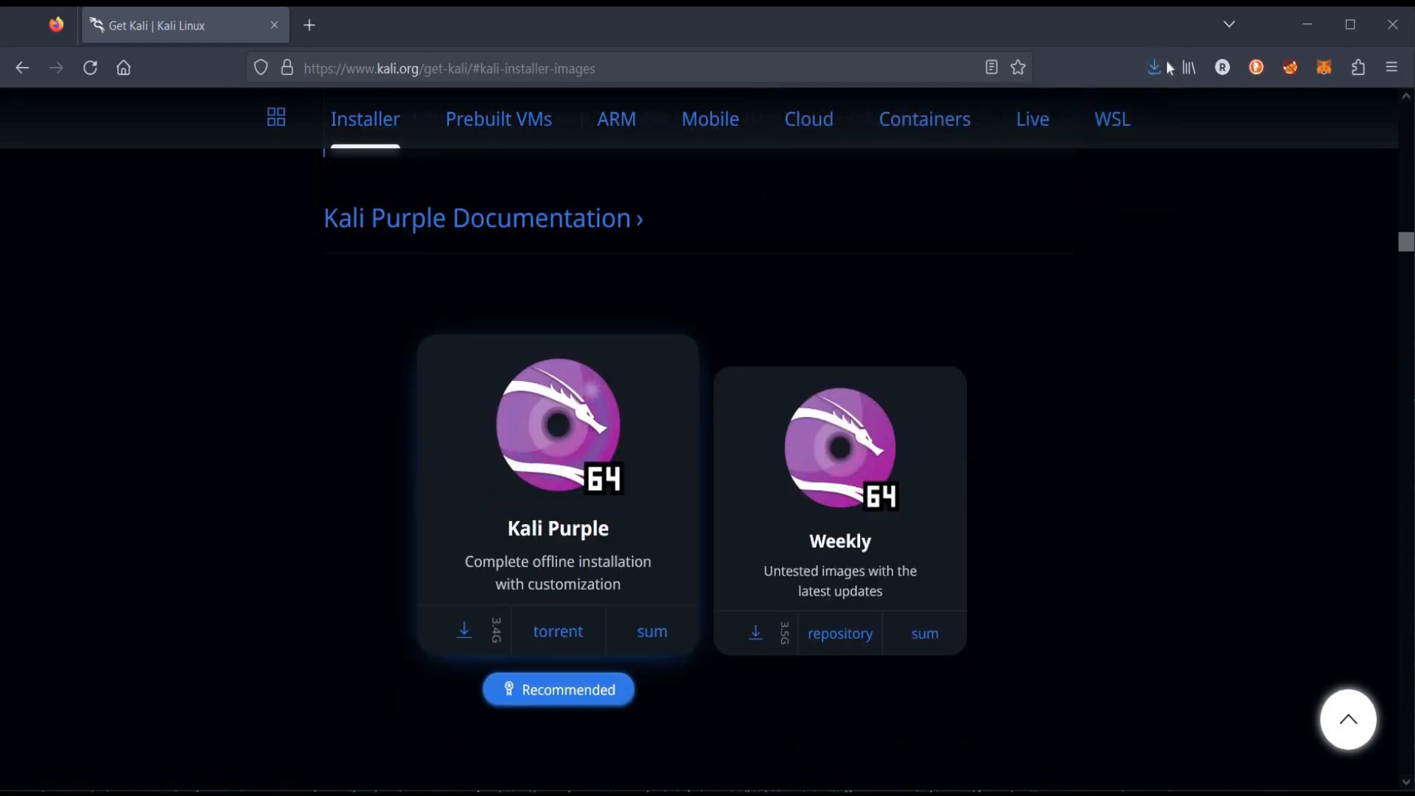
{"action": "left_click", "coordinate": [1154, 68]}
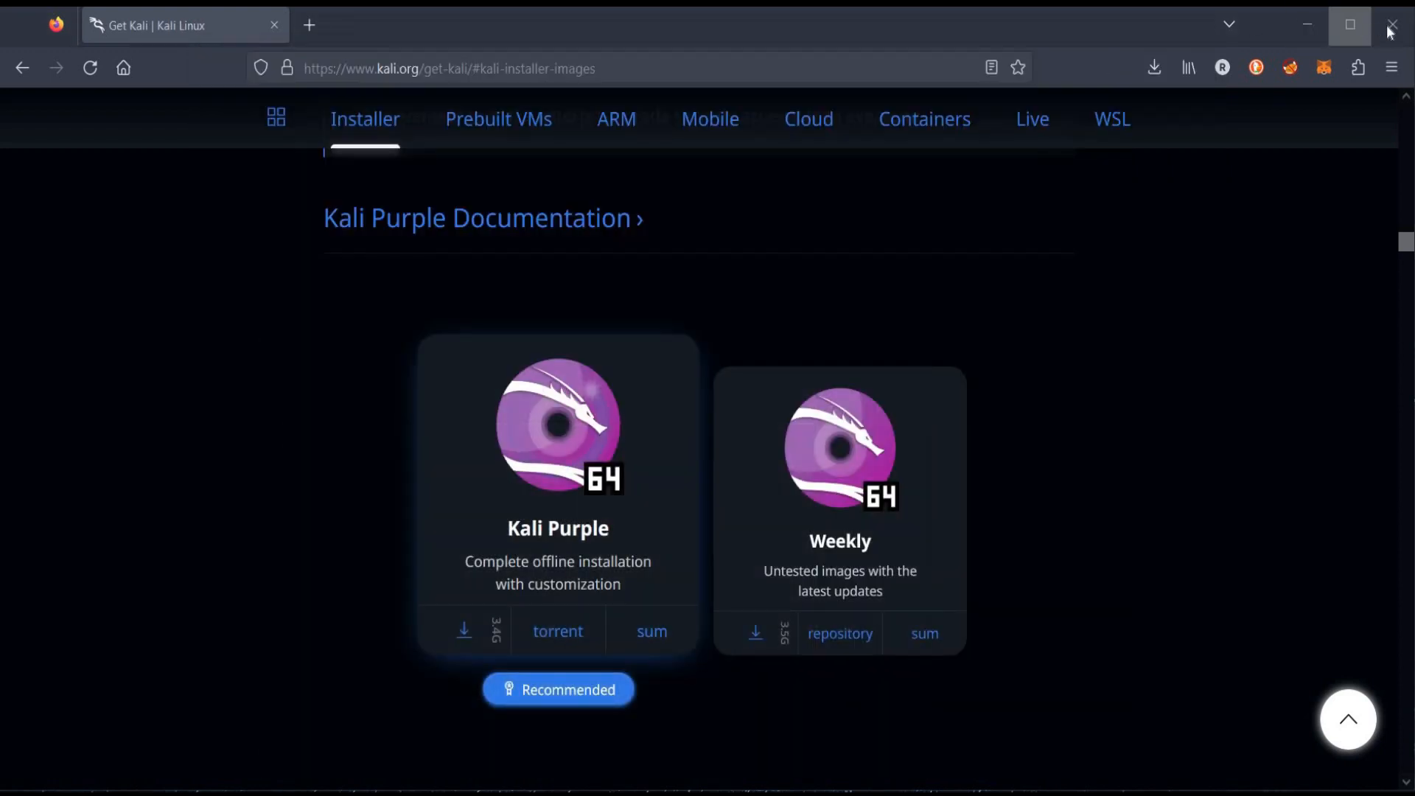
- Close Firefox, launch VirtualBox, and start a new machine named 'purple'
{"action": "left_click", "coordinate": [1391, 25]}
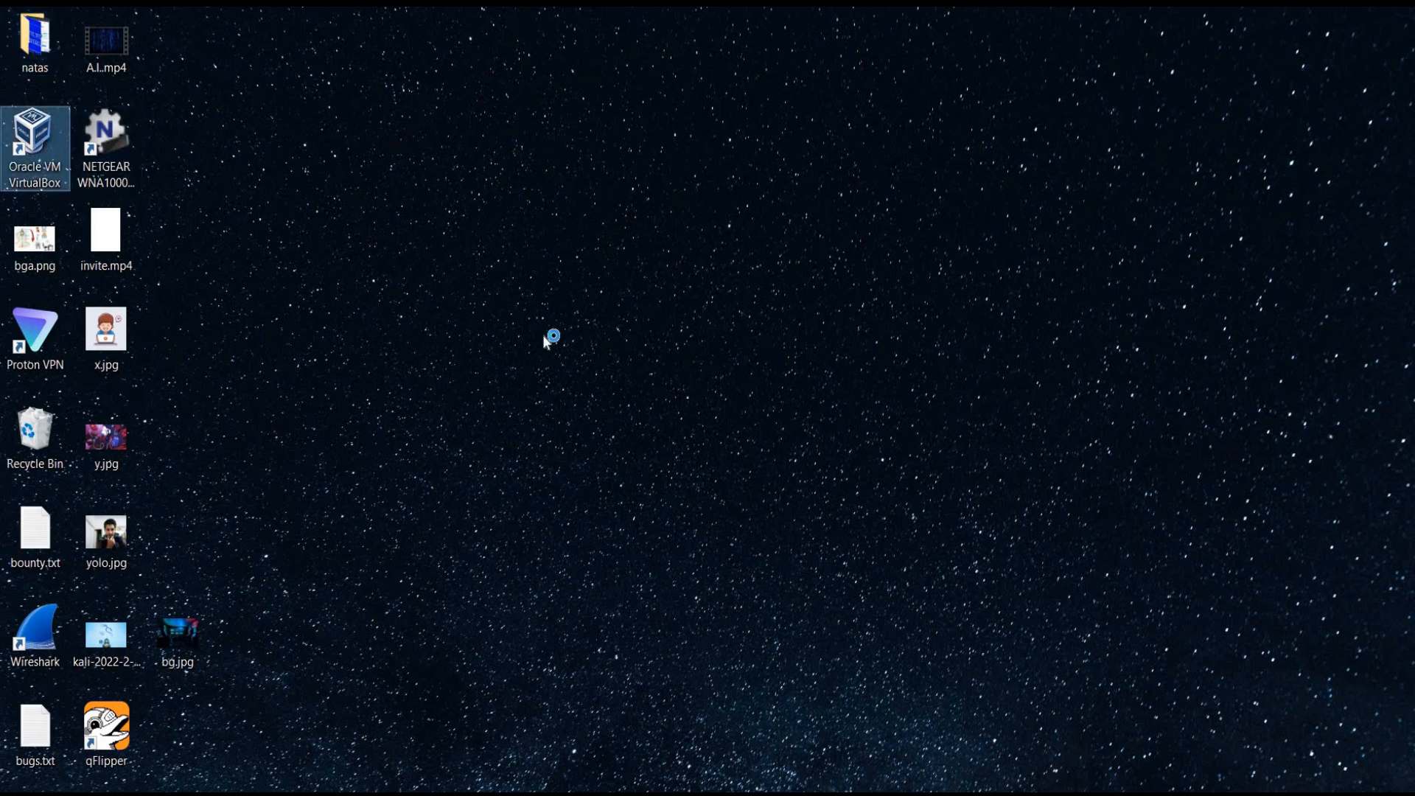
{"action": "double_click", "coordinate": [34, 140]}
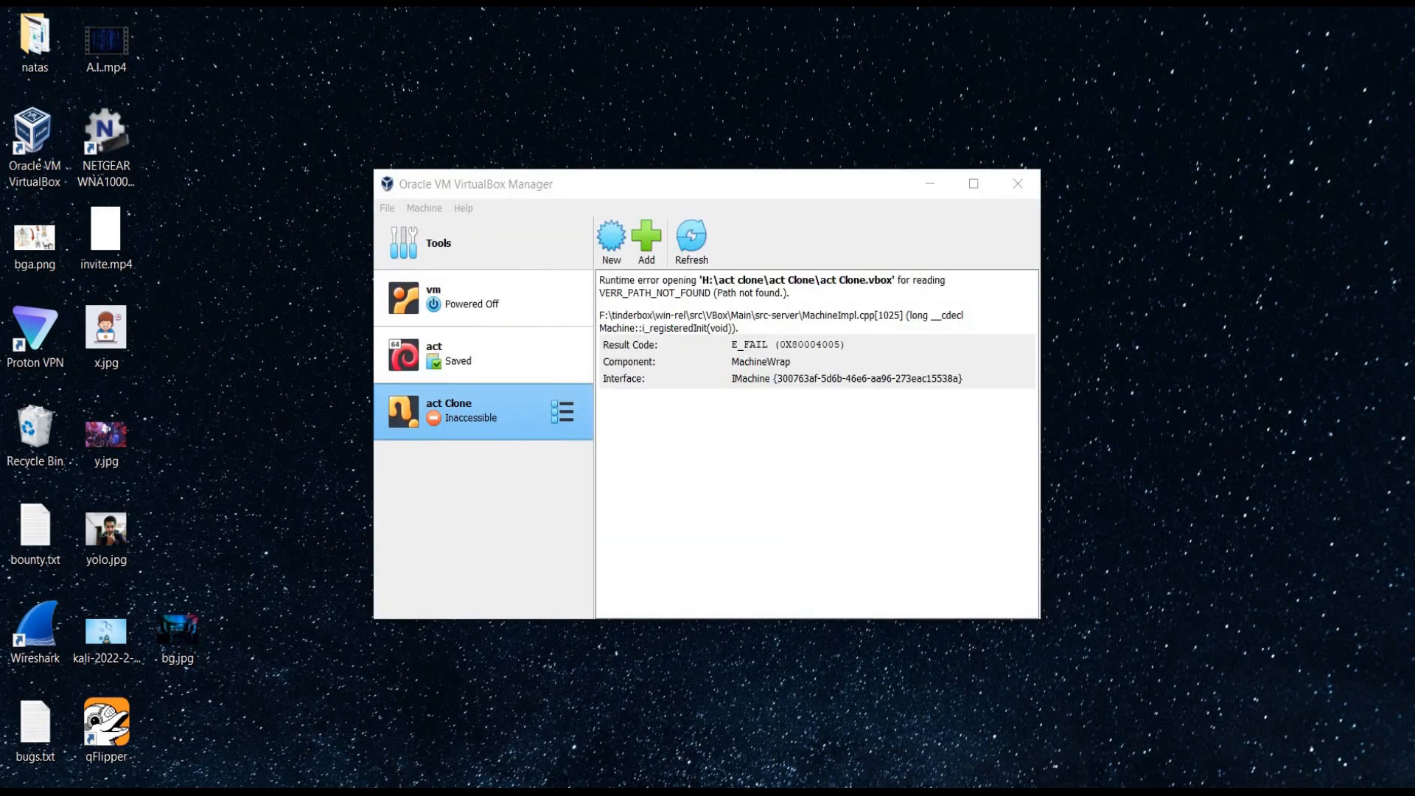
{"action": "left_click", "coordinate": [611, 237]}
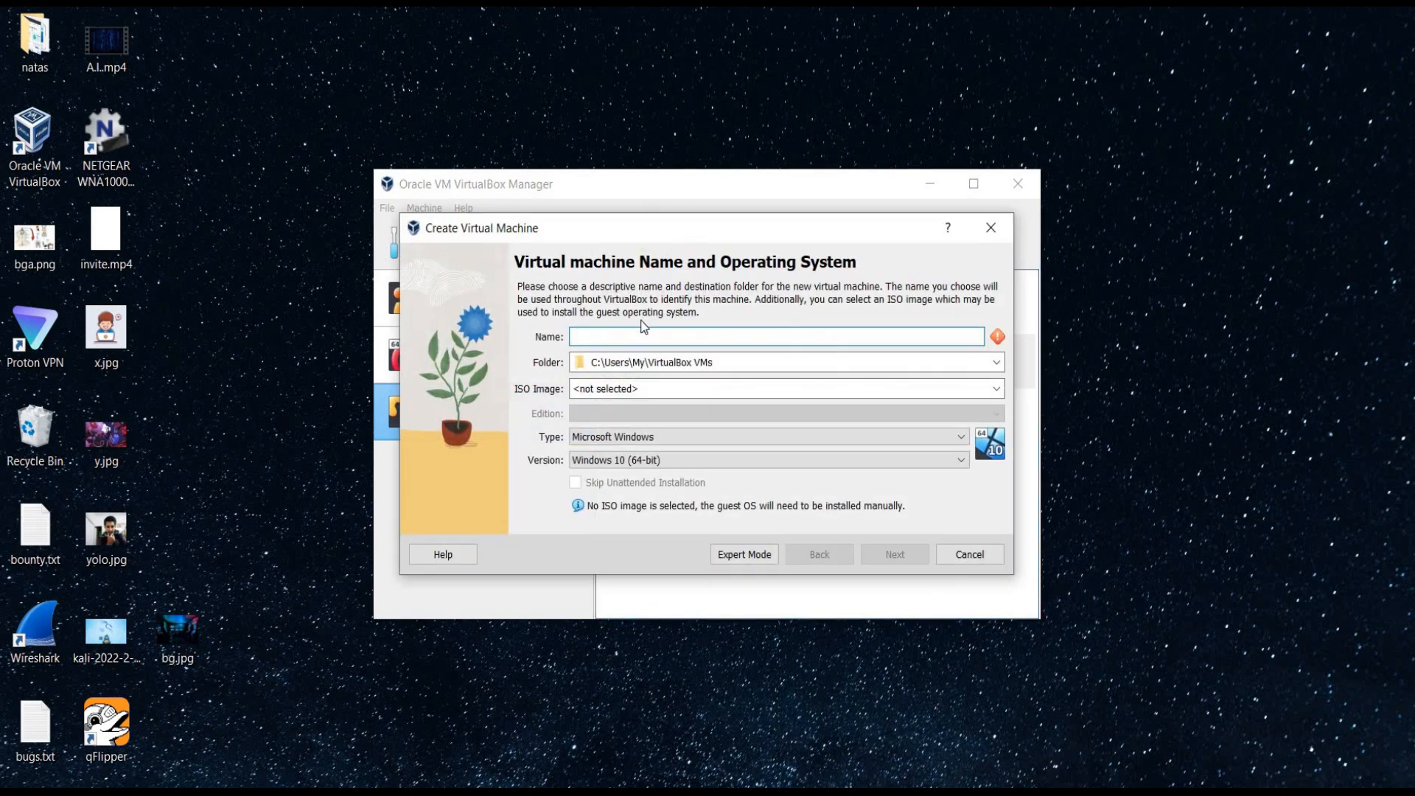
{"action": "type", "text": "p"}
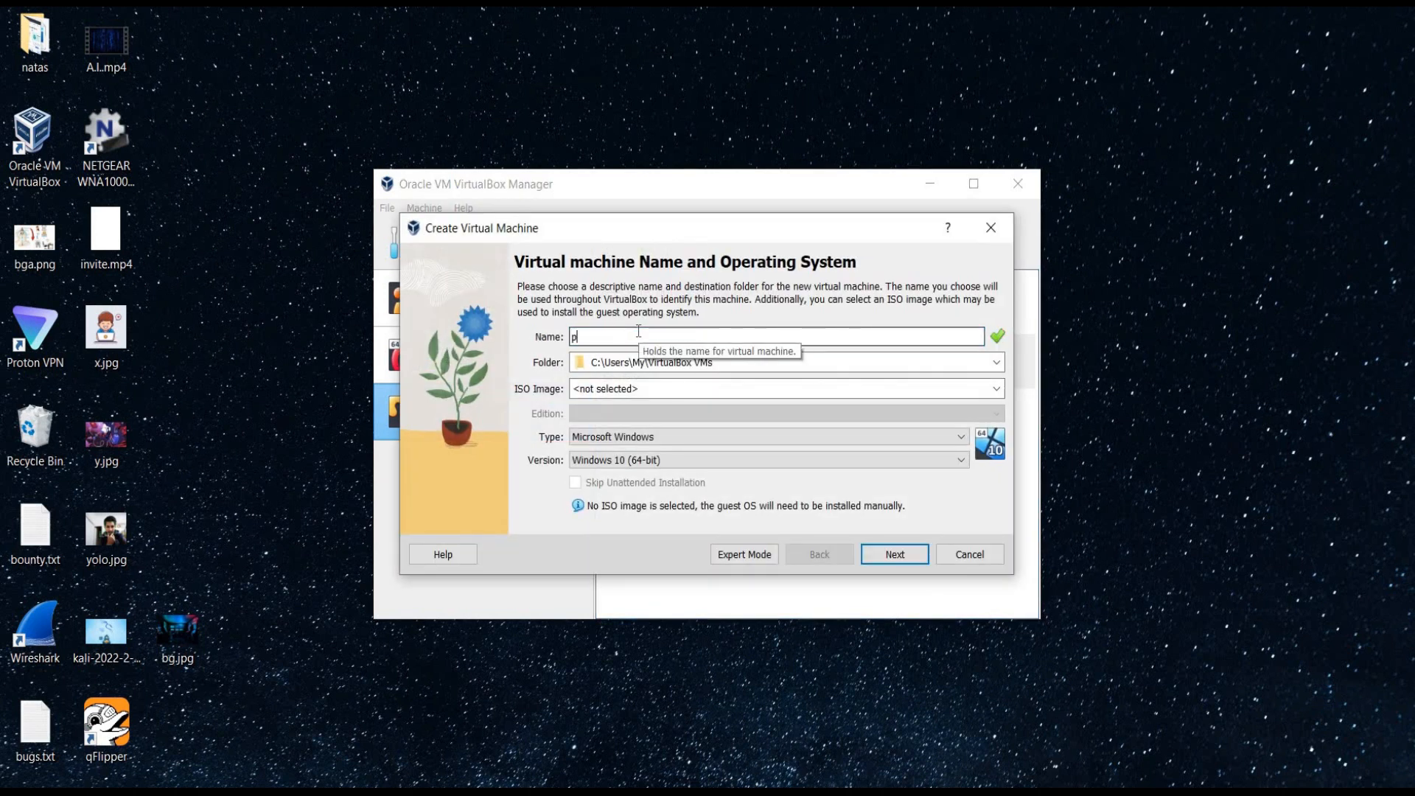
{"action": "type", "text": "urple"}
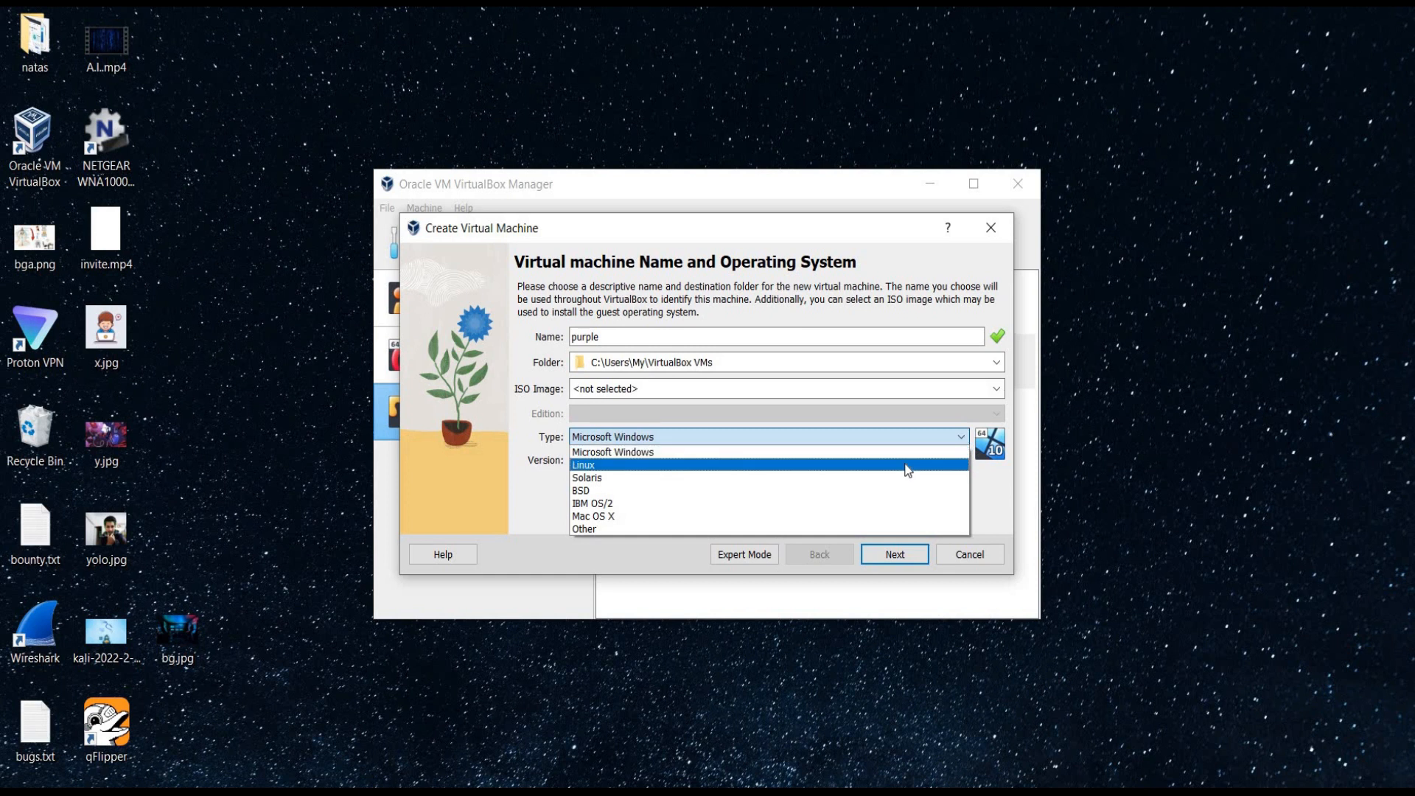
- Set type Linux, version Other Linux (64-bit), and attach the Kali Purple ISO
{"action": "left_click", "coordinate": [583, 465]}
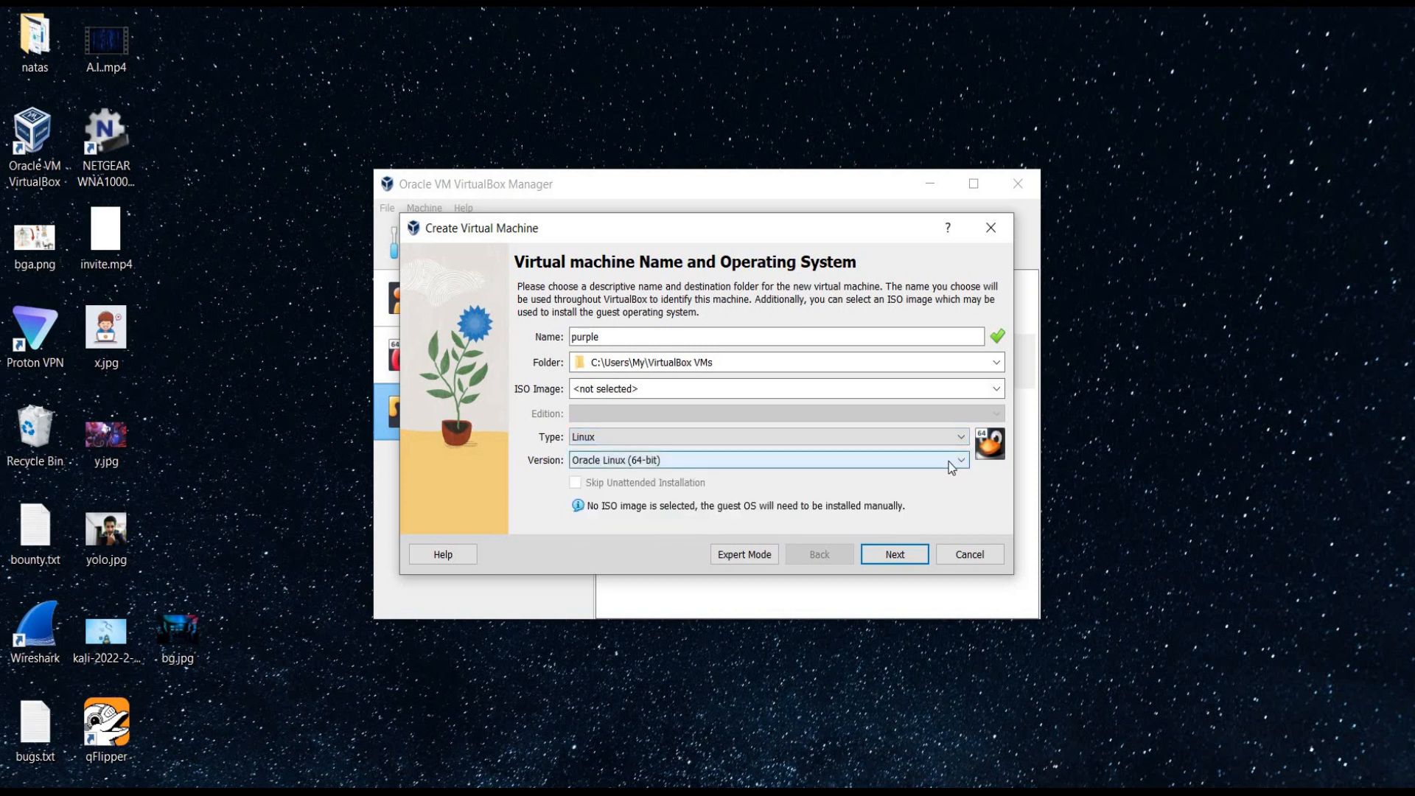
{"action": "left_click", "coordinate": [960, 459]}
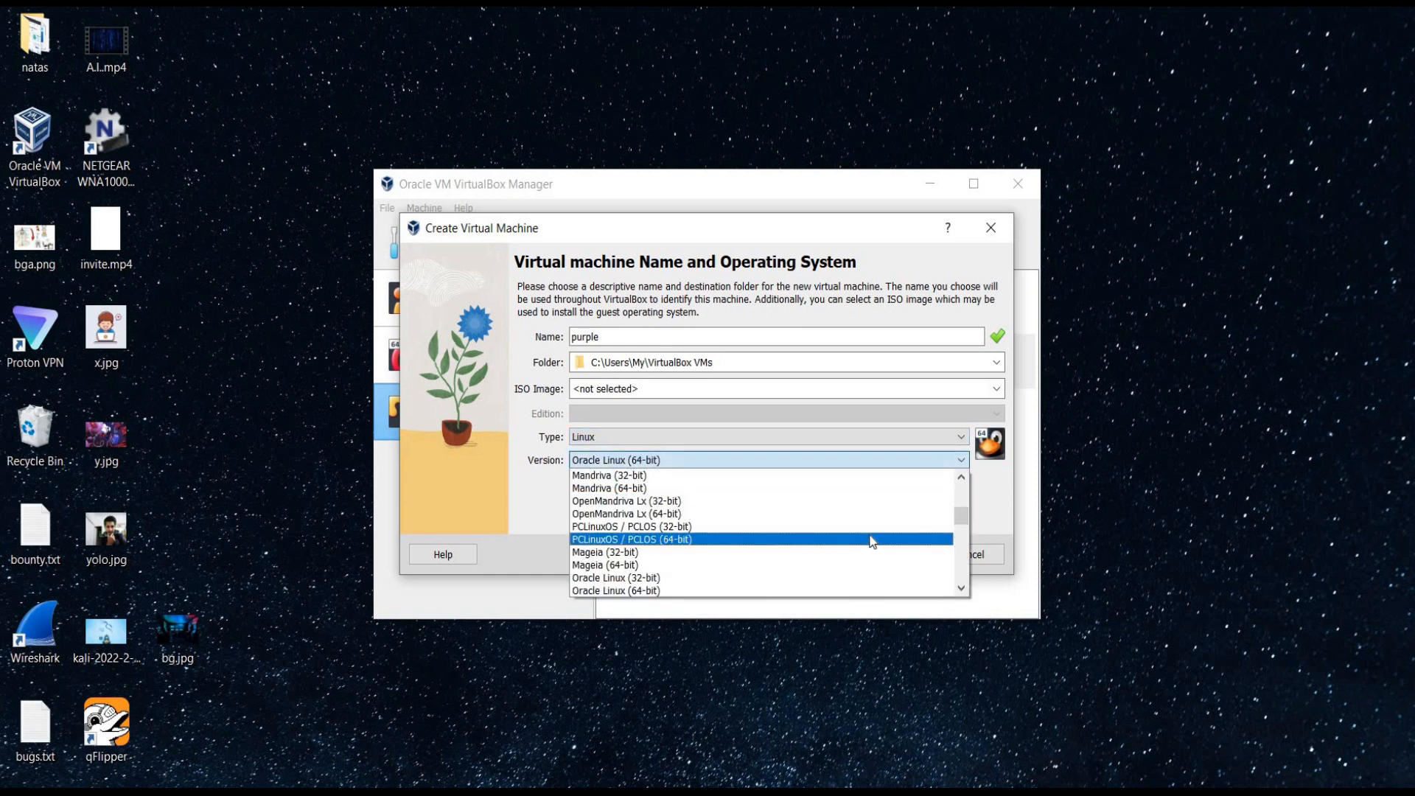
{"action": "scroll", "scroll_direction": "down", "scroll_amount": 3}
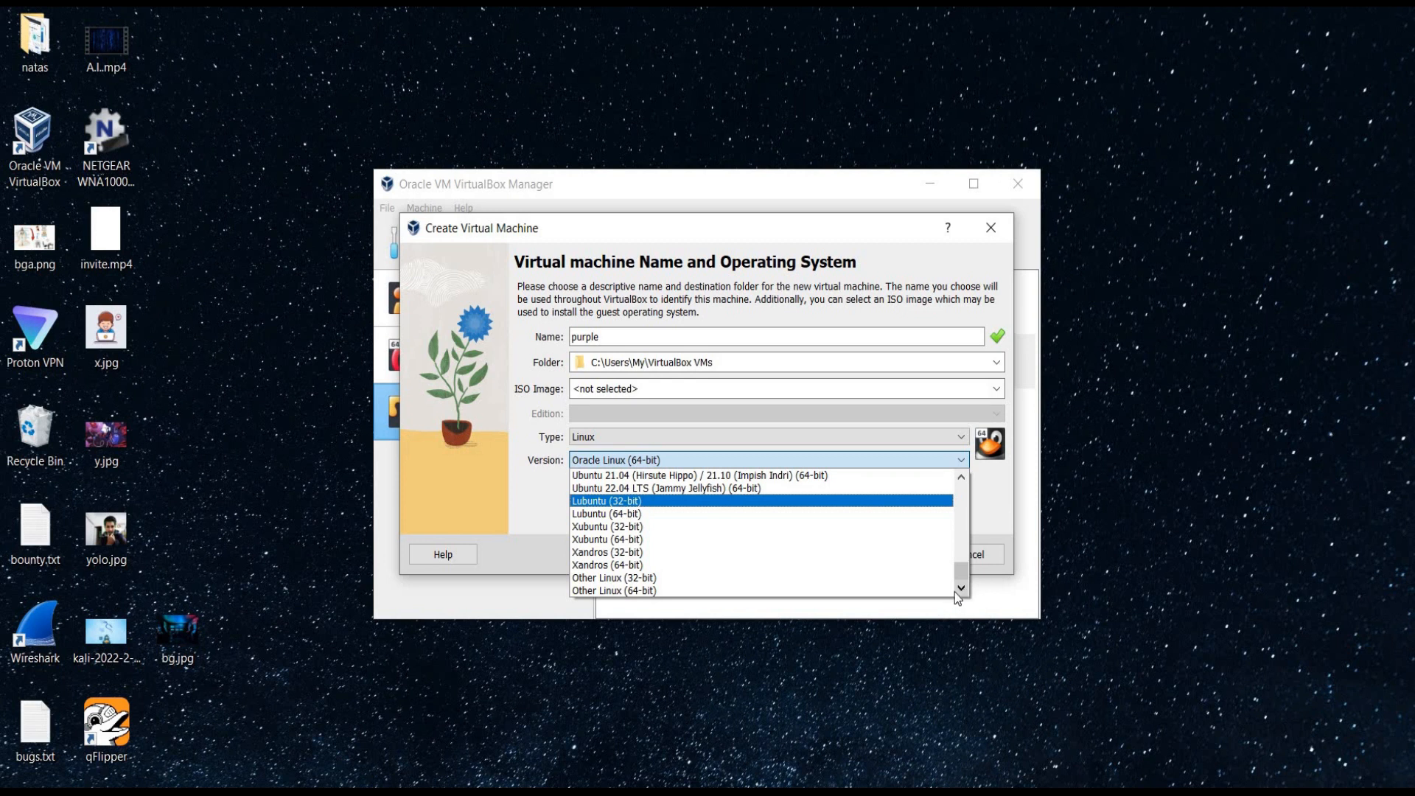
{"action": "left_click", "coordinate": [614, 590]}
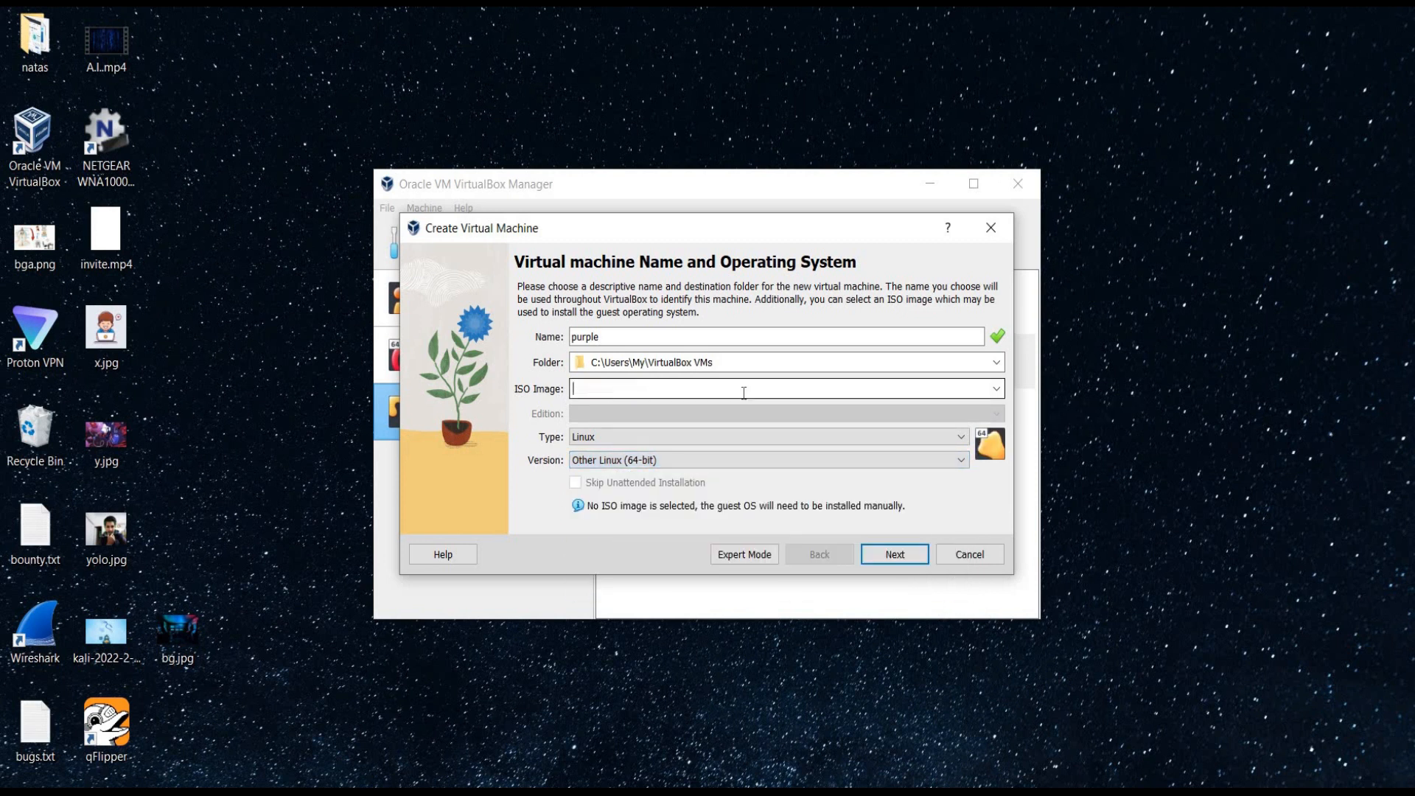
{"action": "left_click", "coordinate": [996, 389]}
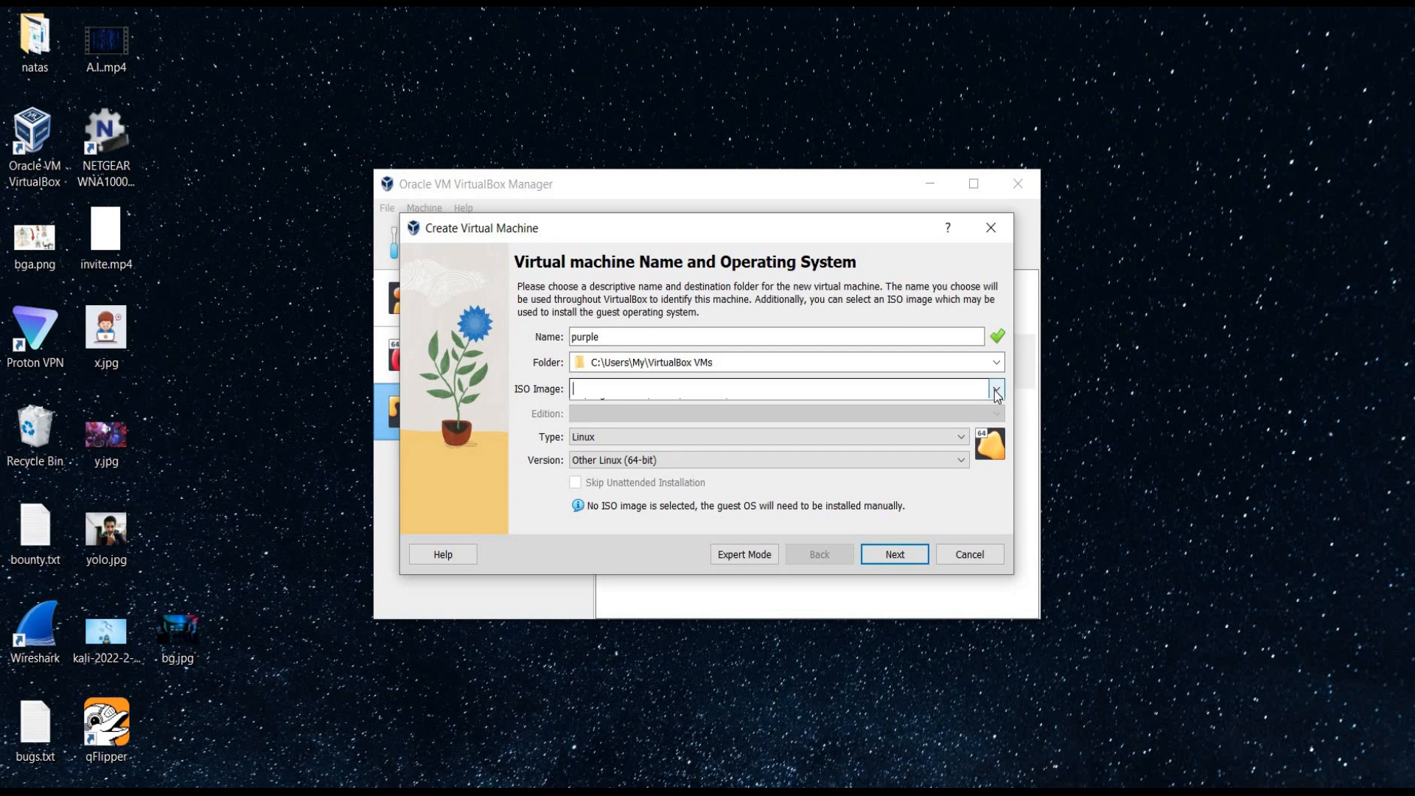
{"action": "left_click", "coordinate": [996, 390]}
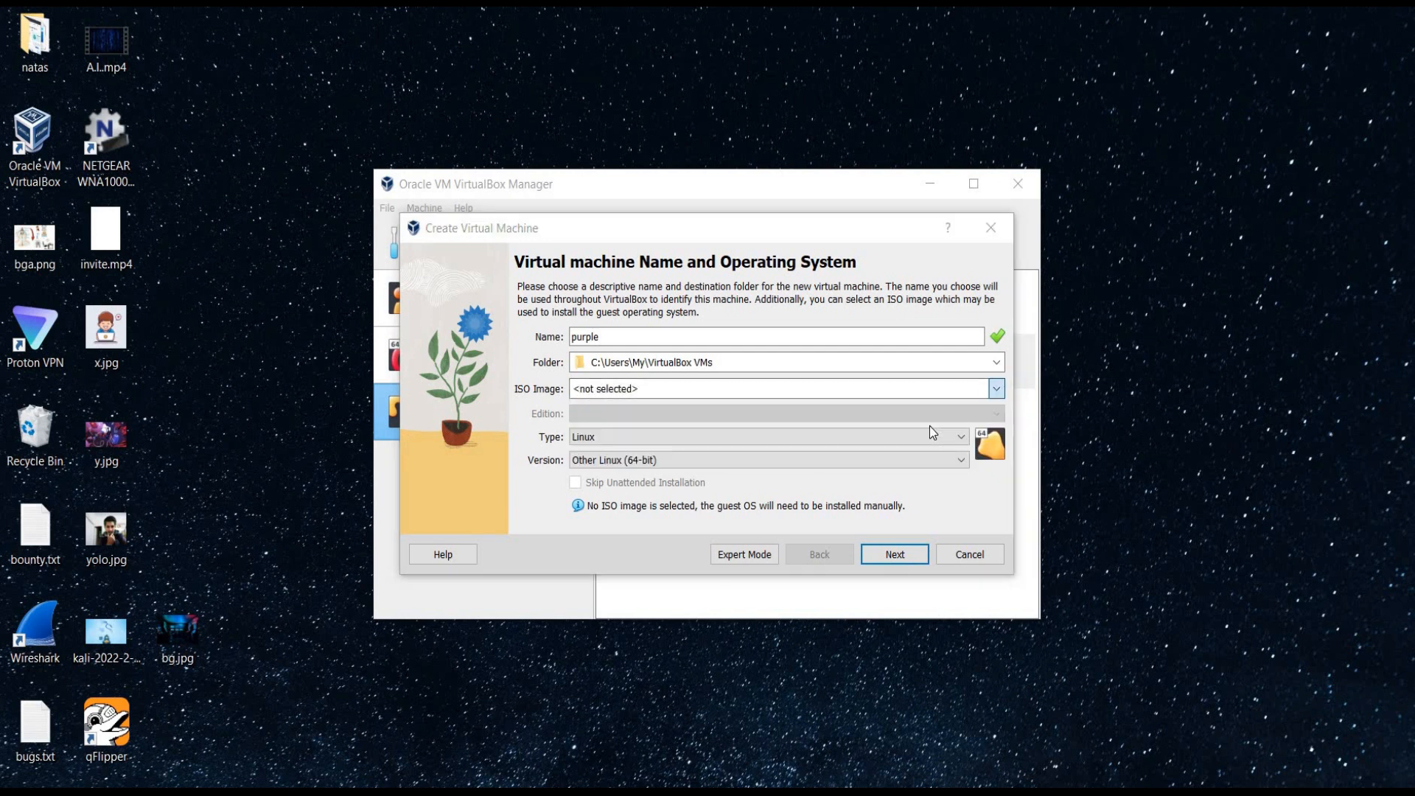
{"action": "left_click", "coordinate": [996, 388]}
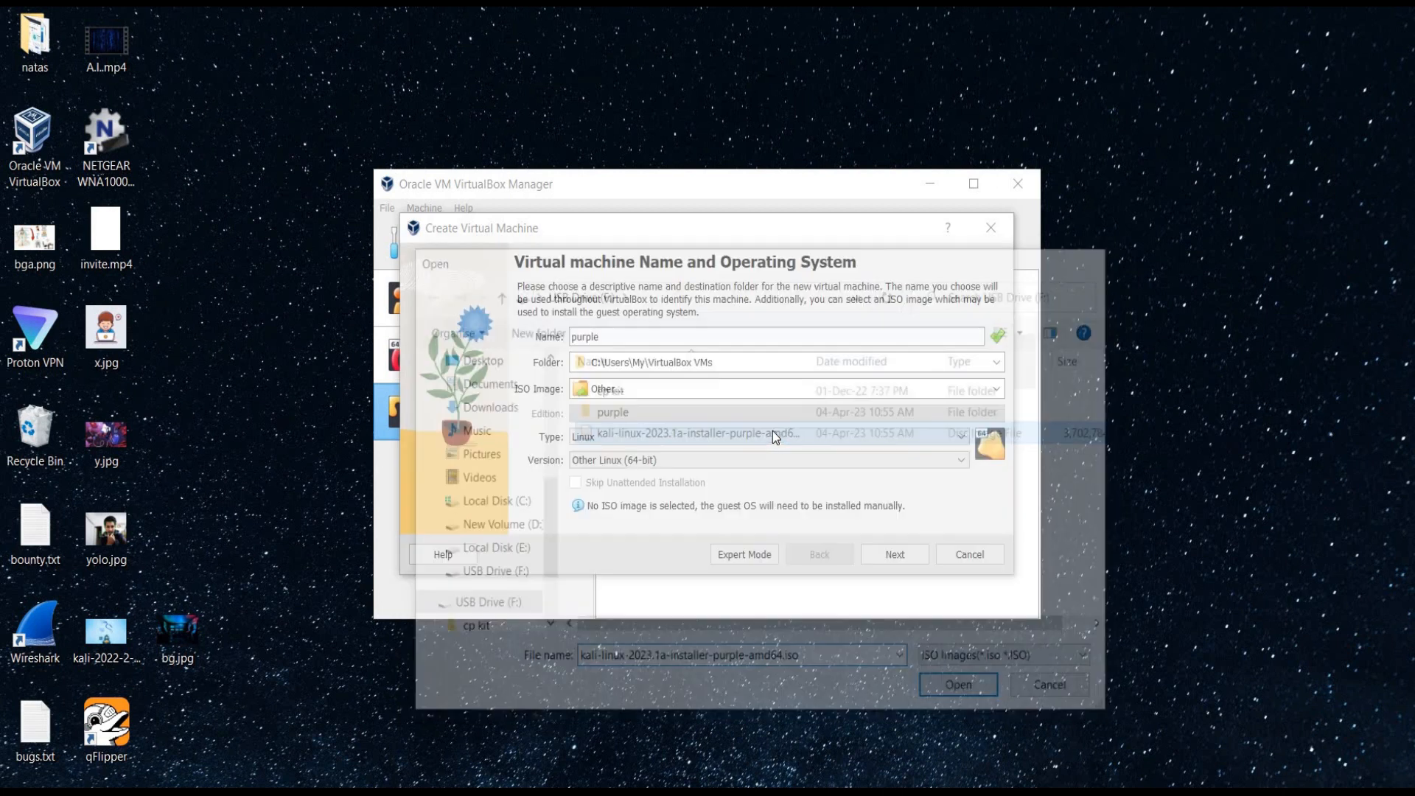
{"action": "left_click", "coordinate": [957, 684]}
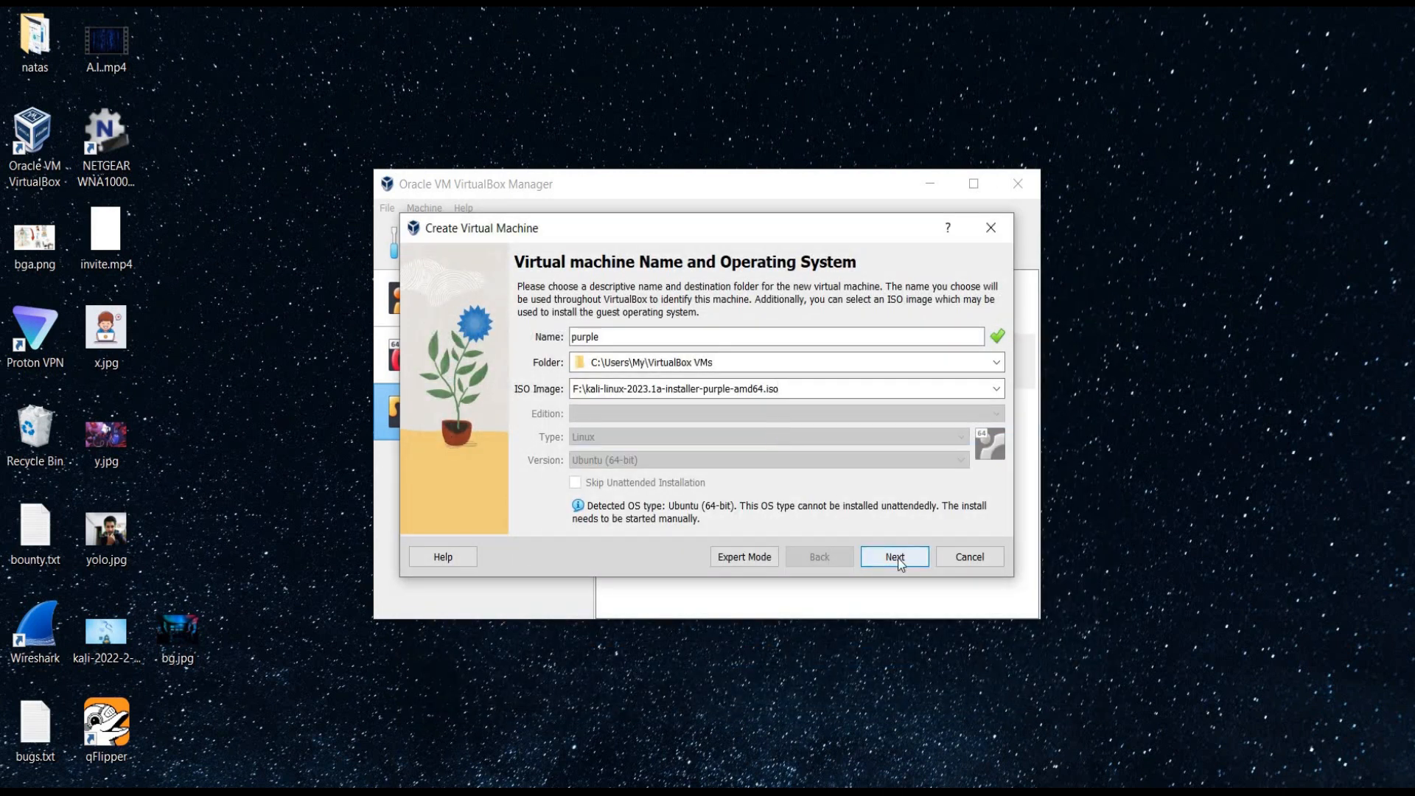
- Give purple 5120 MB memory, keep the 50 GB disk, and start the VM
{"action": "left_click", "coordinate": [893, 556]}
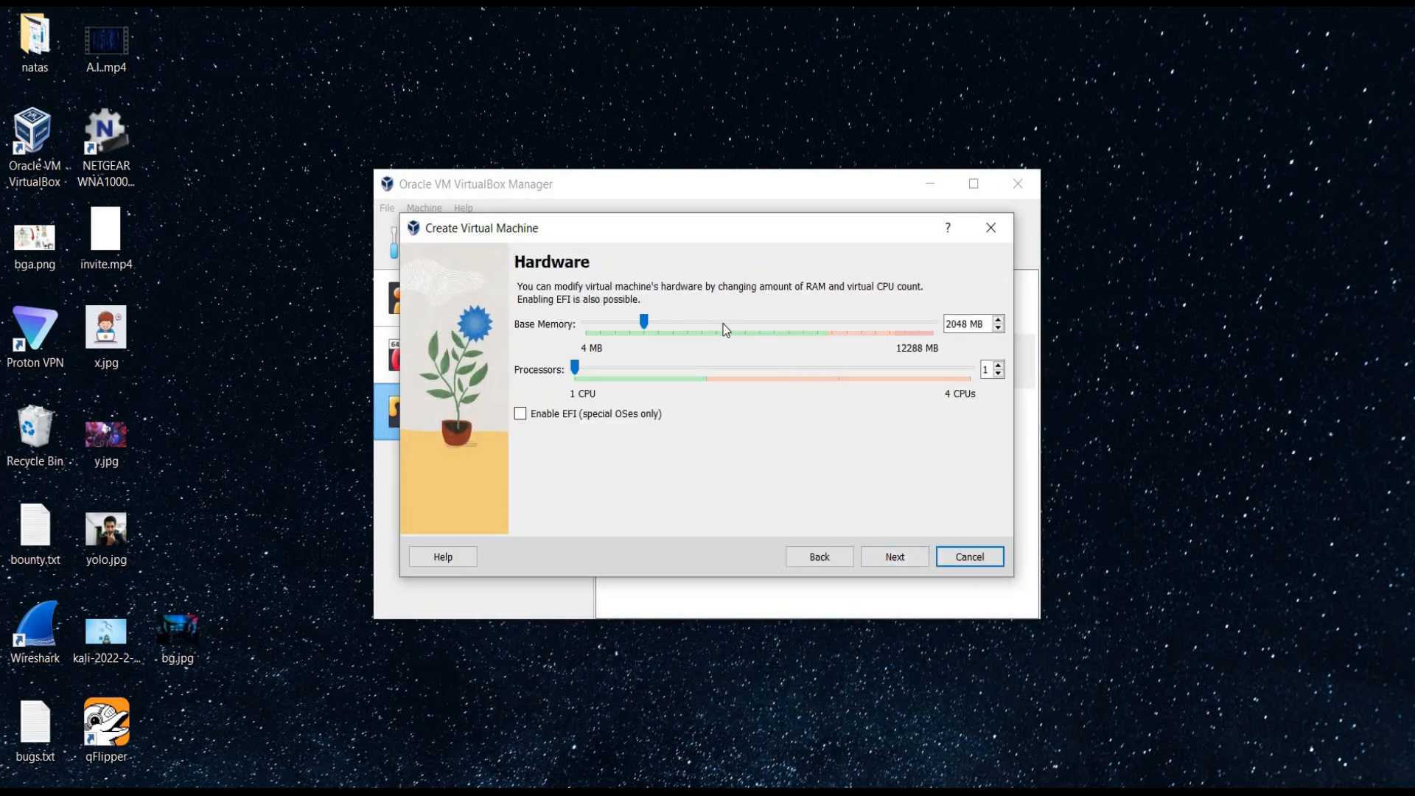
{"action": "left_click_drag", "start_coordinate": [643, 323], "coordinate": [731, 322]}
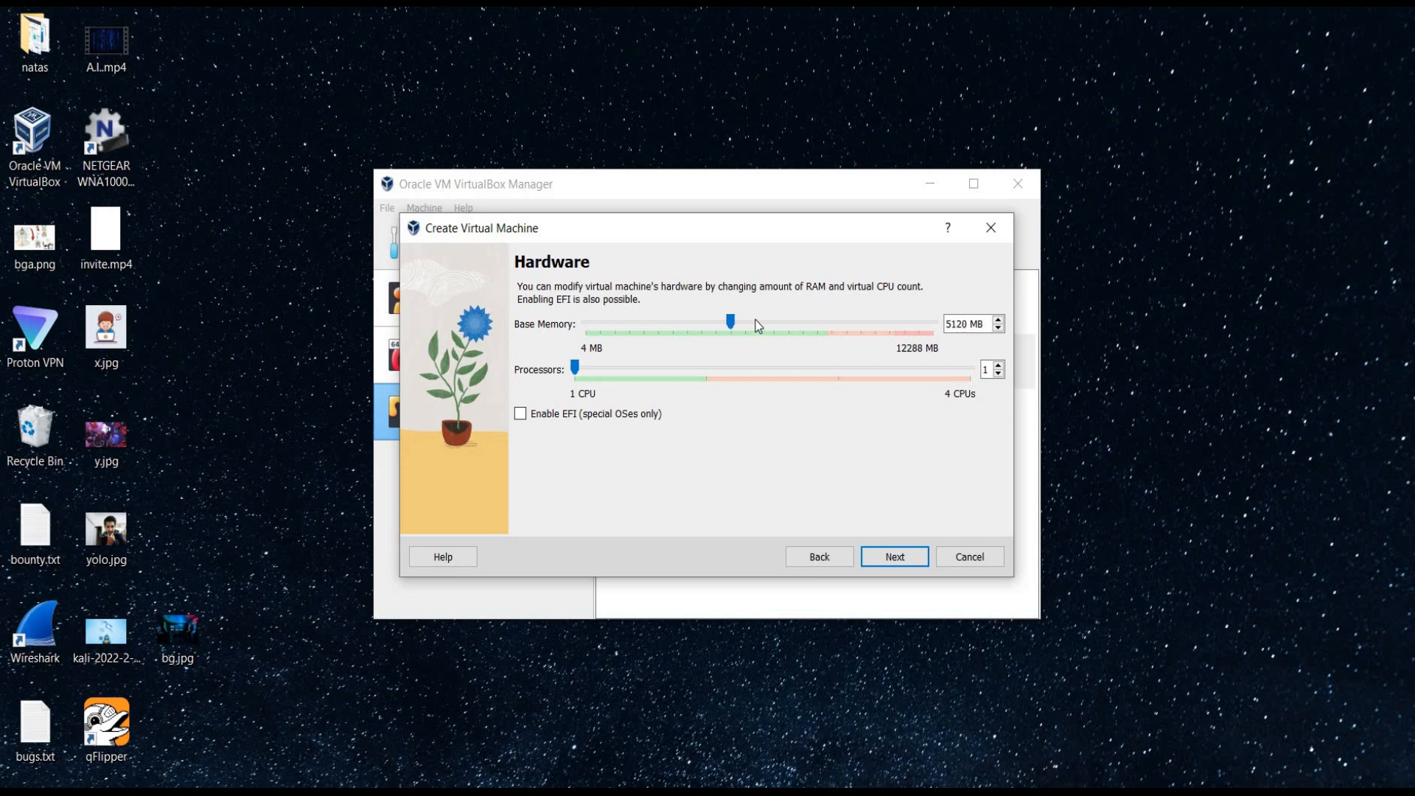
{"action": "left_click", "coordinate": [893, 555]}
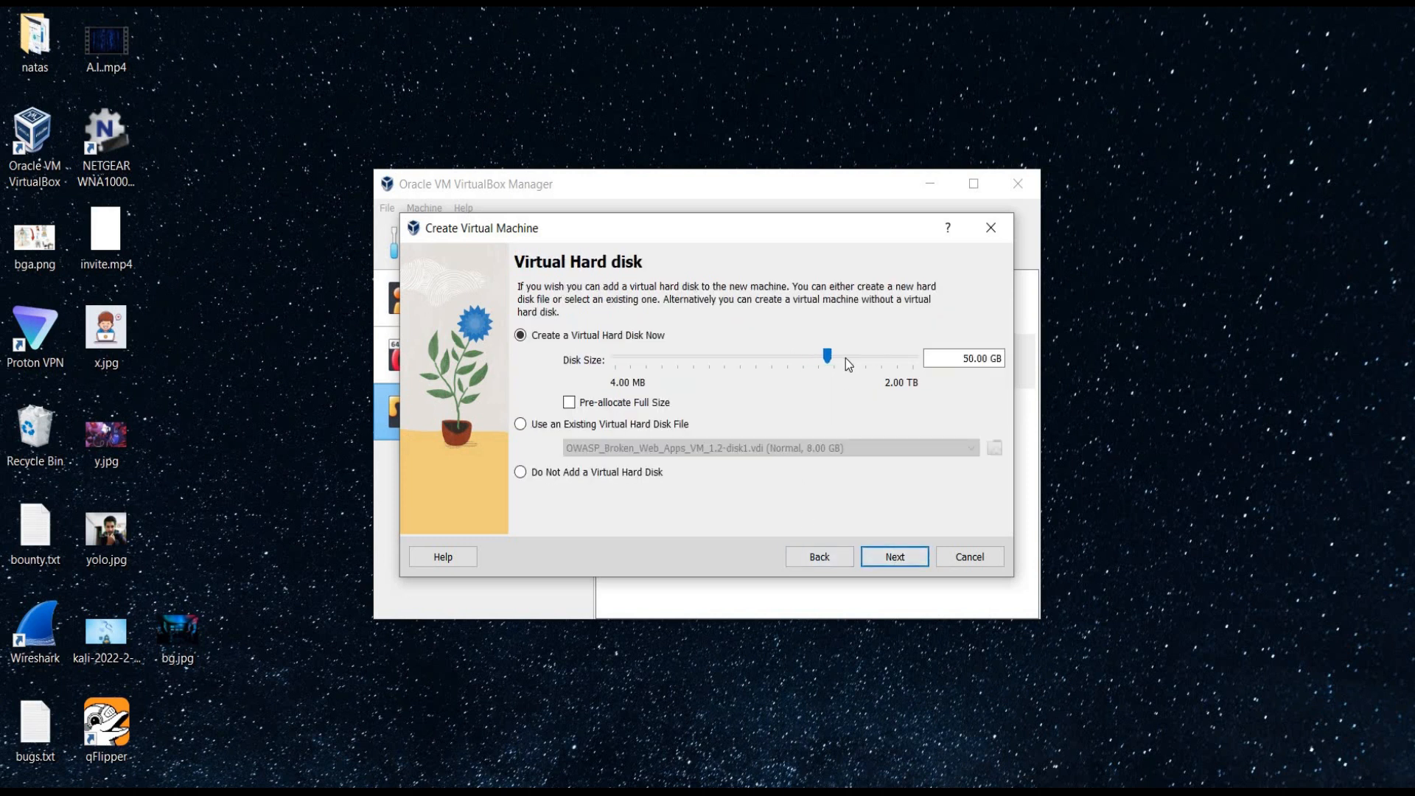
{"action": "left_click", "coordinate": [893, 557]}
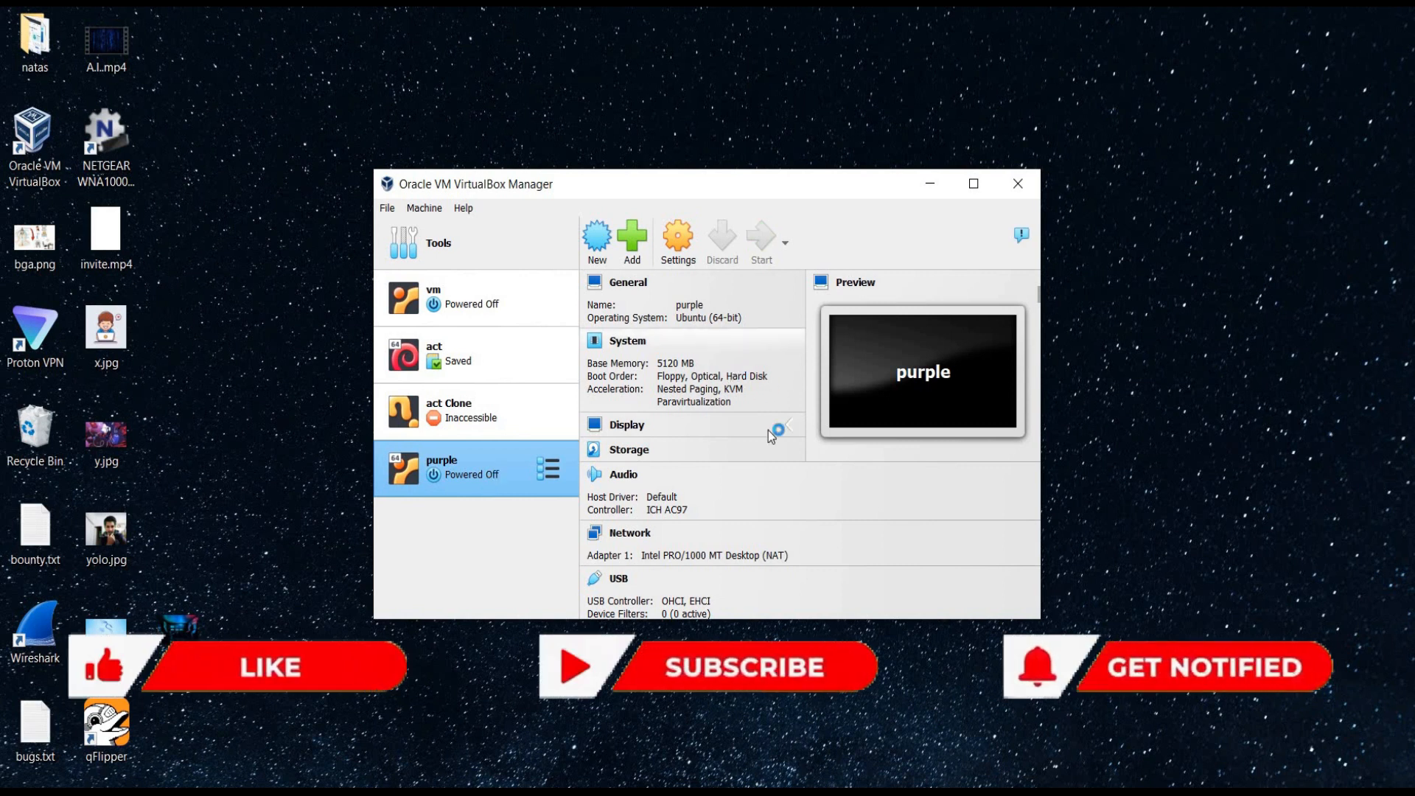
{"action": "left_click", "coordinate": [760, 239]}
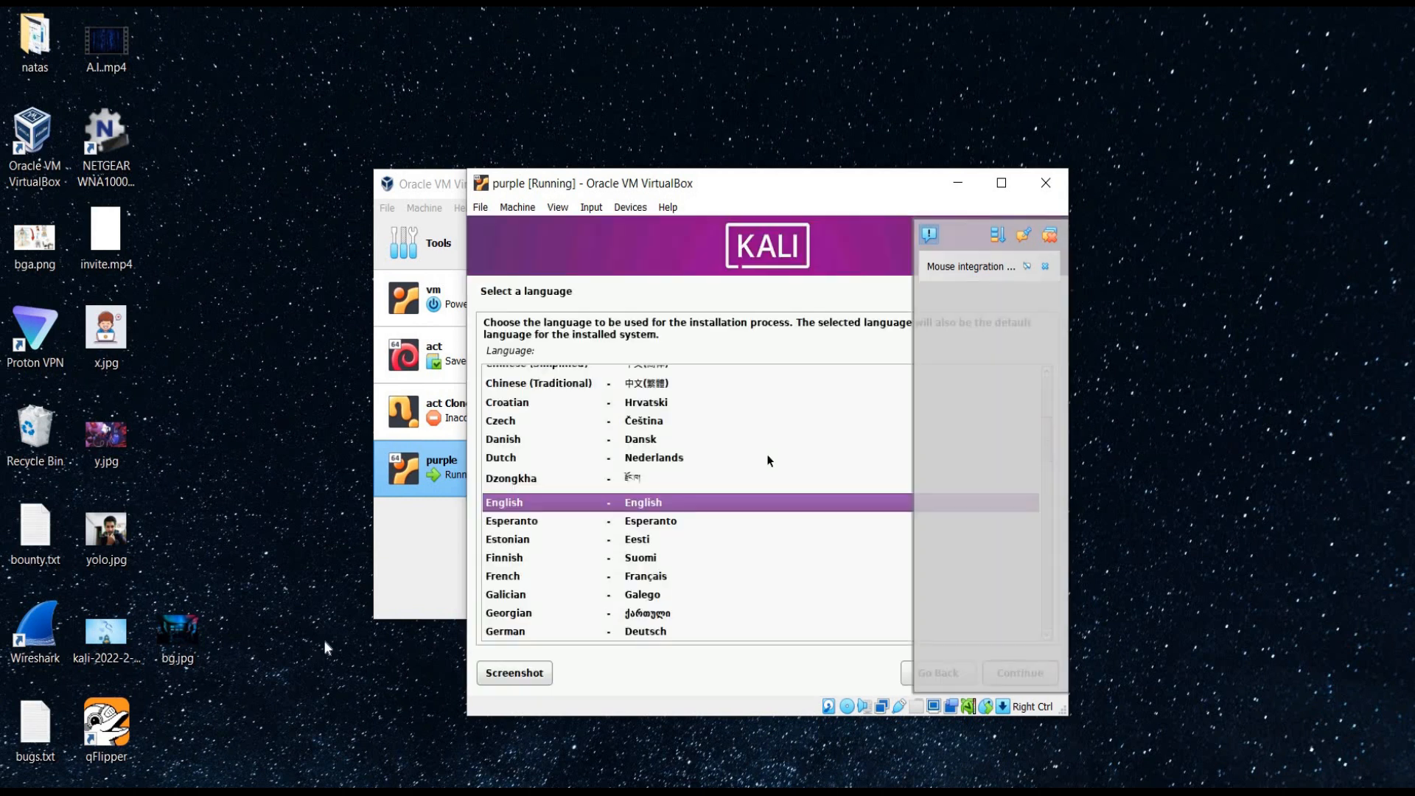
{"action": "mouse_move", "coordinate": [1133, 326]}
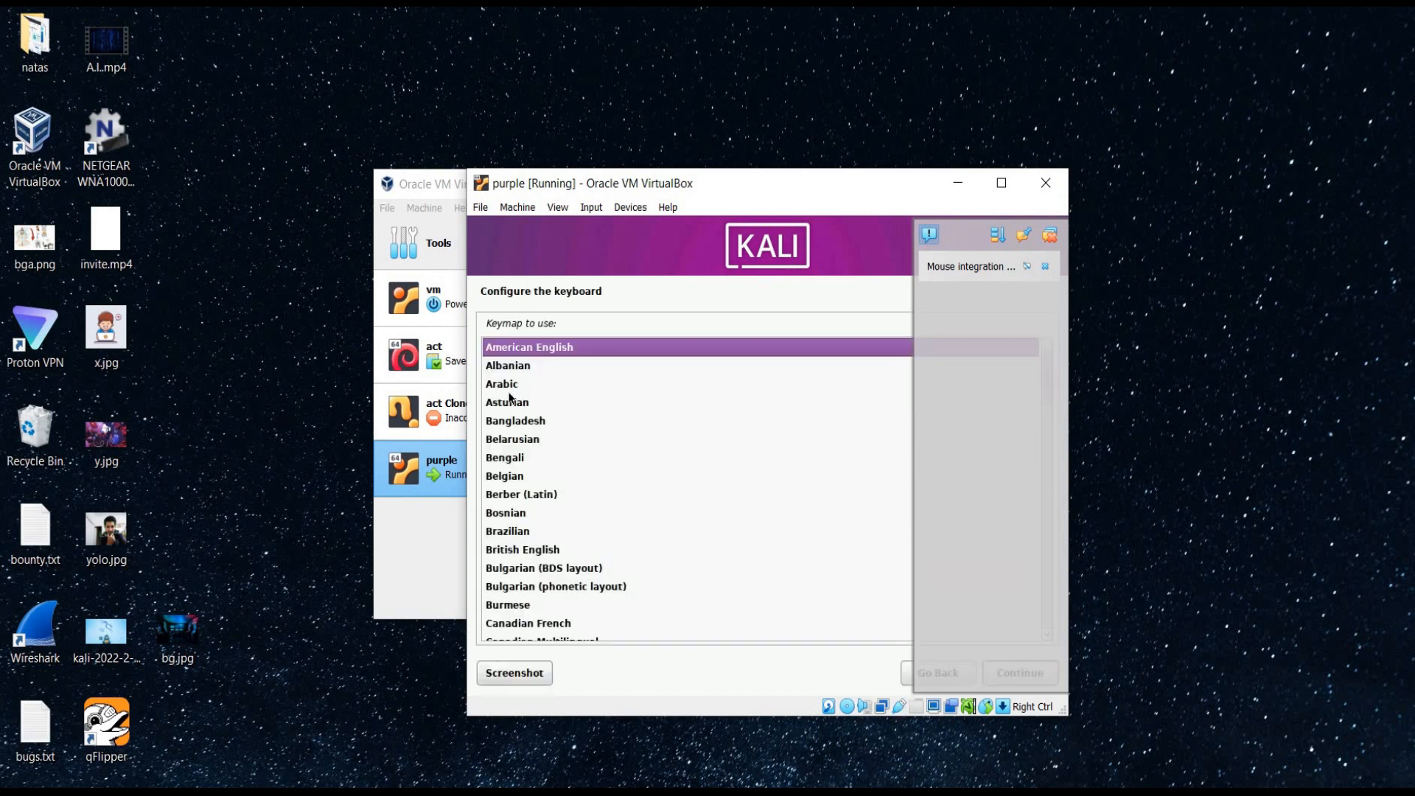
{"action": "mouse_move", "coordinate": [889, 572]}
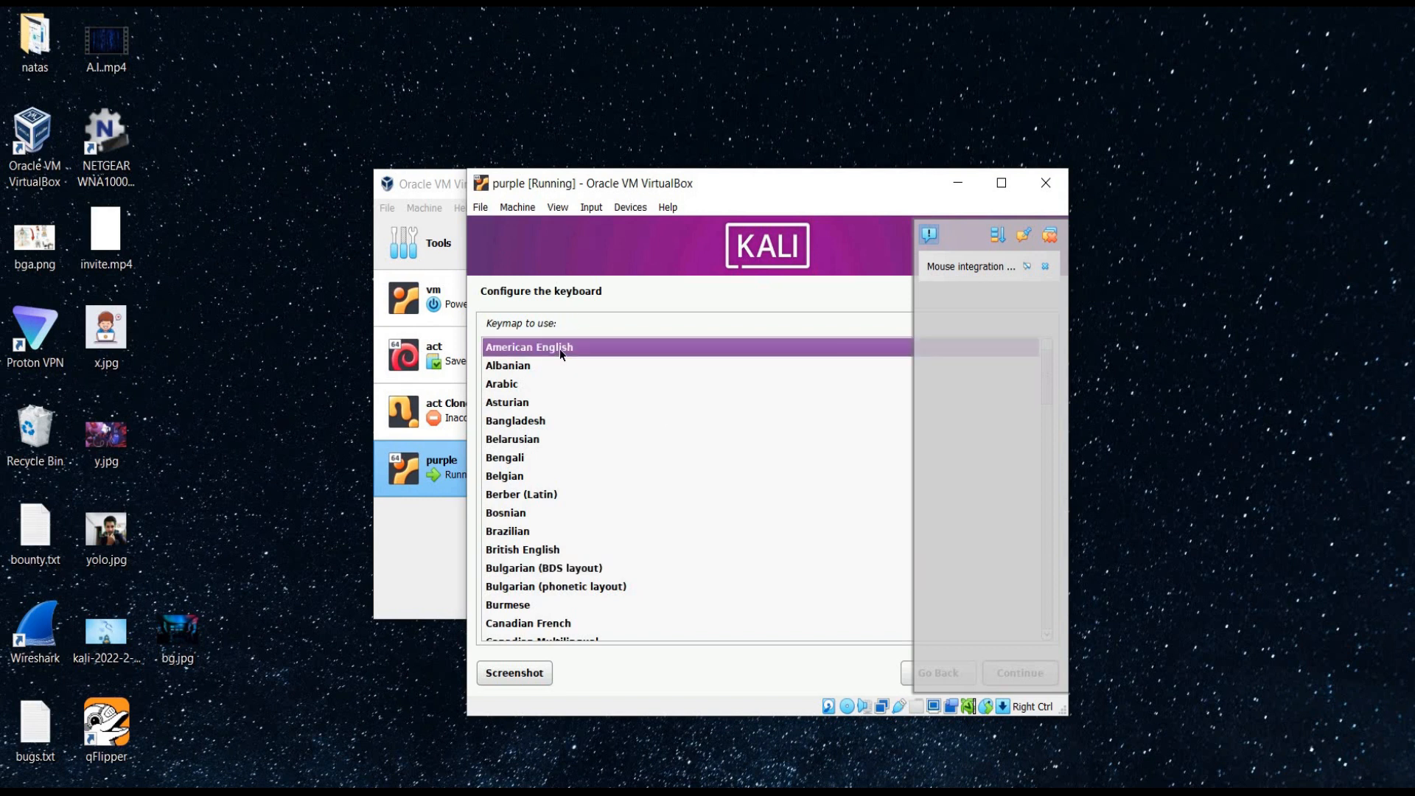
- Choose the American English keymap in the Kali installer
{"action": "left_click", "coordinate": [1018, 672]}
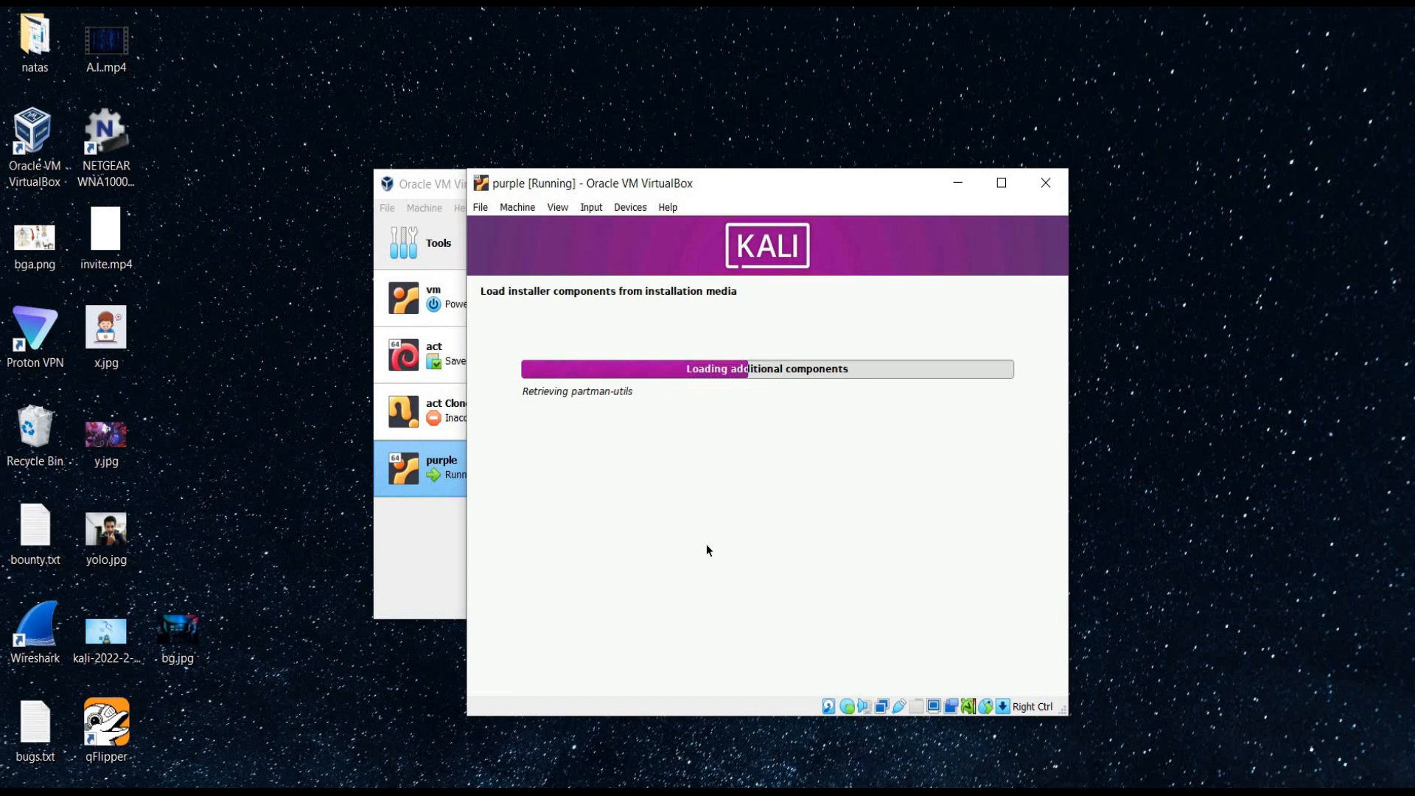
{"action": "mouse_move", "coordinate": [954, 489]}
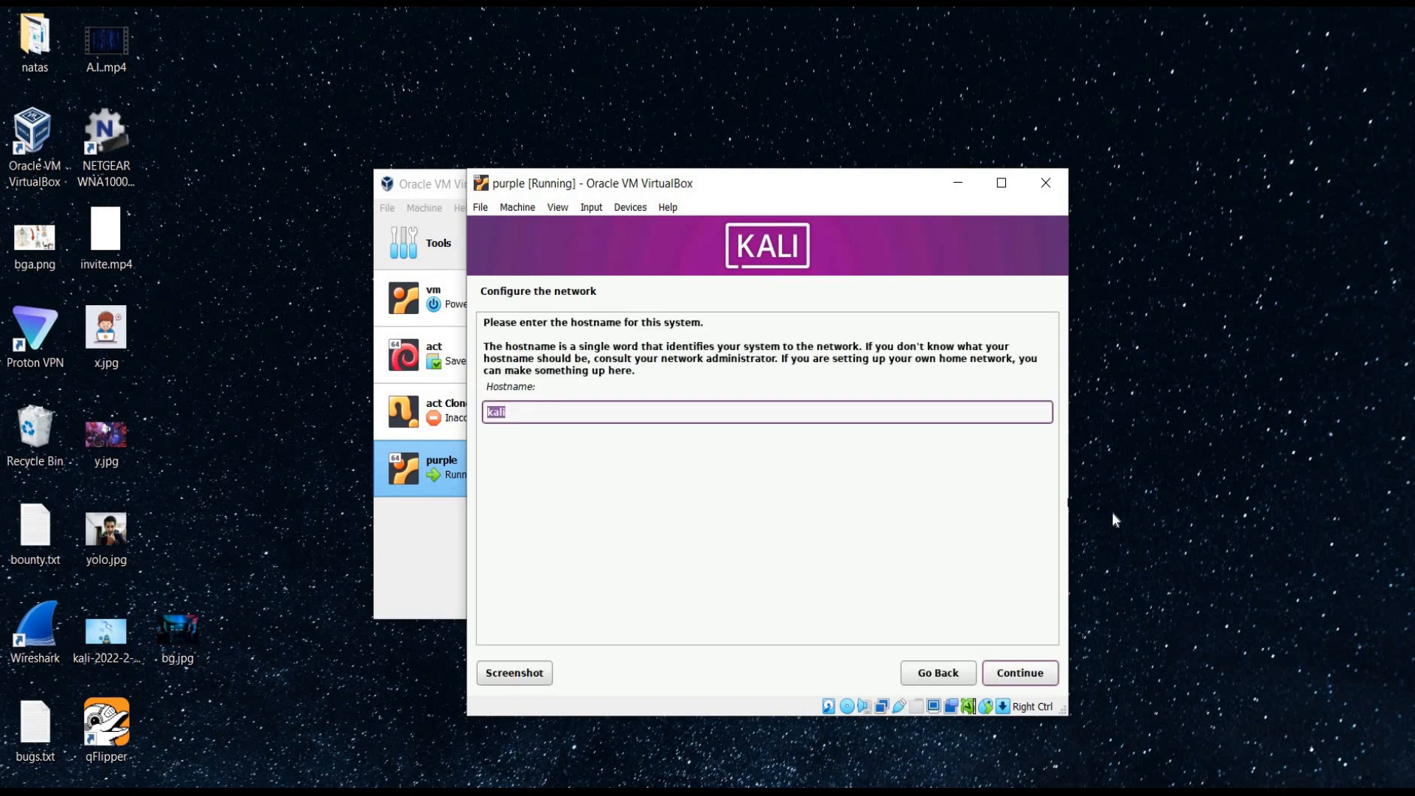
- Set the hostname to 'right' and leave the domain name blank
{"action": "type", "text": "r"}
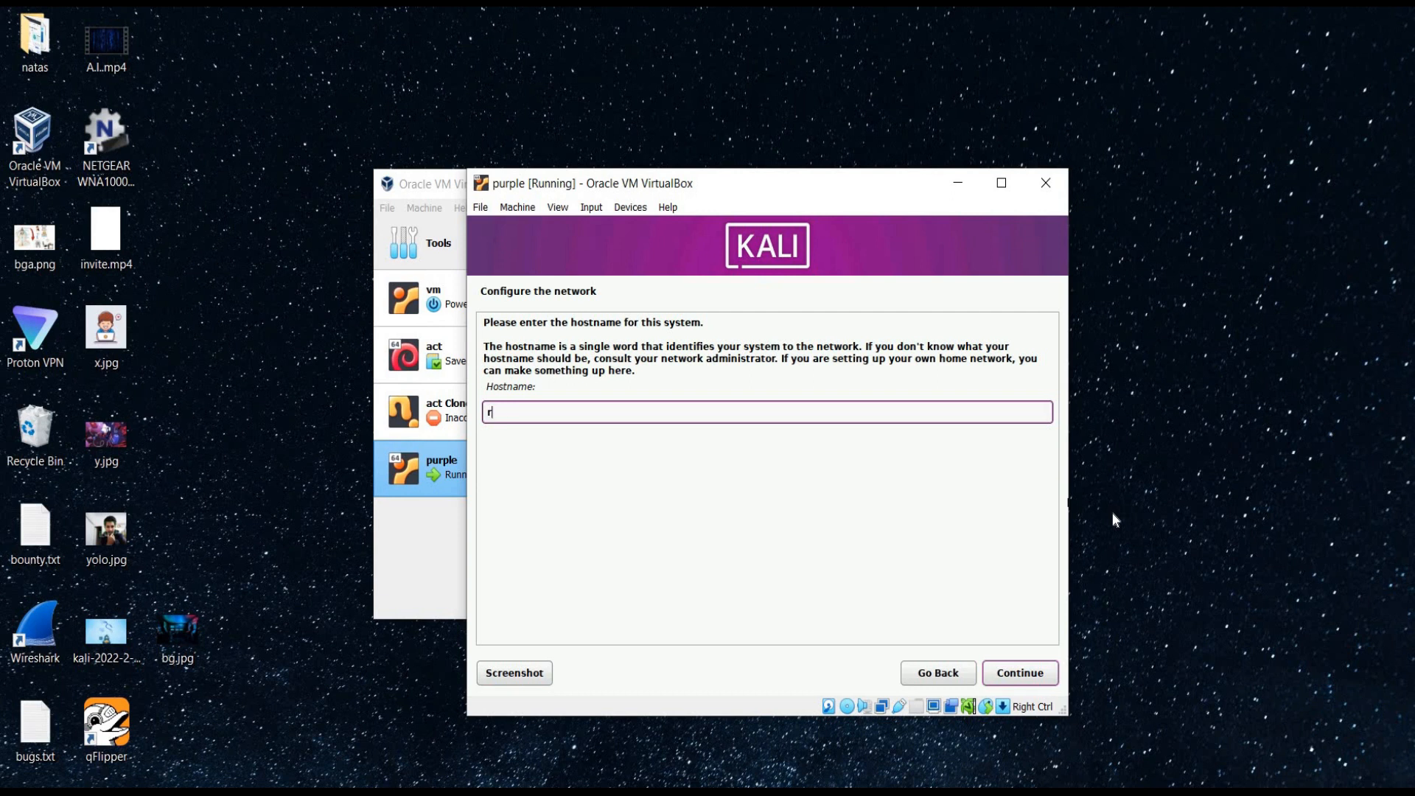
{"action": "type", "text": "ight"}
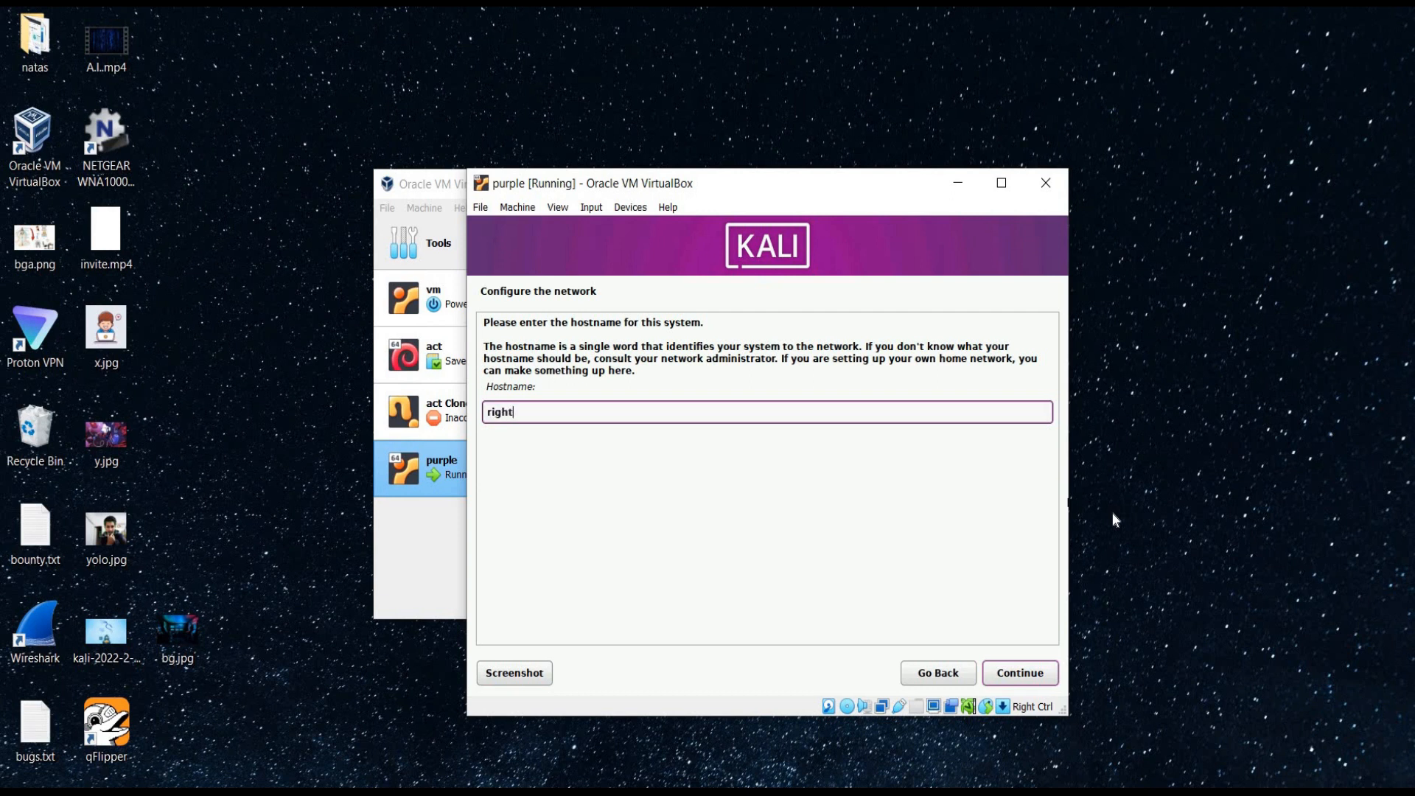
{"action": "mouse_move", "coordinate": [1022, 641]}
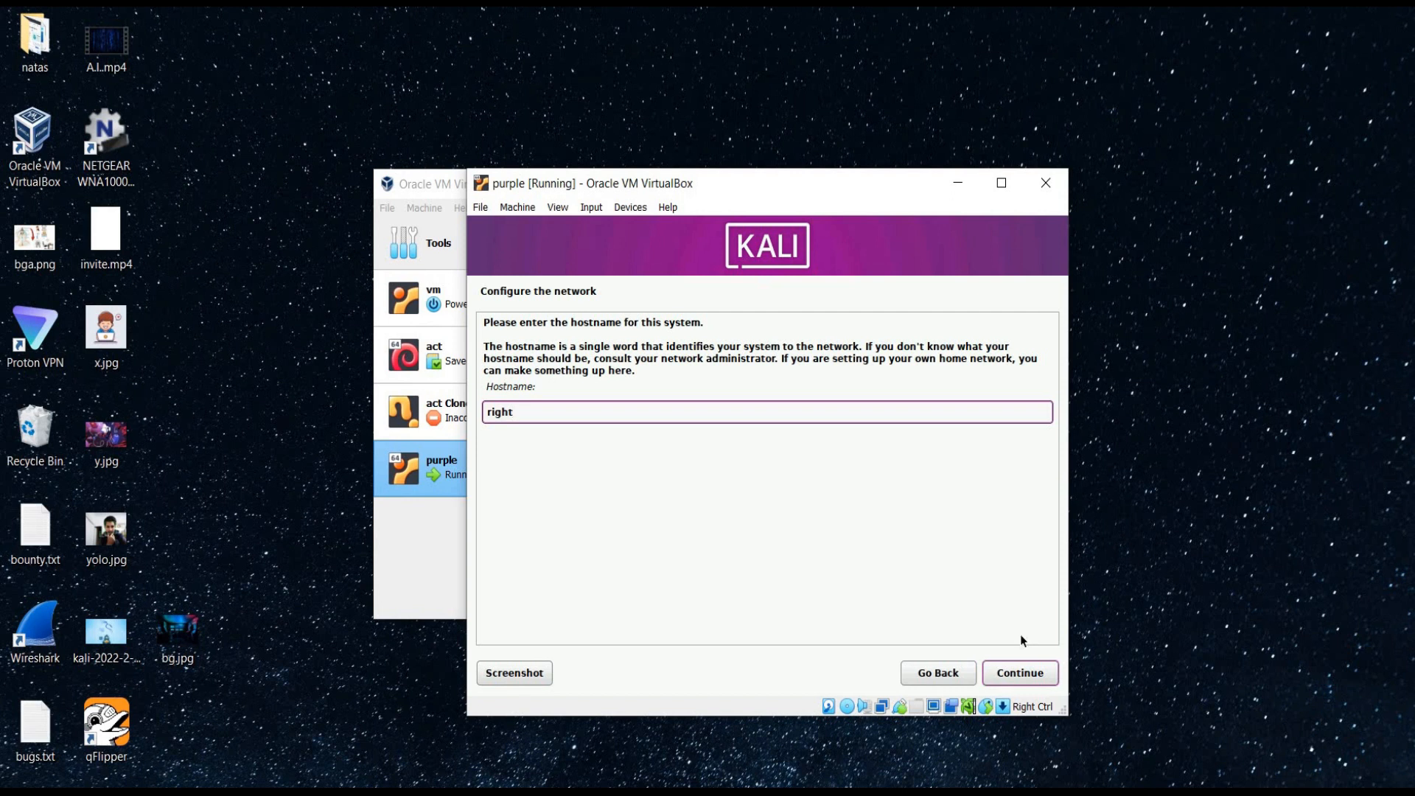
{"action": "left_click", "coordinate": [1020, 672]}
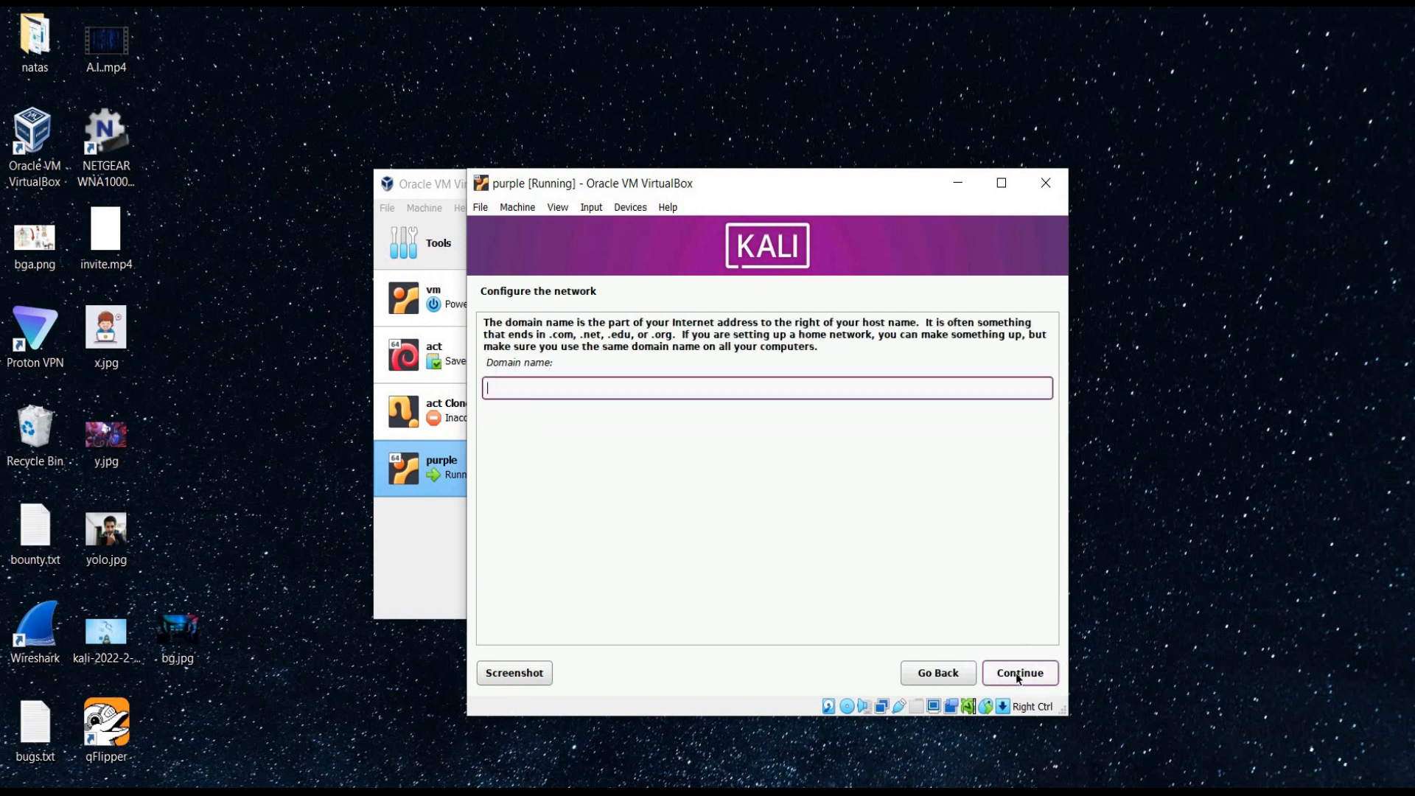
{"action": "left_click", "coordinate": [1019, 672]}
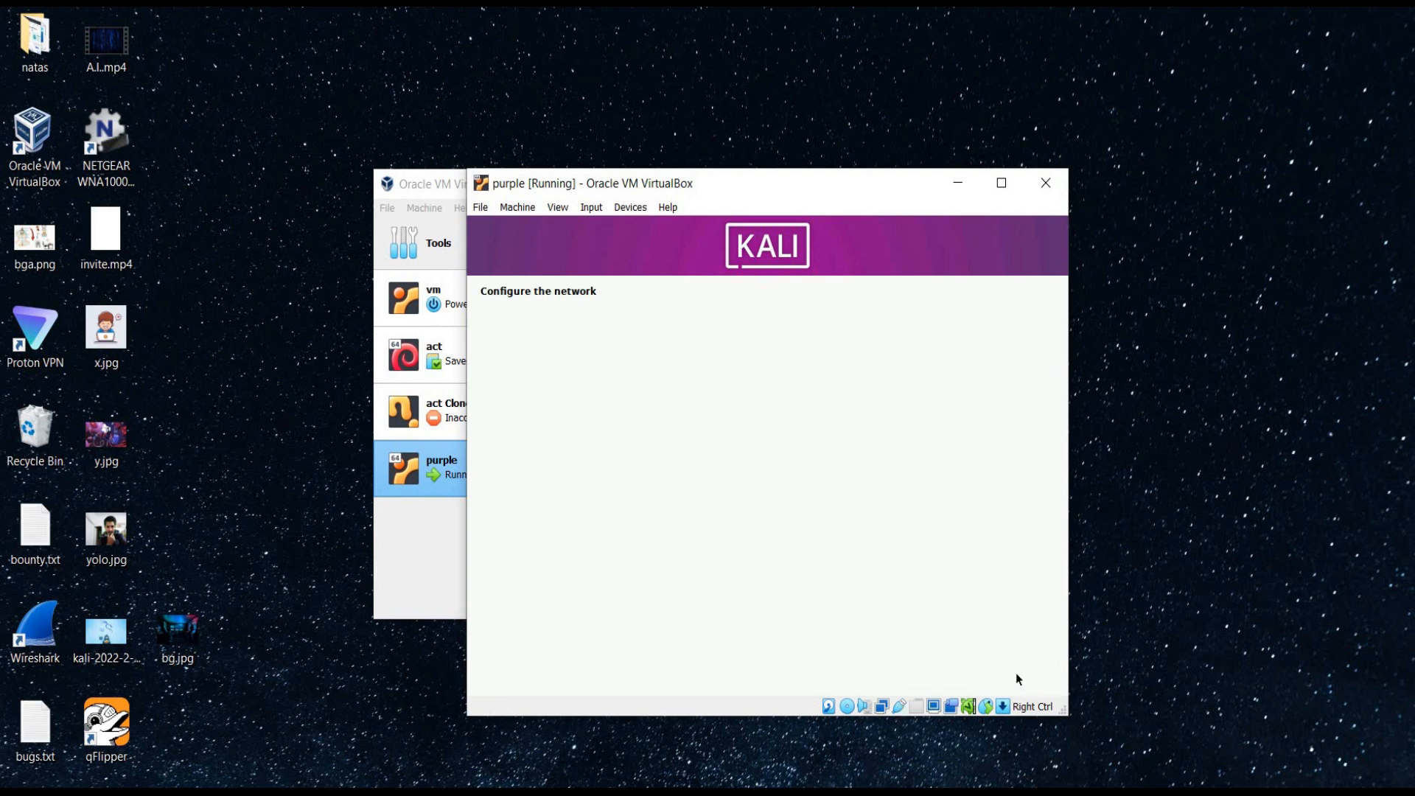
{"action": "left_click", "coordinate": [1018, 672]}
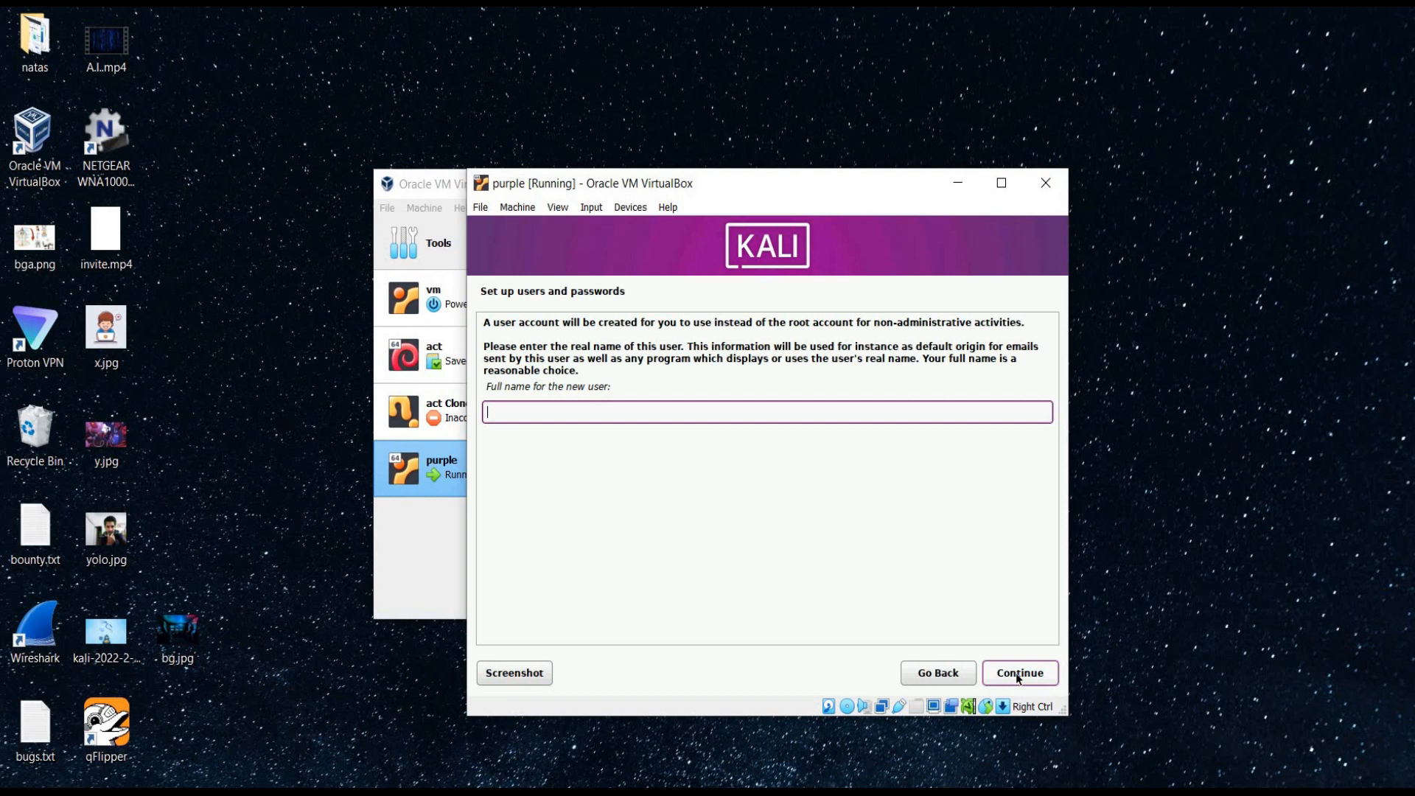
- Create user with full name 'right', username 'secright', and a password
{"action": "type", "text": "right"}
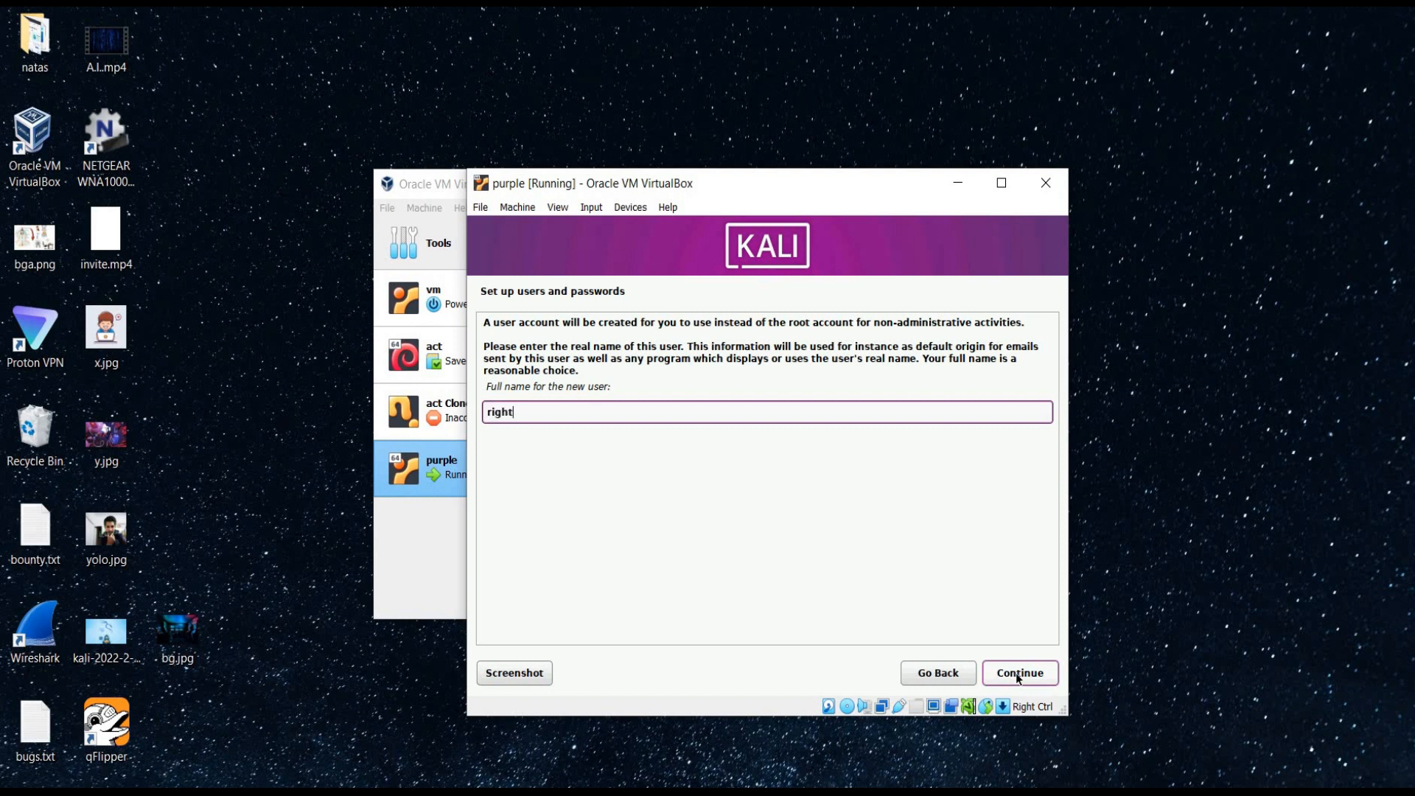
{"action": "left_click", "coordinate": [1019, 672]}
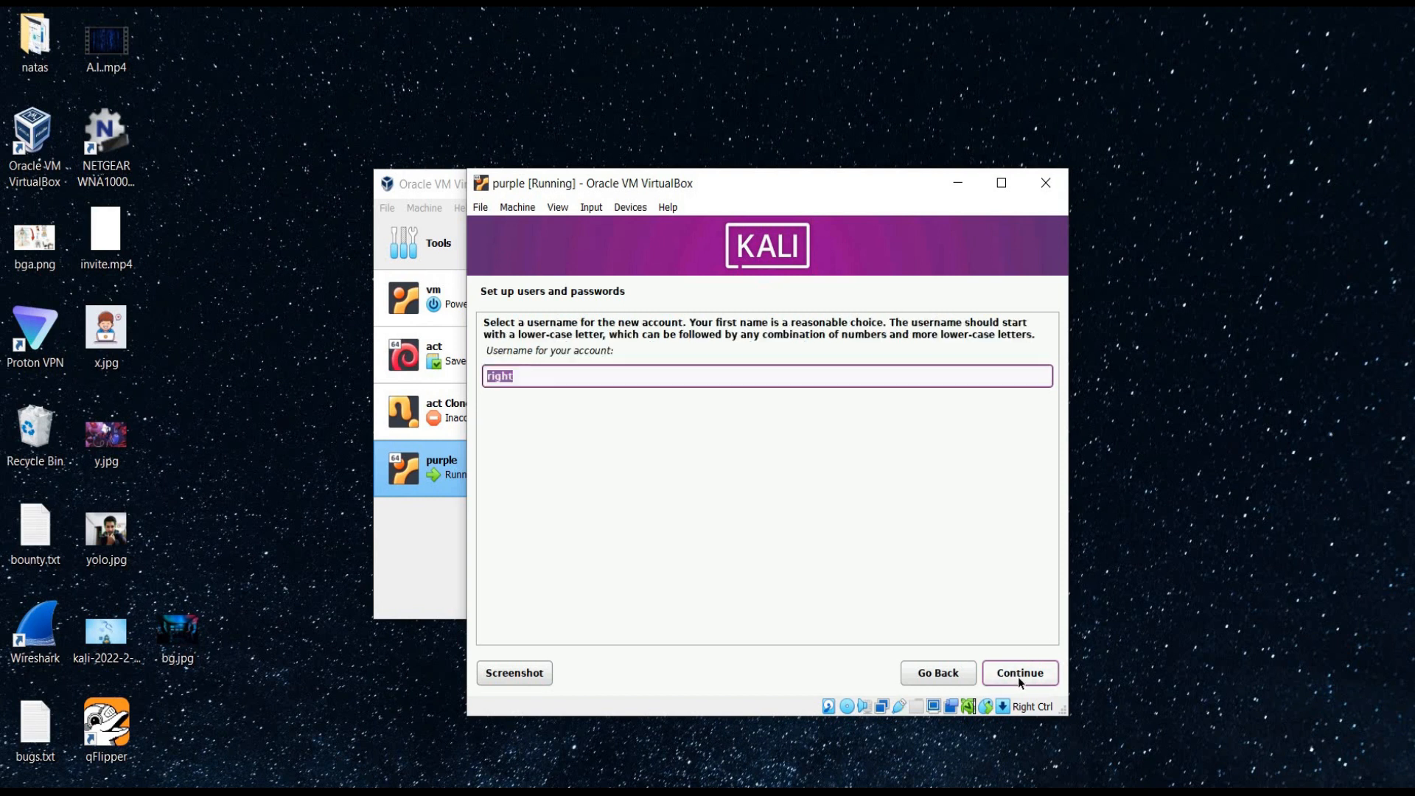
{"action": "mouse_move", "coordinate": [917, 584]}
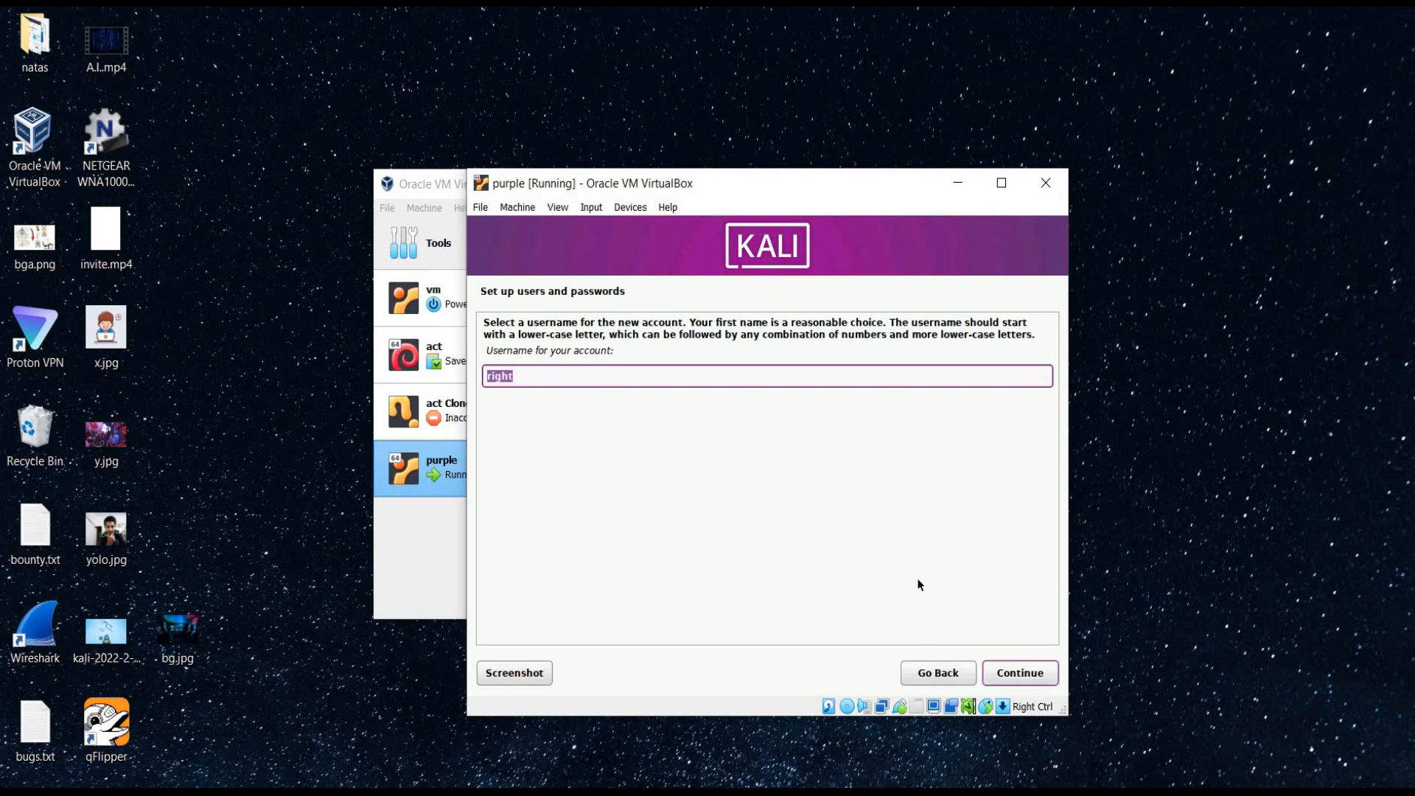
{"action": "type", "text": "secr"}
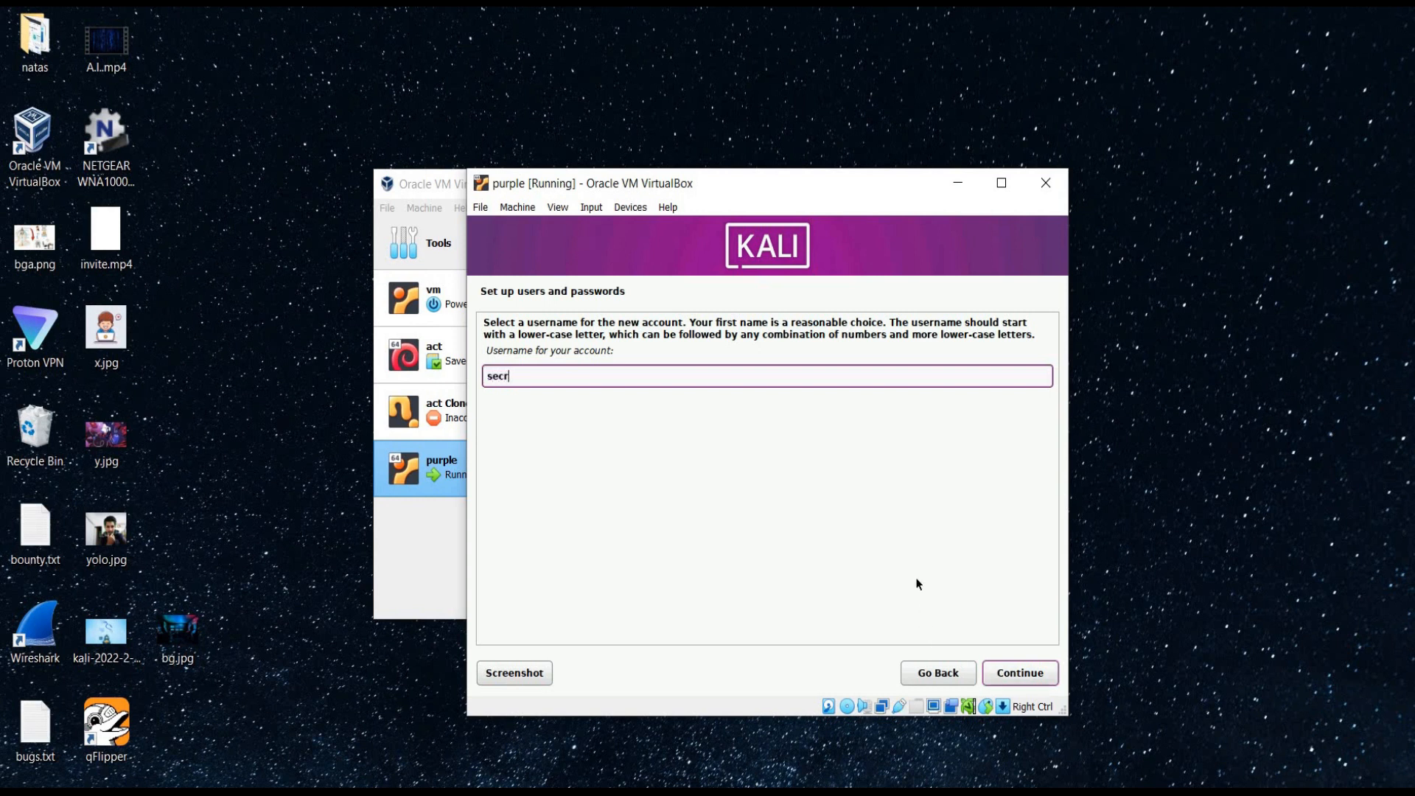
{"action": "type", "text": "ight"}
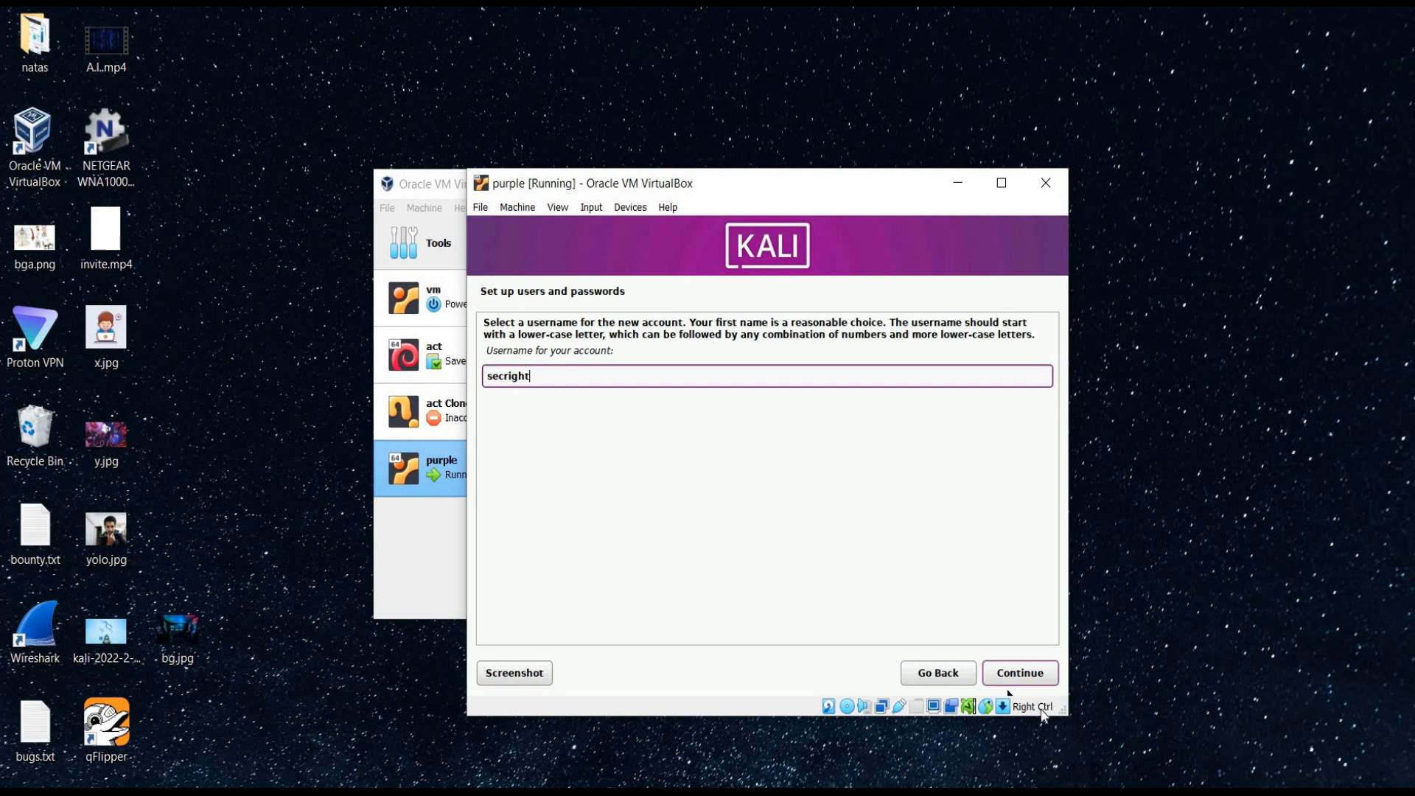
{"action": "left_click", "coordinate": [1018, 672]}
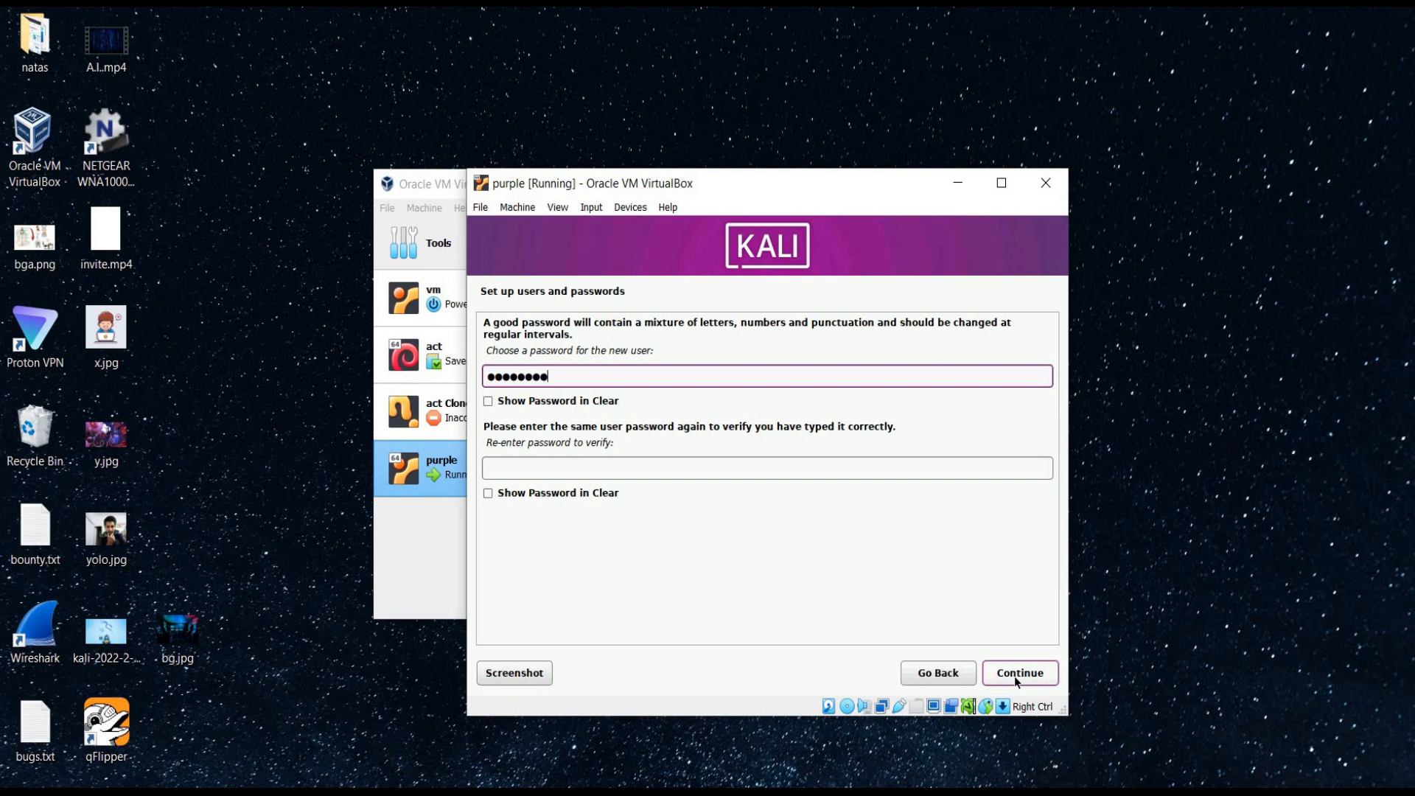
{"action": "type", "text": "••••"}
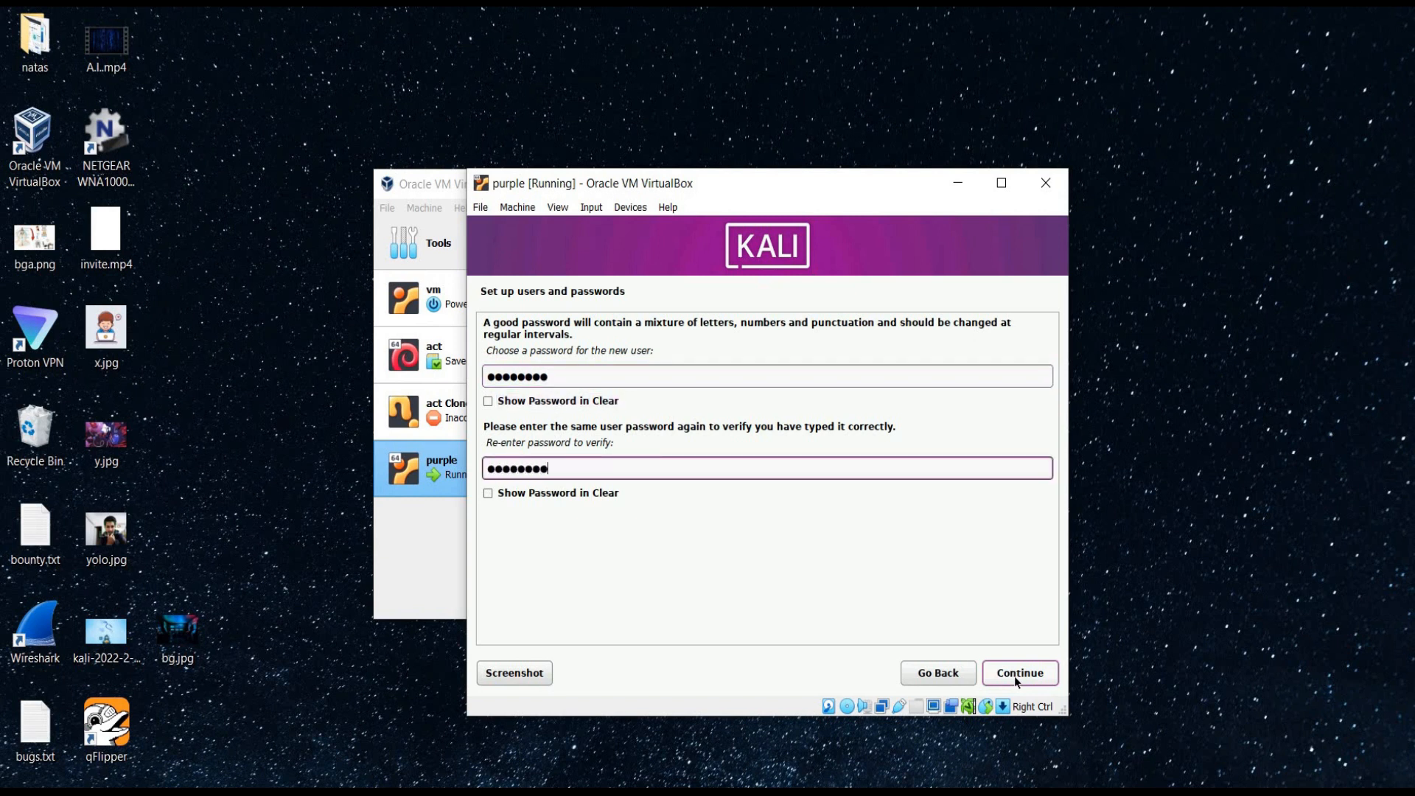
{"action": "left_click", "coordinate": [1018, 673]}
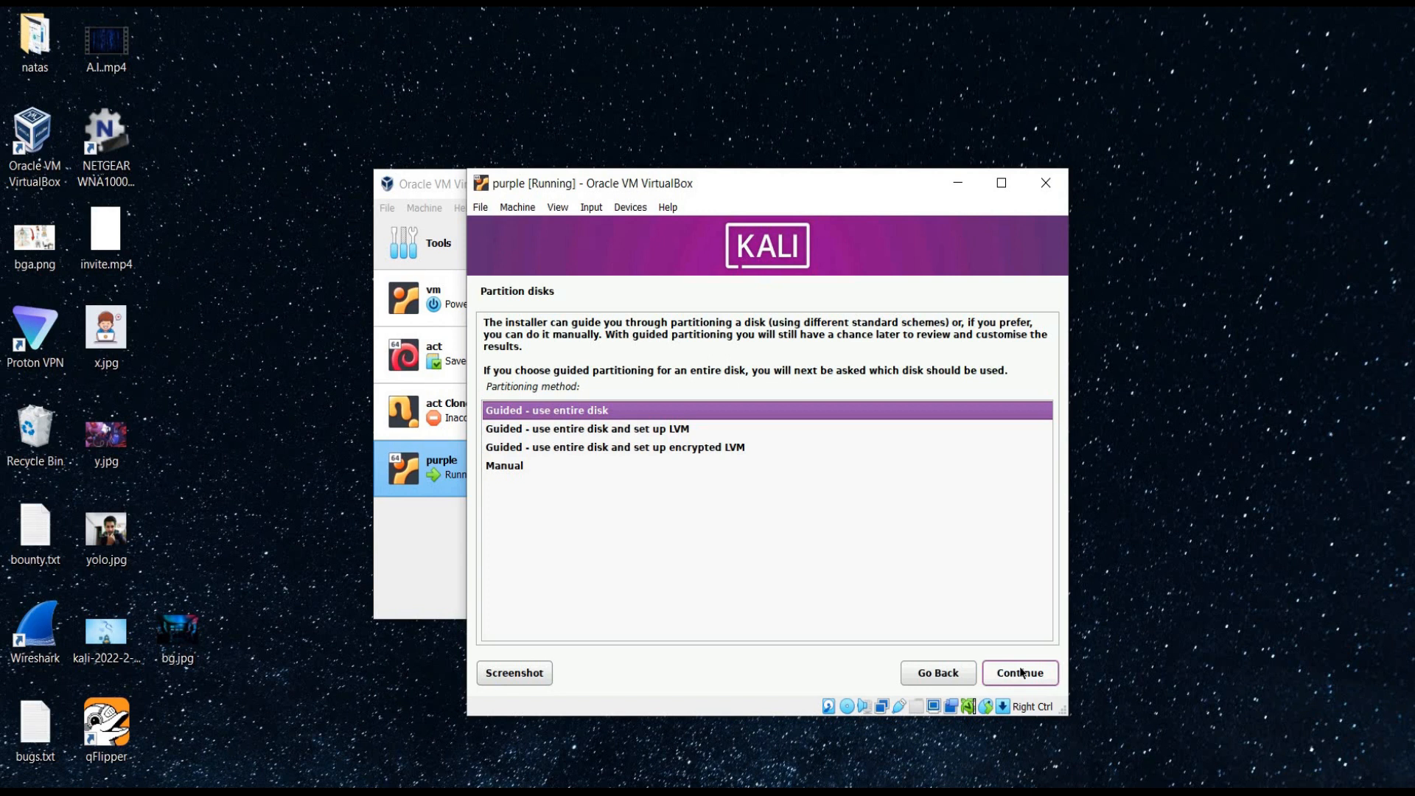
- Use guided partitioning on the entire disk, write changes, and keep default software
{"action": "left_click", "coordinate": [1019, 672]}
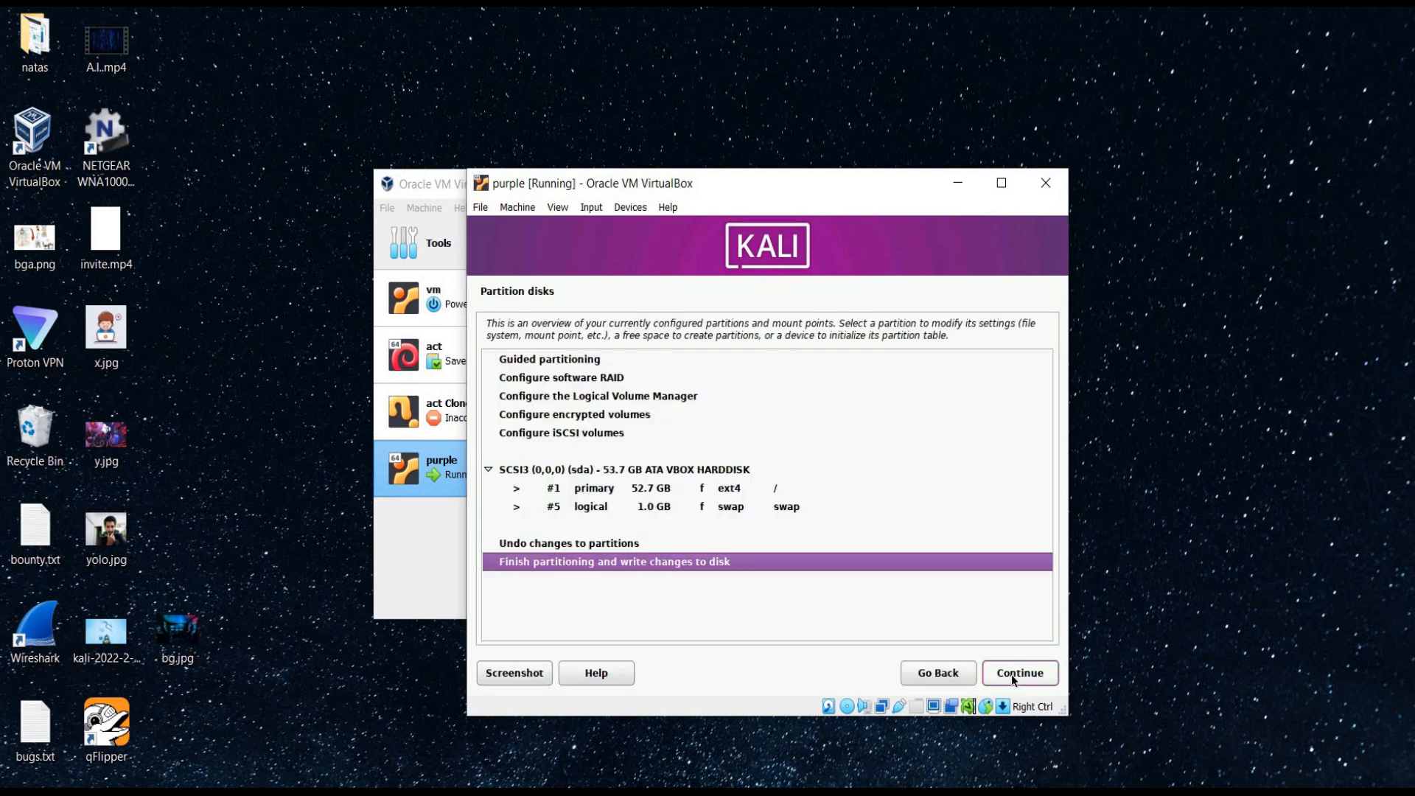
{"action": "left_click", "coordinate": [1019, 672]}
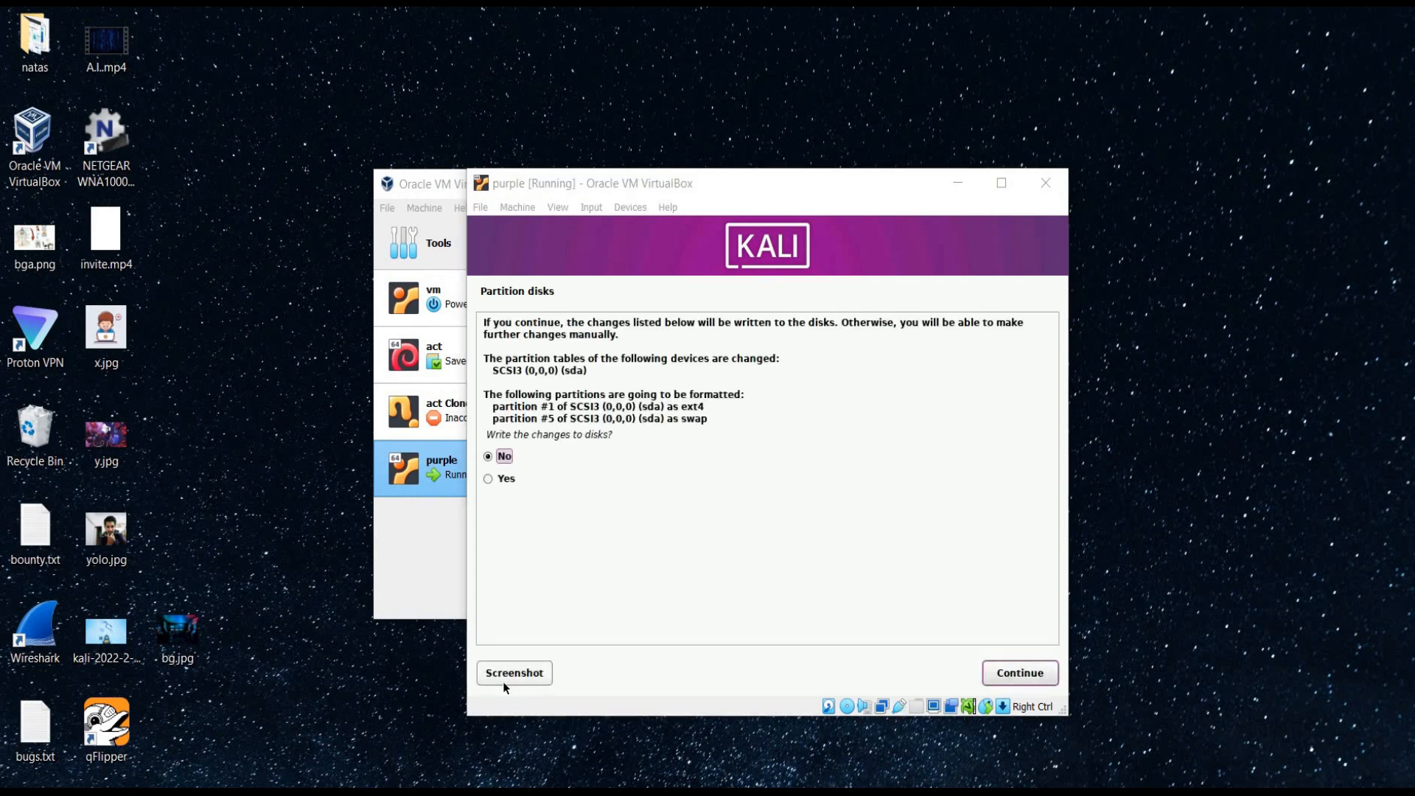
{"action": "left_click", "coordinate": [487, 479]}
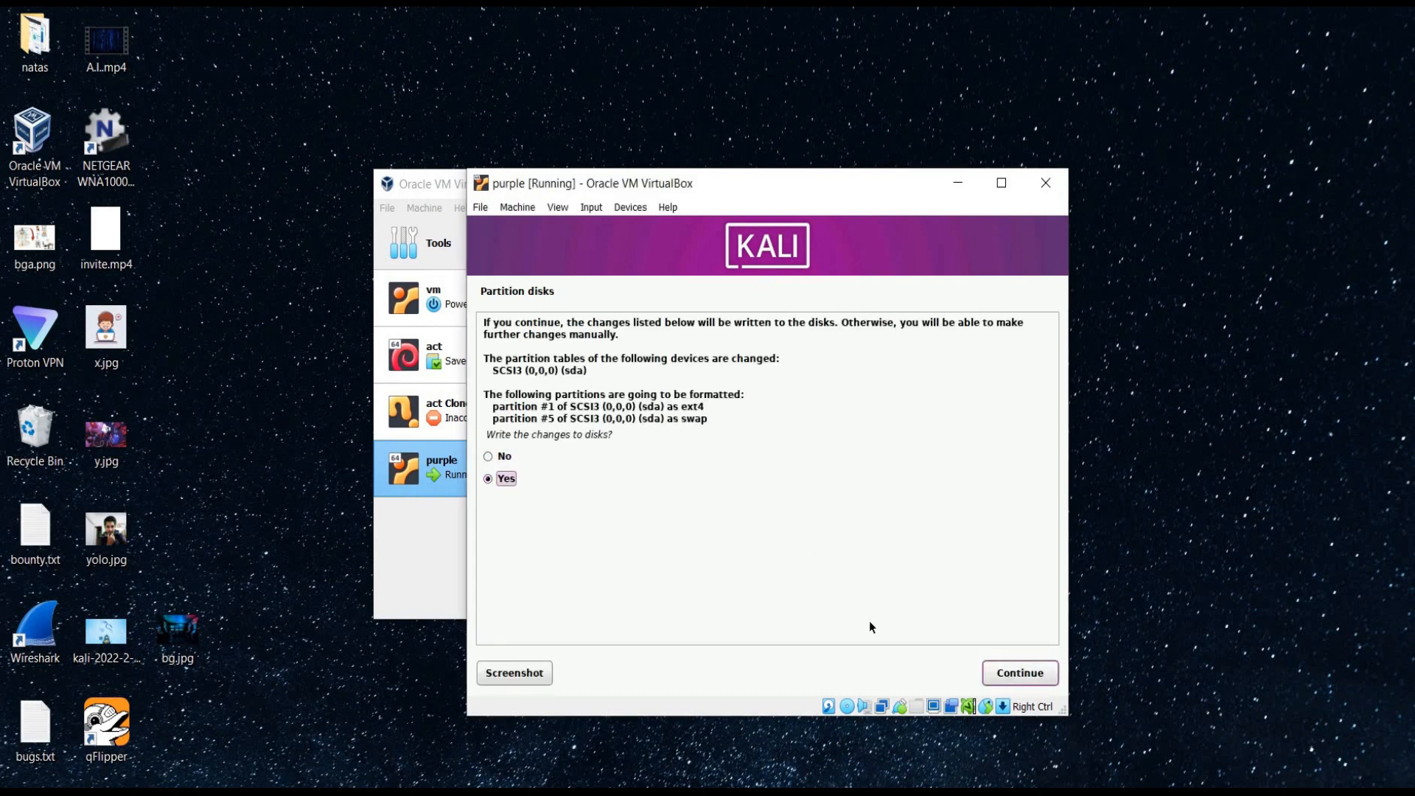
{"action": "left_click", "coordinate": [1018, 672]}
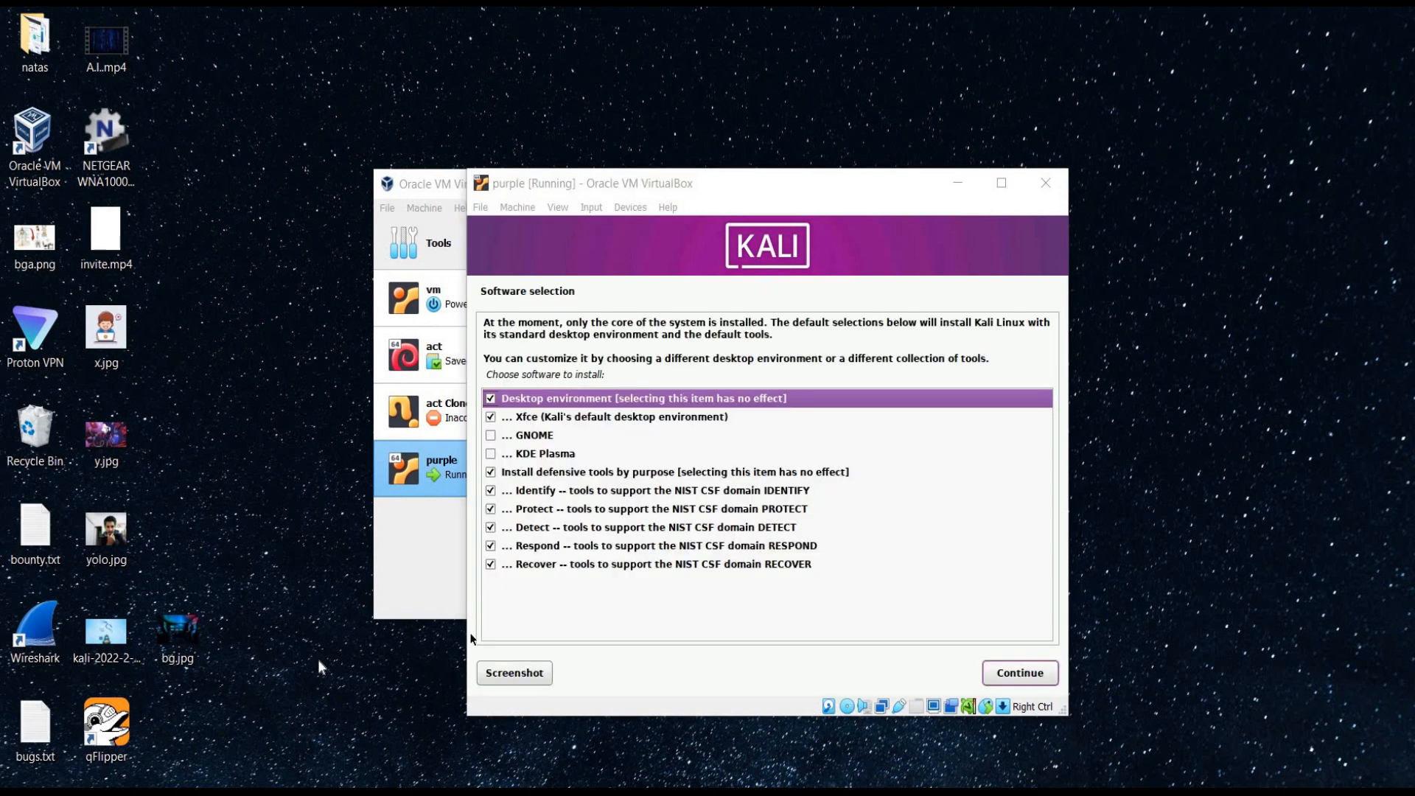
{"action": "left_click", "coordinate": [1019, 672]}
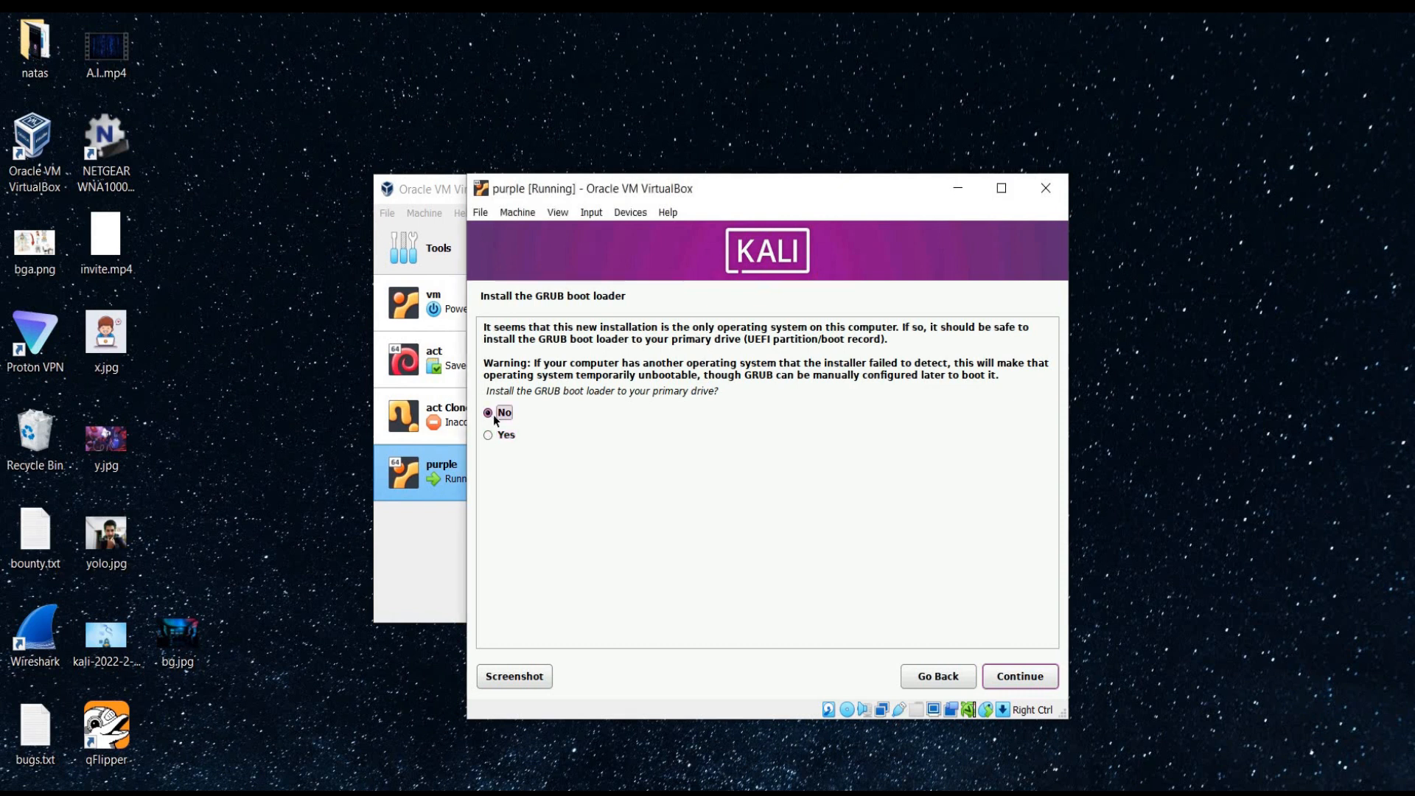
- Install GRUB on /dev/sda and complete the installation to reboot
{"action": "left_click", "coordinate": [1019, 676]}
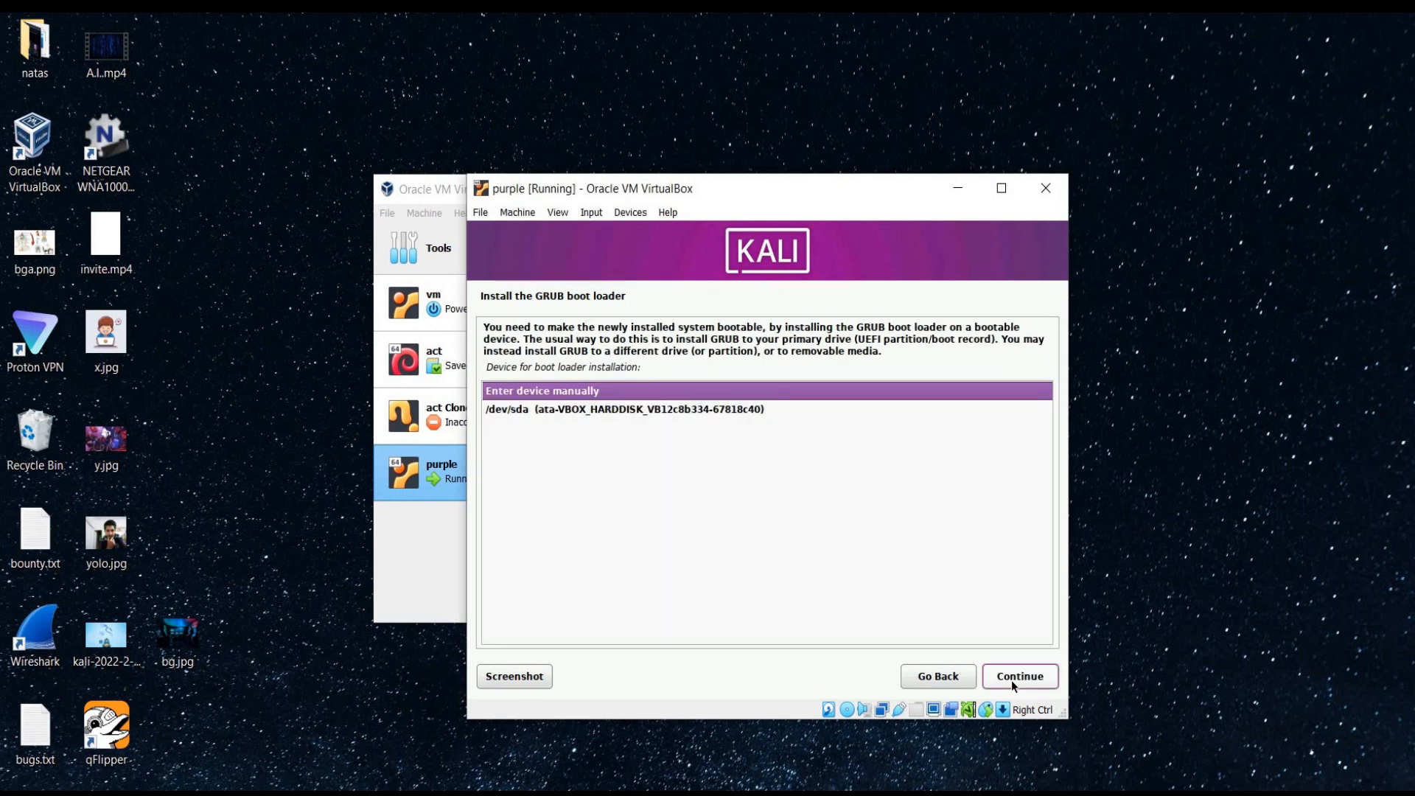
{"action": "mouse_move", "coordinate": [772, 434]}
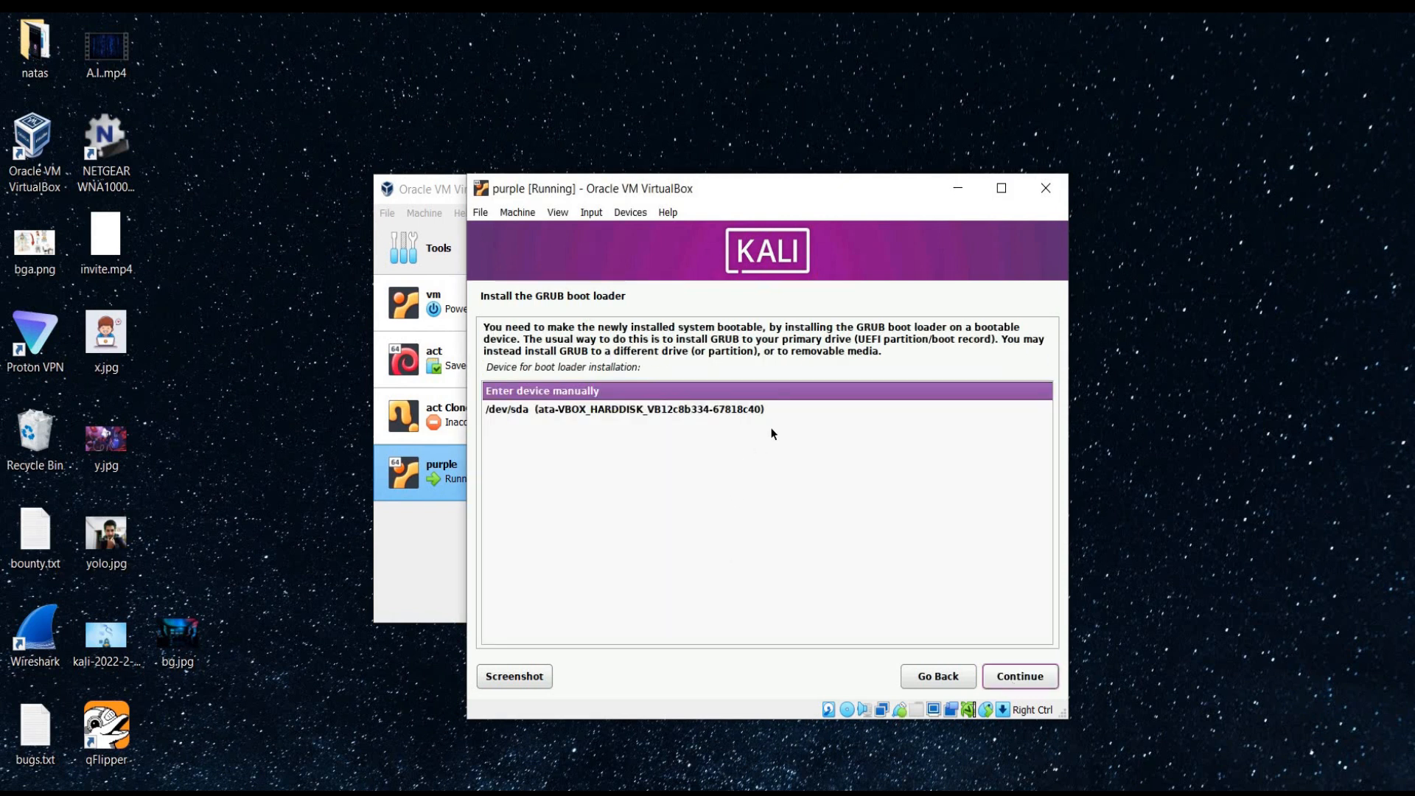
{"action": "left_click", "coordinate": [623, 409]}
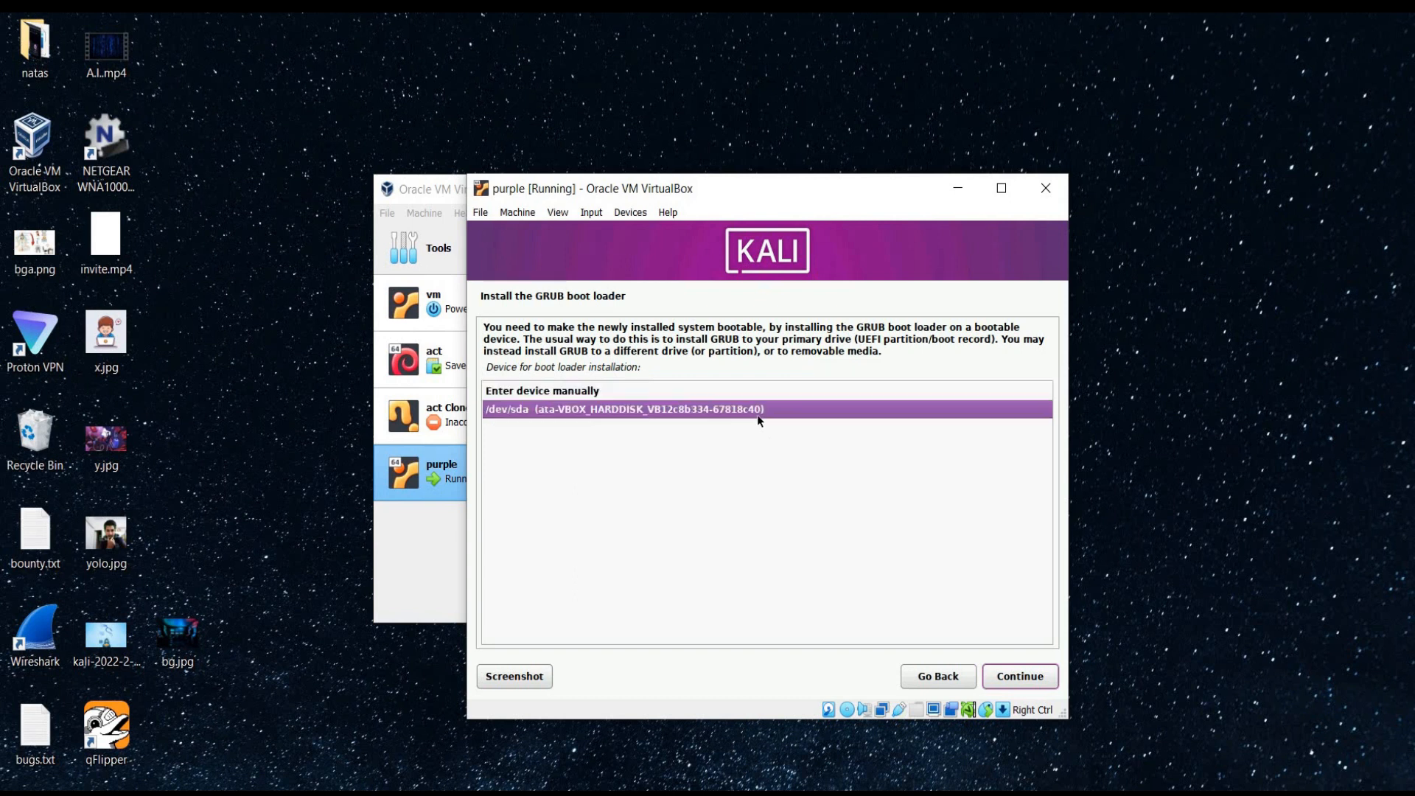
{"action": "left_click", "coordinate": [1018, 676]}
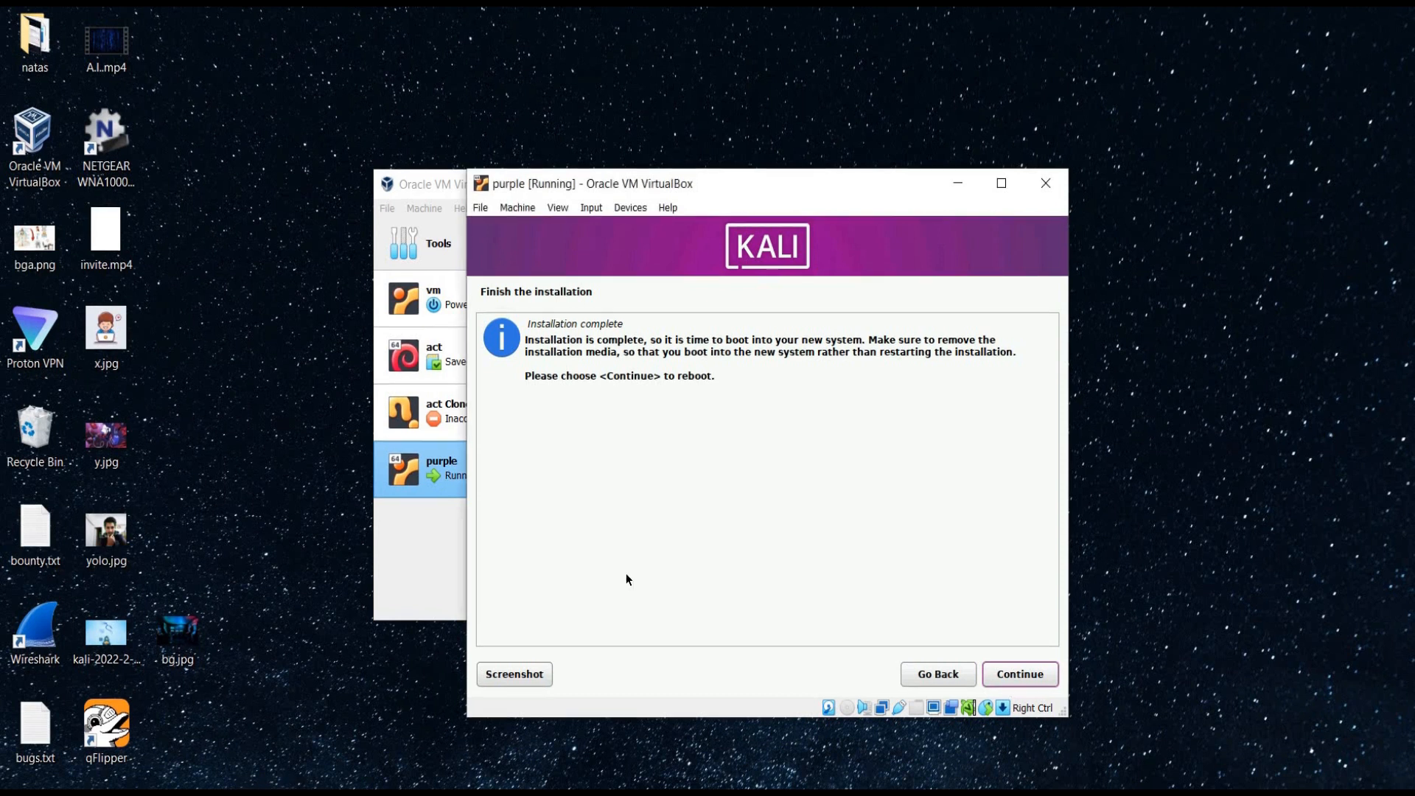
{"action": "left_click", "coordinate": [1018, 673]}
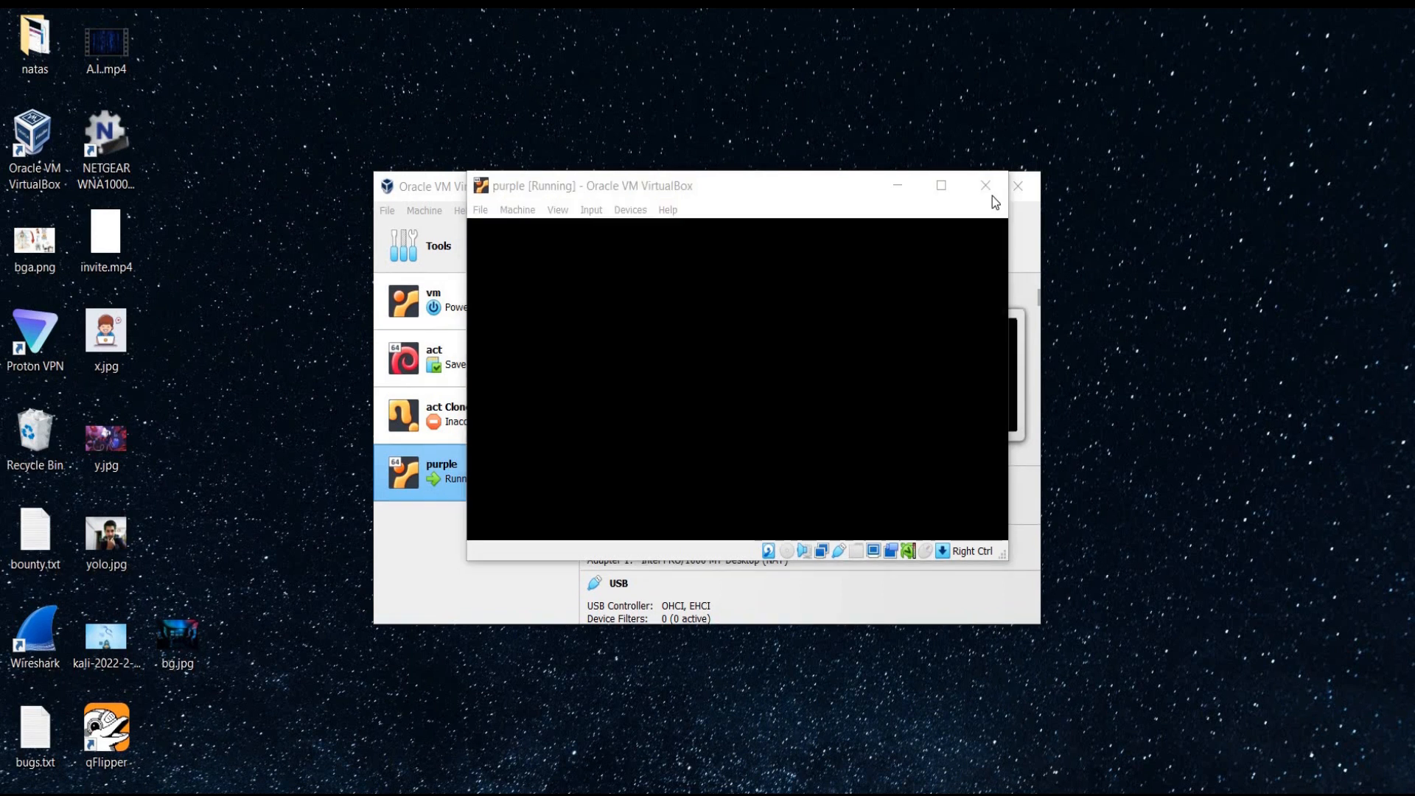
- Power off the purple VM, close VirtualBox Manager, and relaunch it from the desktop
{"action": "left_click", "coordinate": [985, 185]}
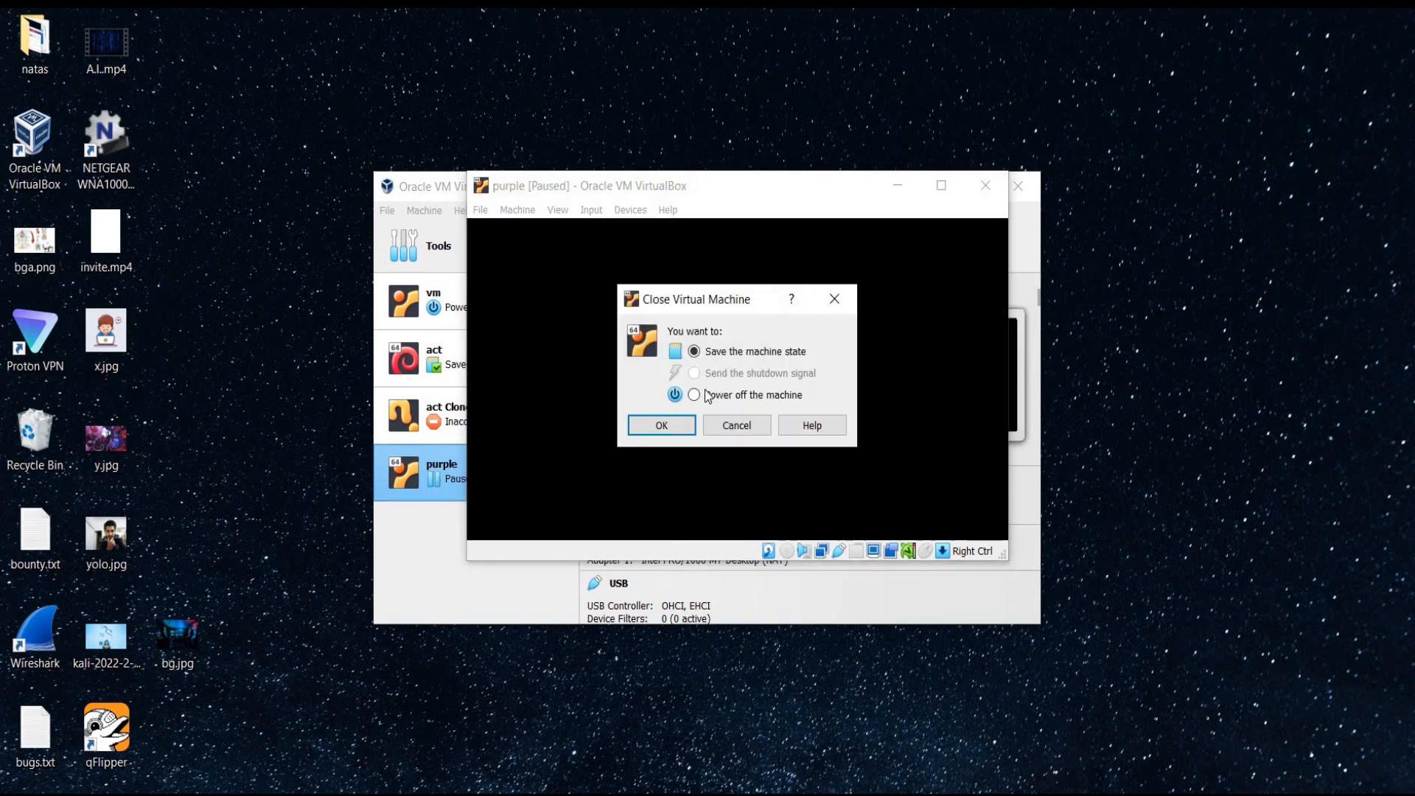
{"action": "left_click", "coordinate": [694, 394]}
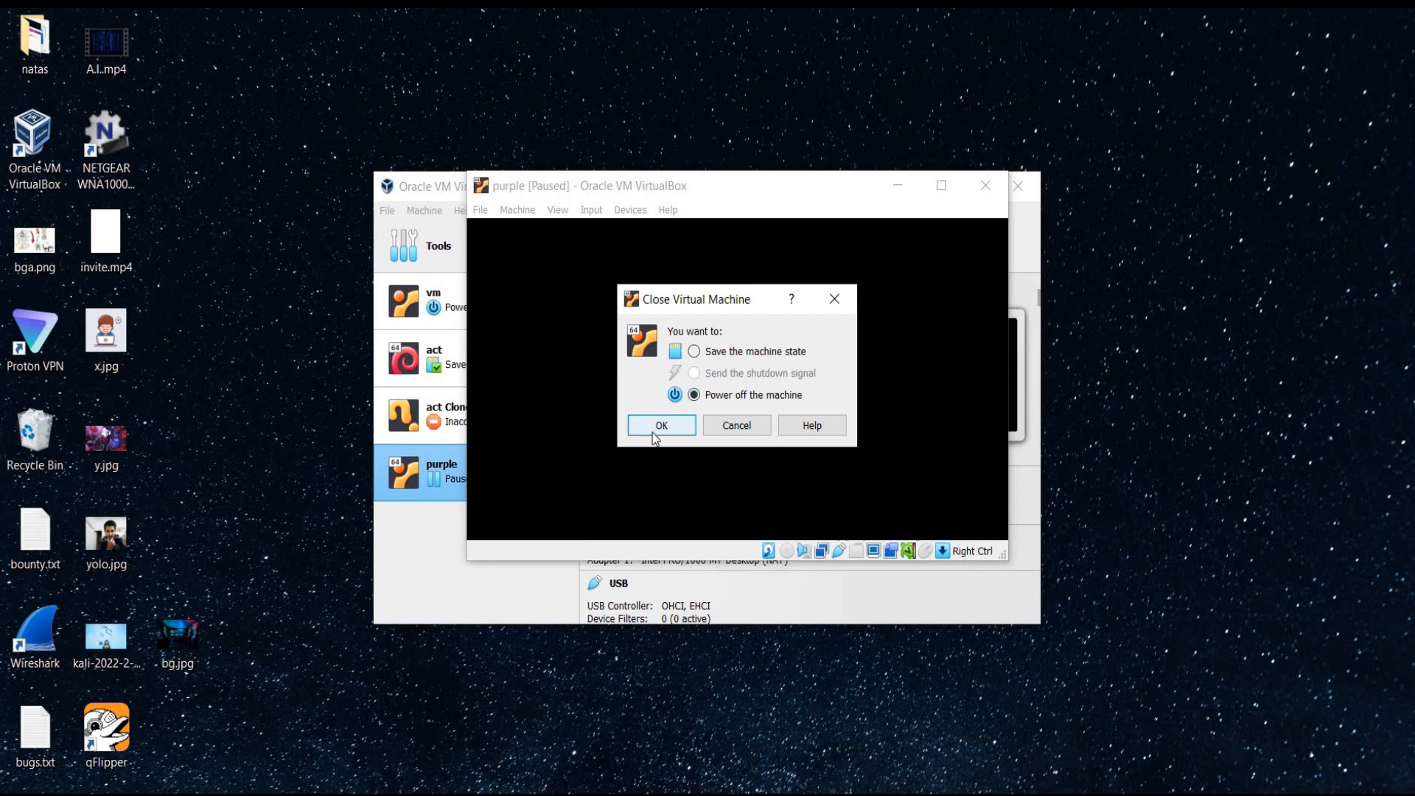
{"action": "left_click", "coordinate": [661, 425]}
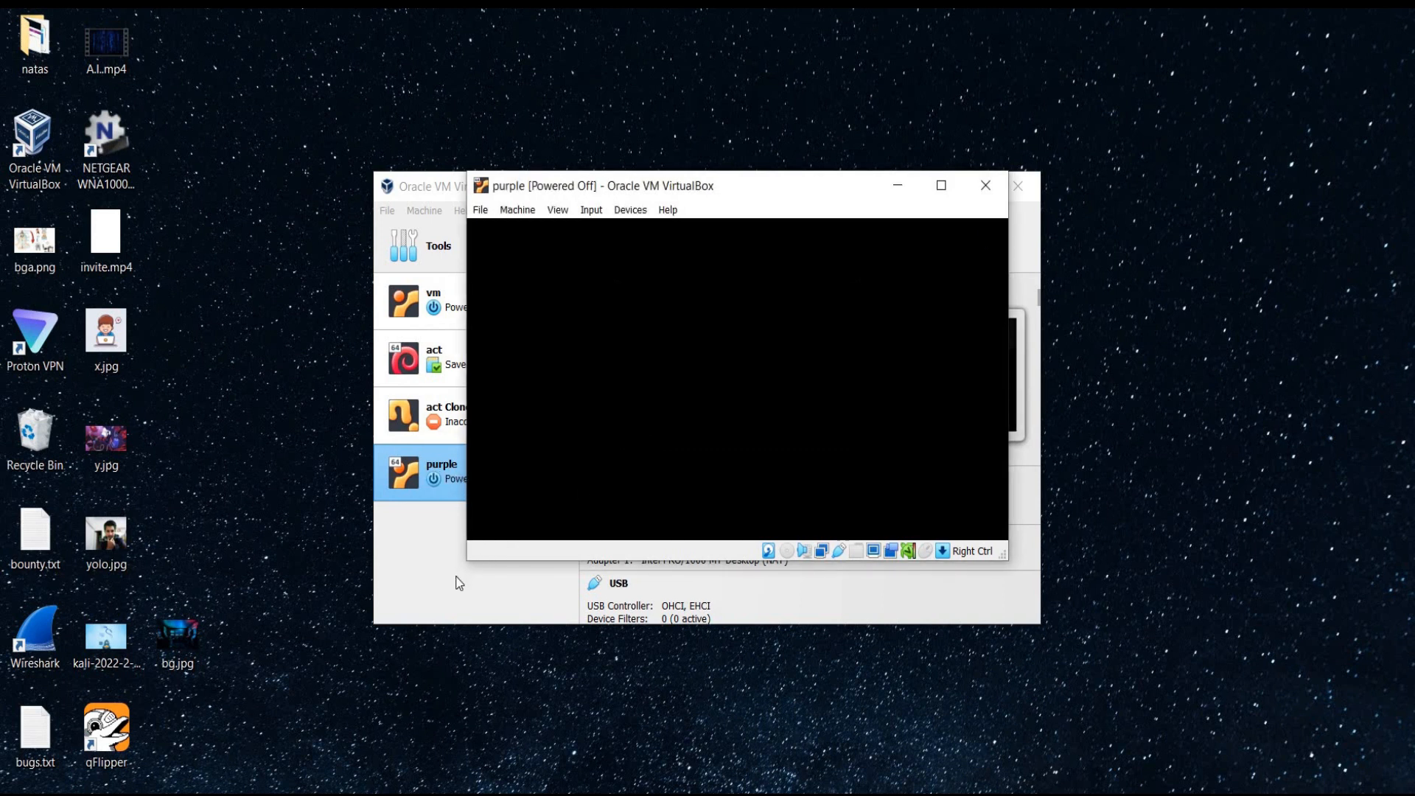
{"action": "left_click", "coordinate": [985, 185]}
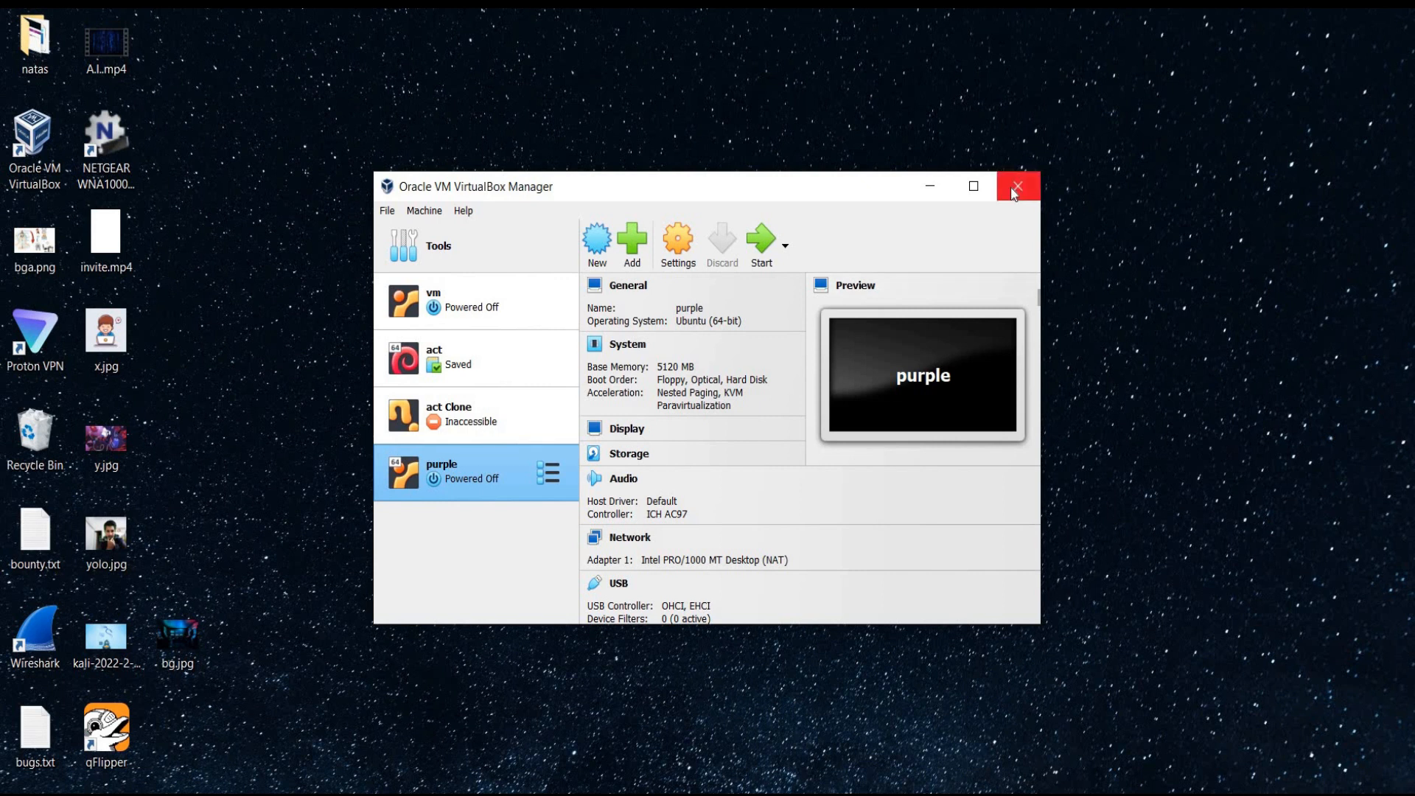
{"action": "left_click", "coordinate": [1018, 186]}
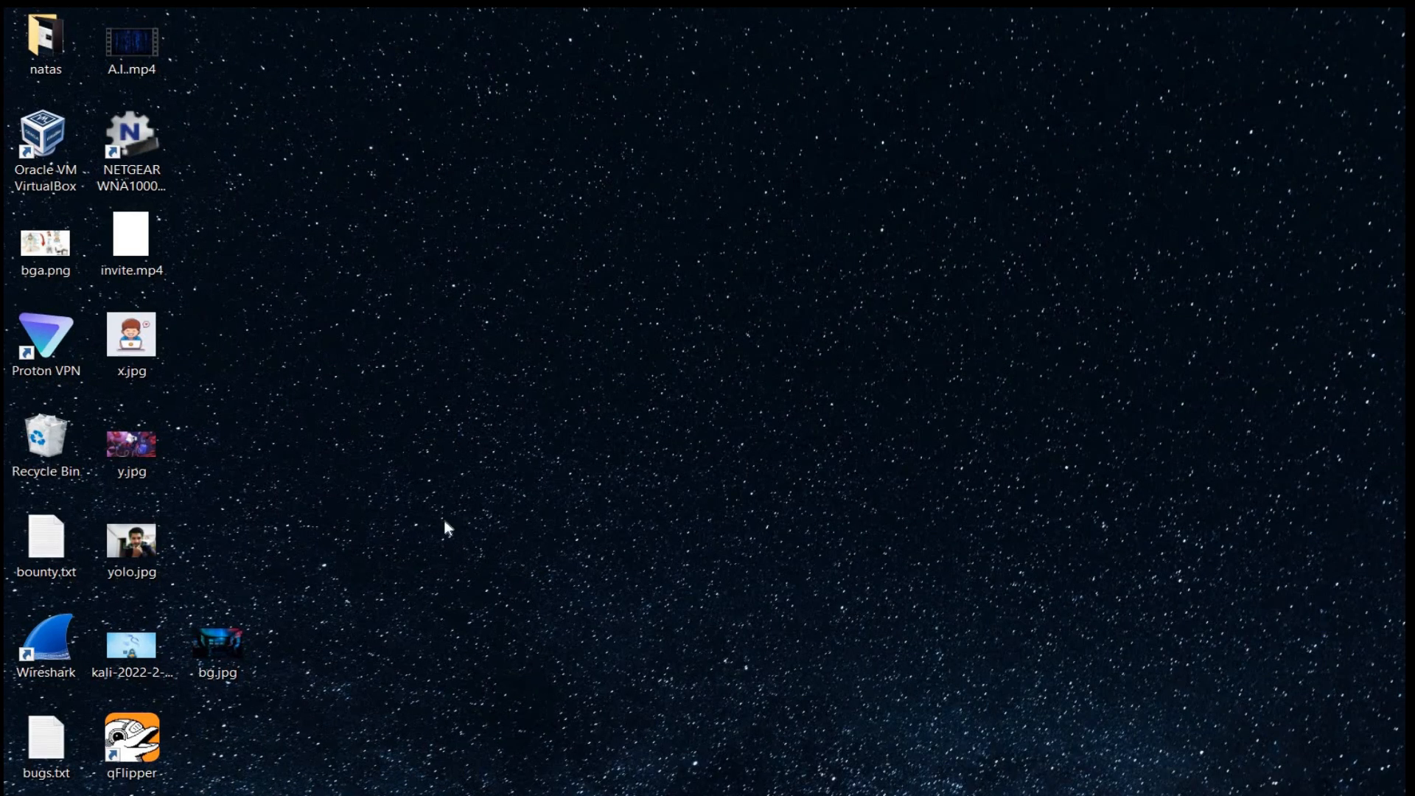
{"action": "left_click", "coordinate": [45, 145]}
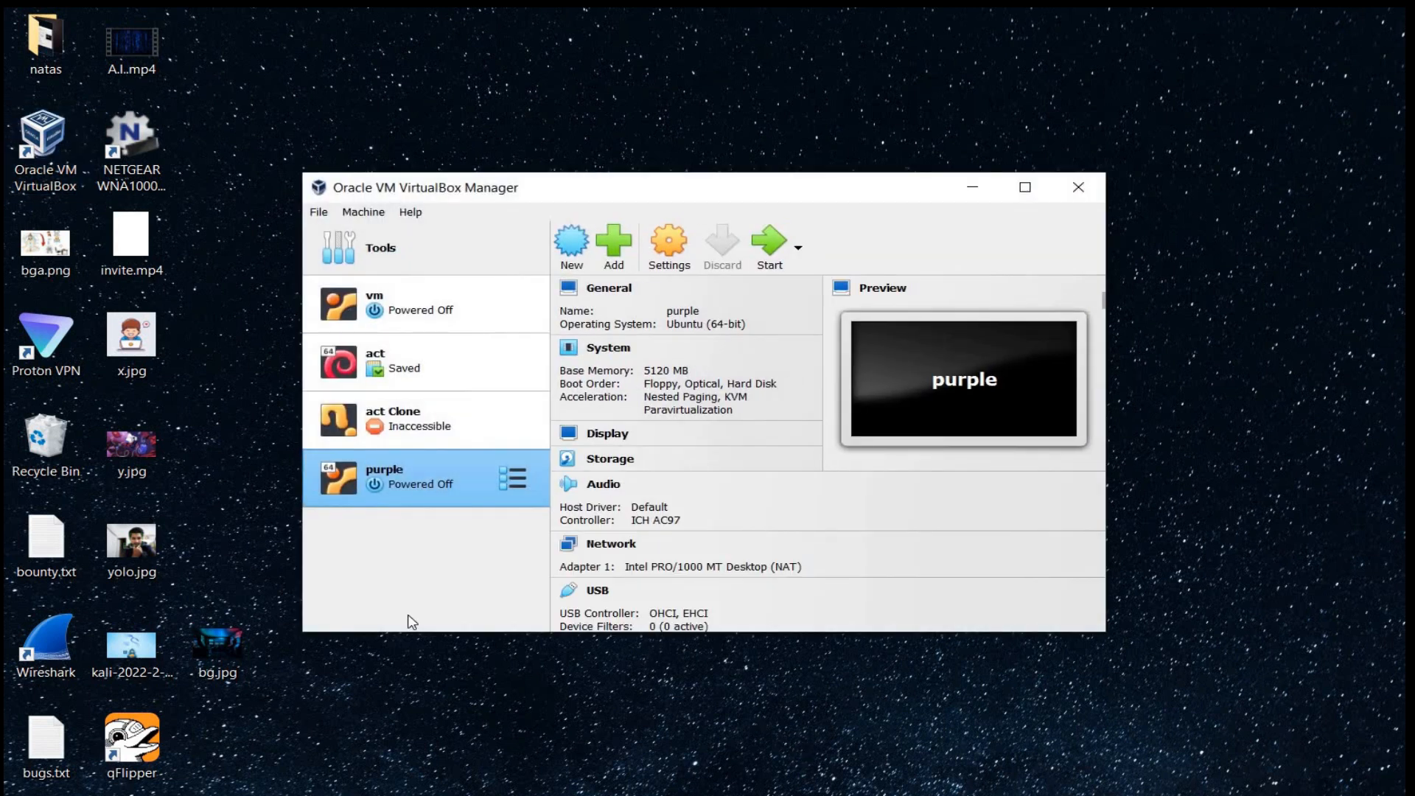
{"action": "mouse_move", "coordinate": [772, 282]}
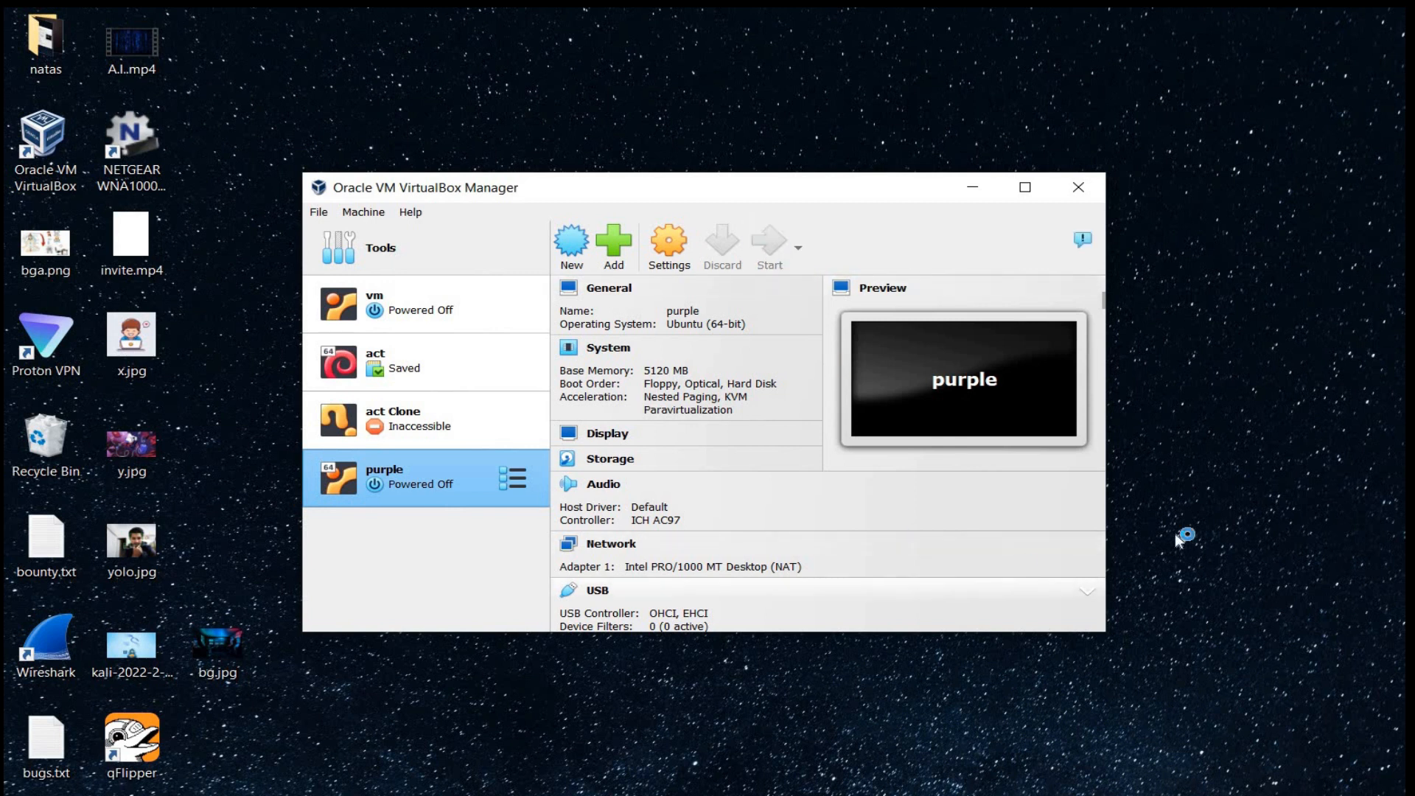
- Start the purple VM from VirtualBox Manager
{"action": "left_click", "coordinate": [768, 246]}
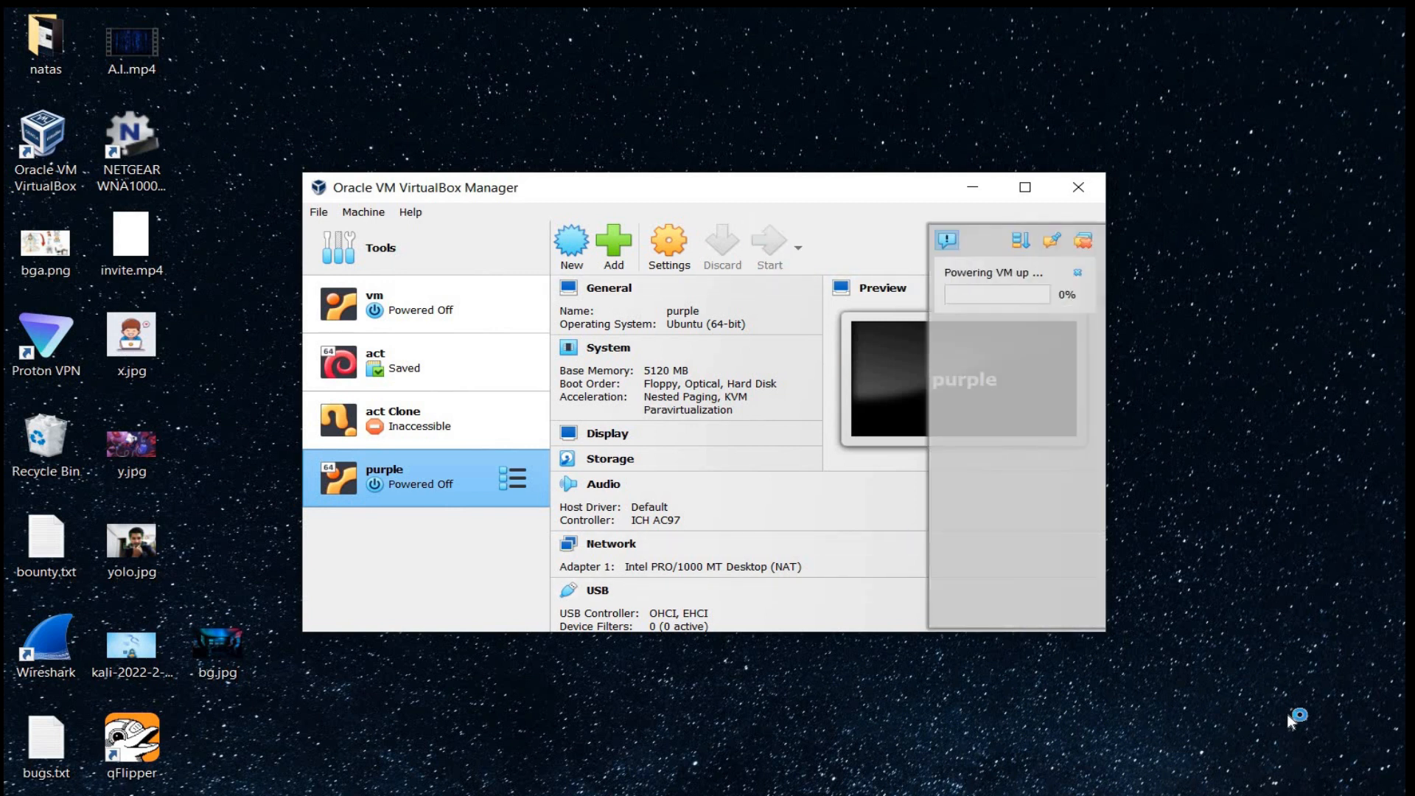
{"action": "mouse_move", "coordinate": [1330, 754]}
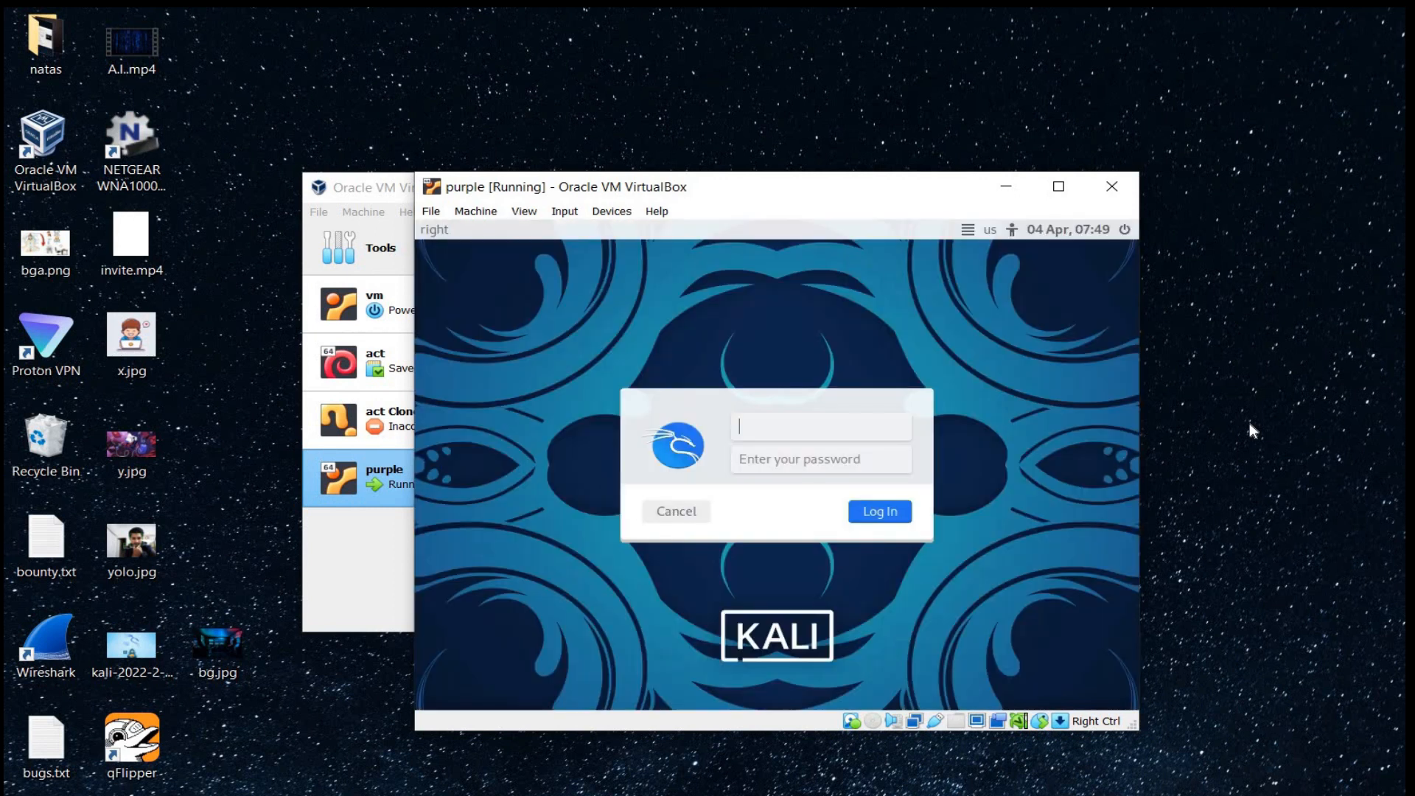
- Enter username 'secright' at the Kali login and click into the VM window
{"action": "type", "text": "sec"}
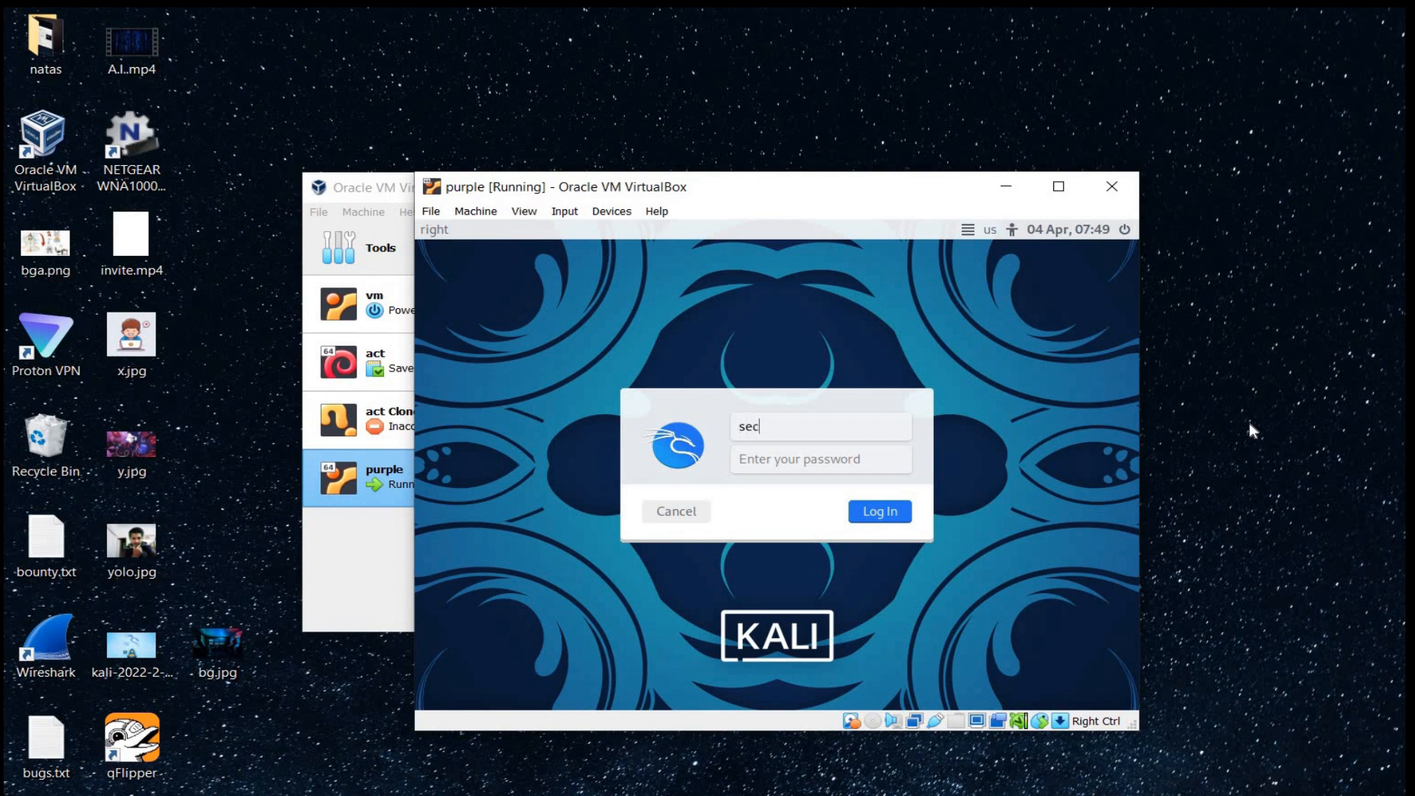
{"action": "type", "text": "right"}
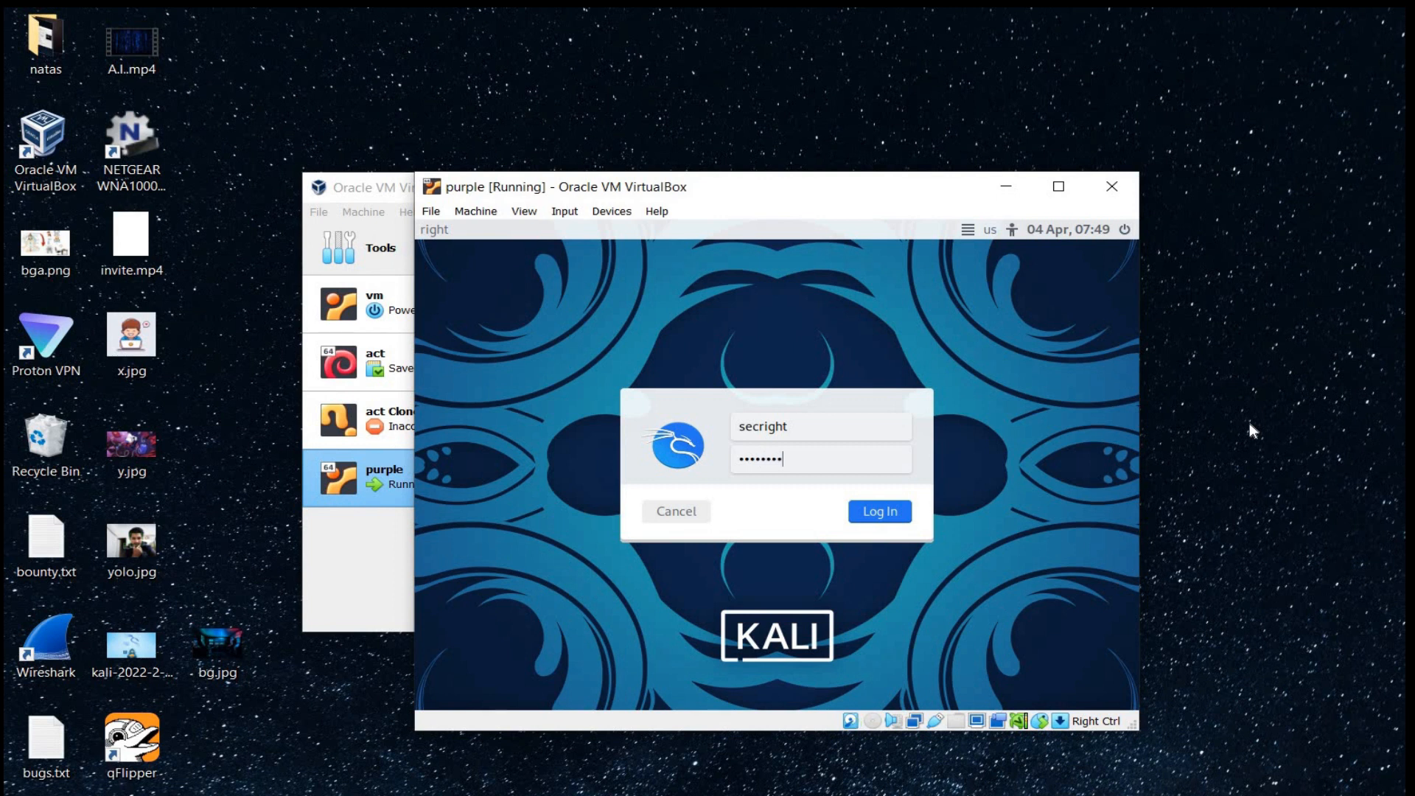
{"action": "left_click", "coordinate": [878, 511]}
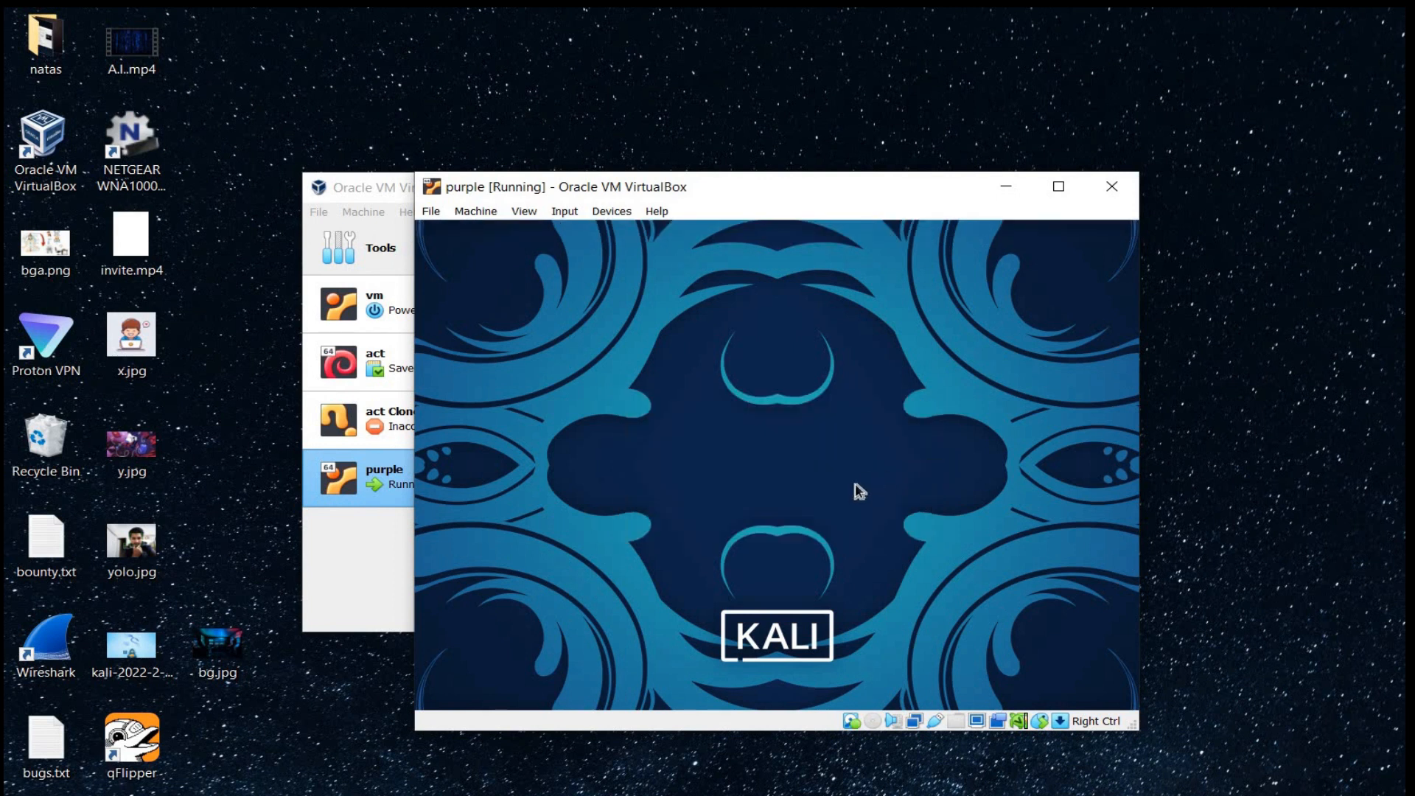
{"action": "mouse_move", "coordinate": [636, 513]}
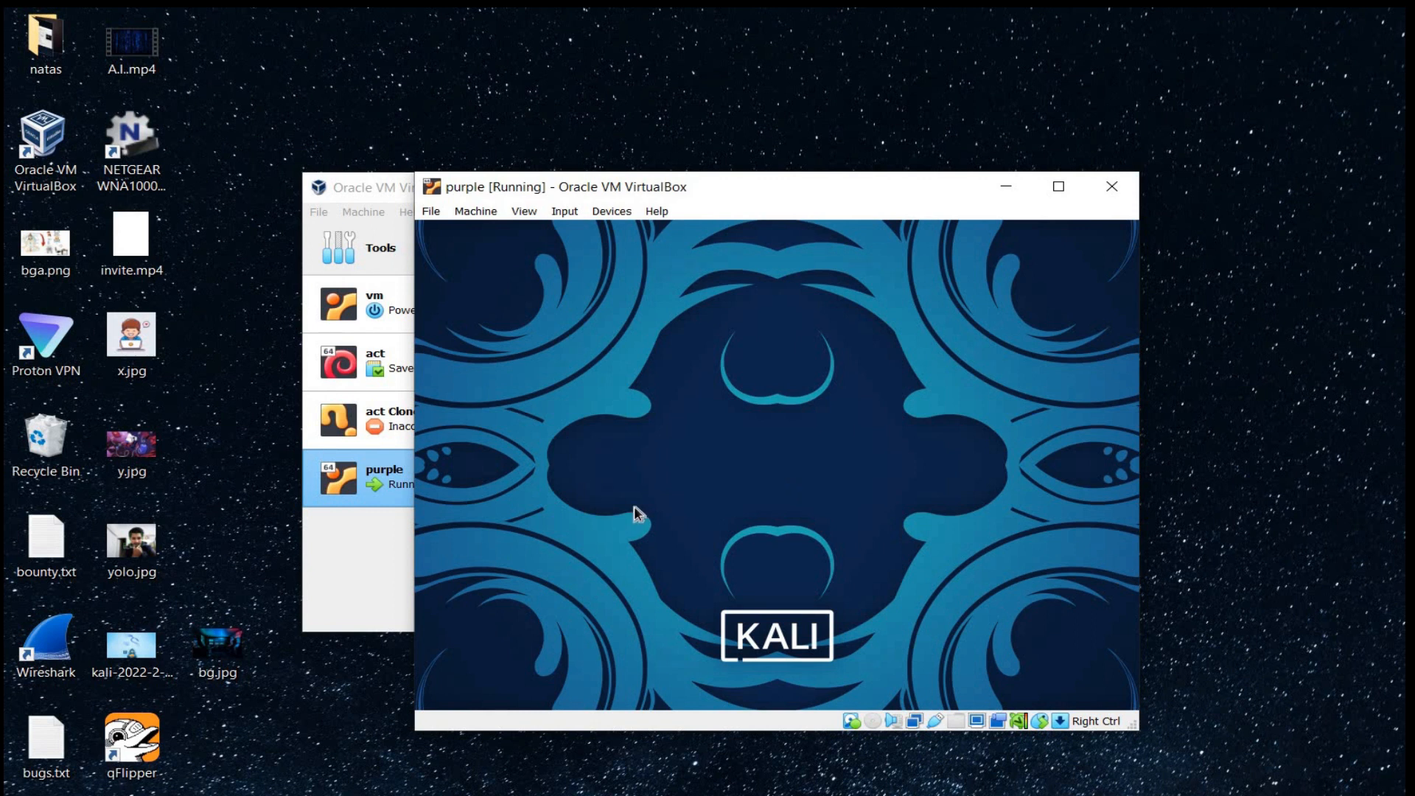
{"action": "mouse_move", "coordinate": [767, 528]}
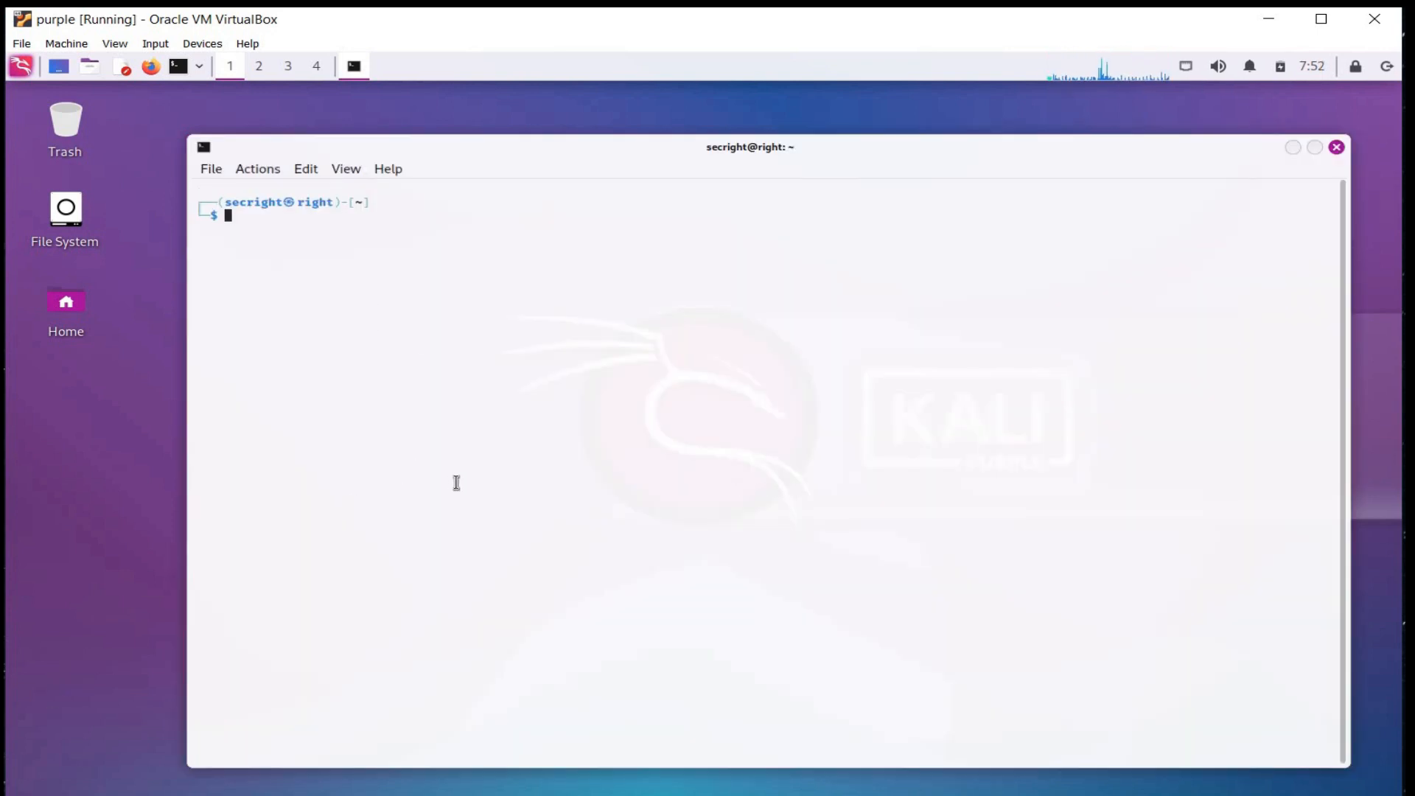
- Run uname -a to confirm the Linux 6.1.0-kali5-amd64 kernel
{"action": "type", "text": "uname -a"}
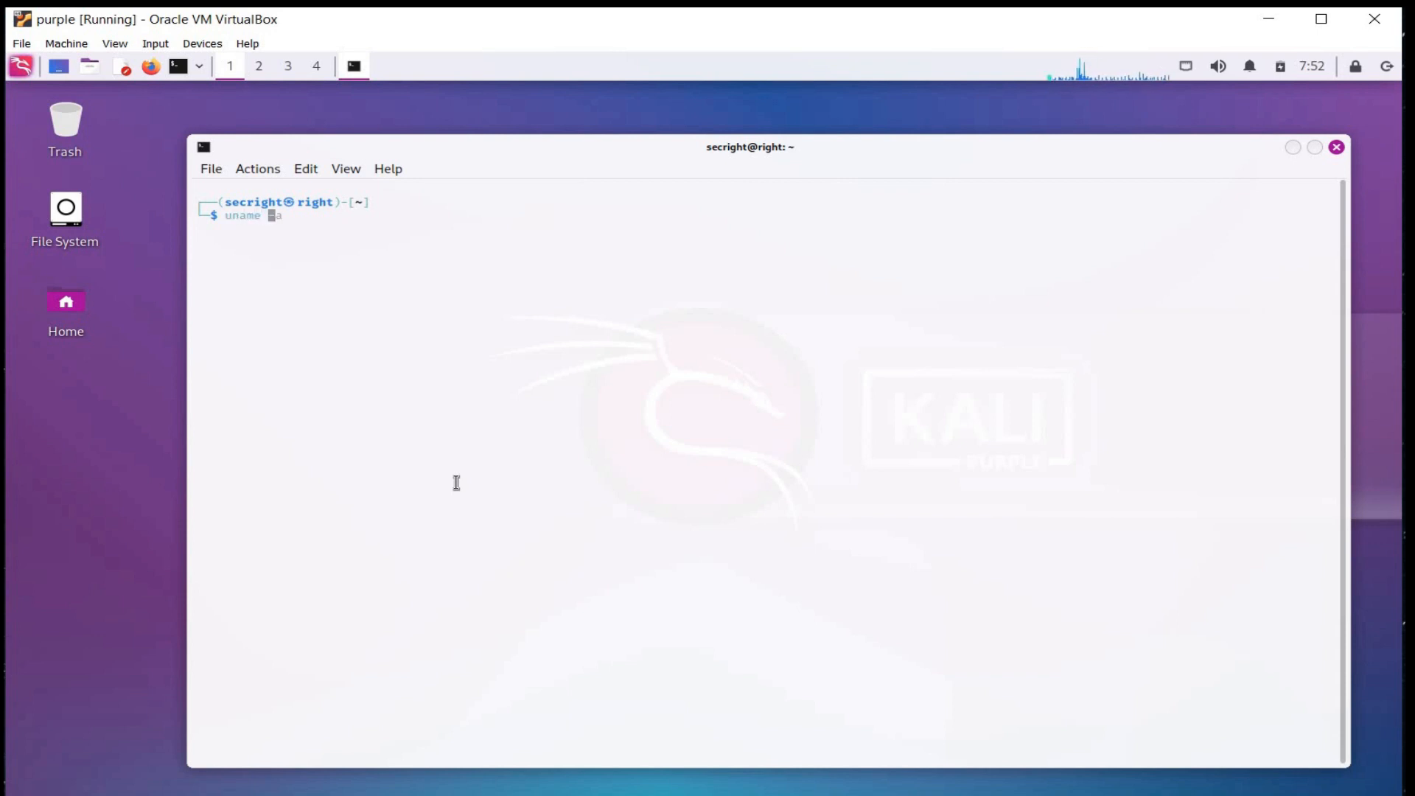
{"action": "type", "text": "-"}
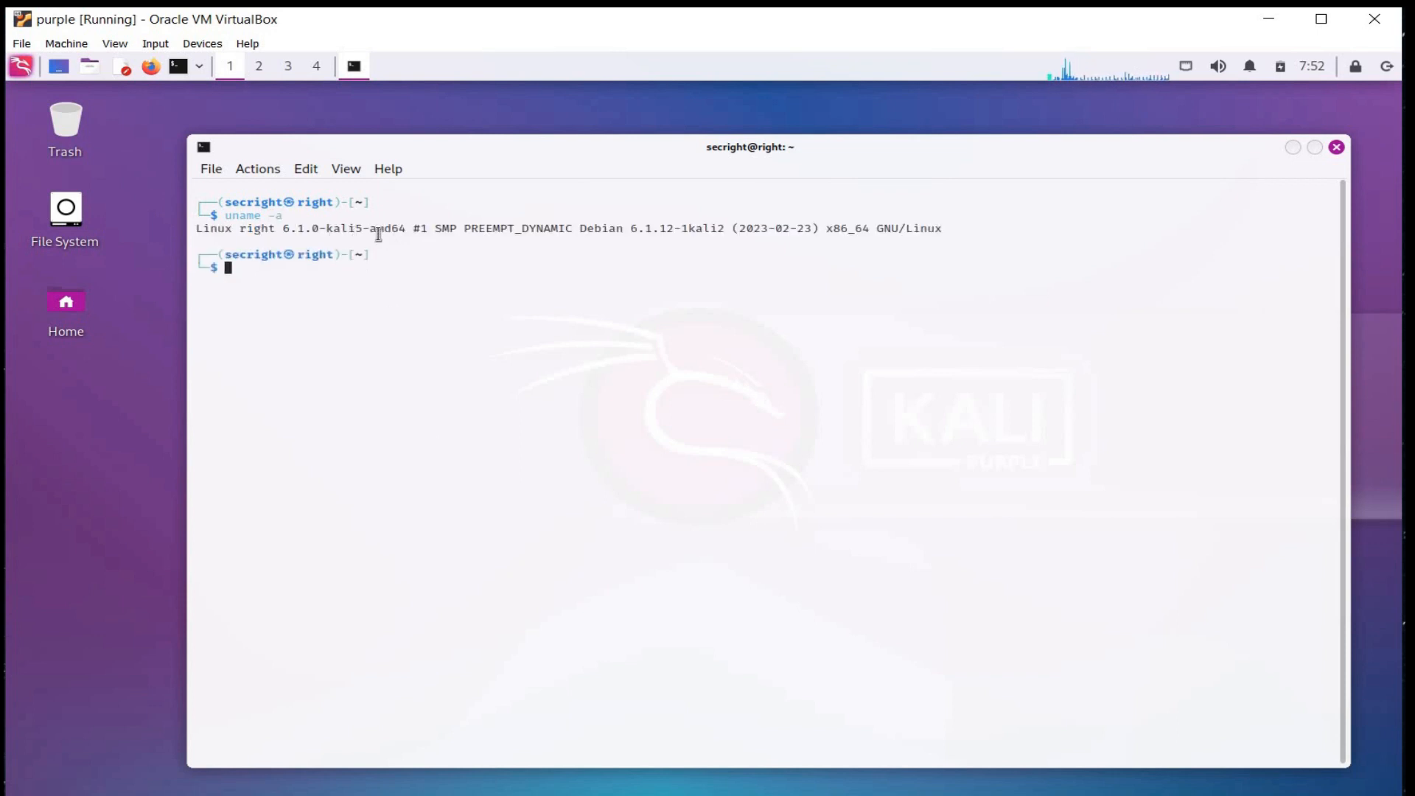
{"action": "mouse_move", "coordinate": [990, 278]}
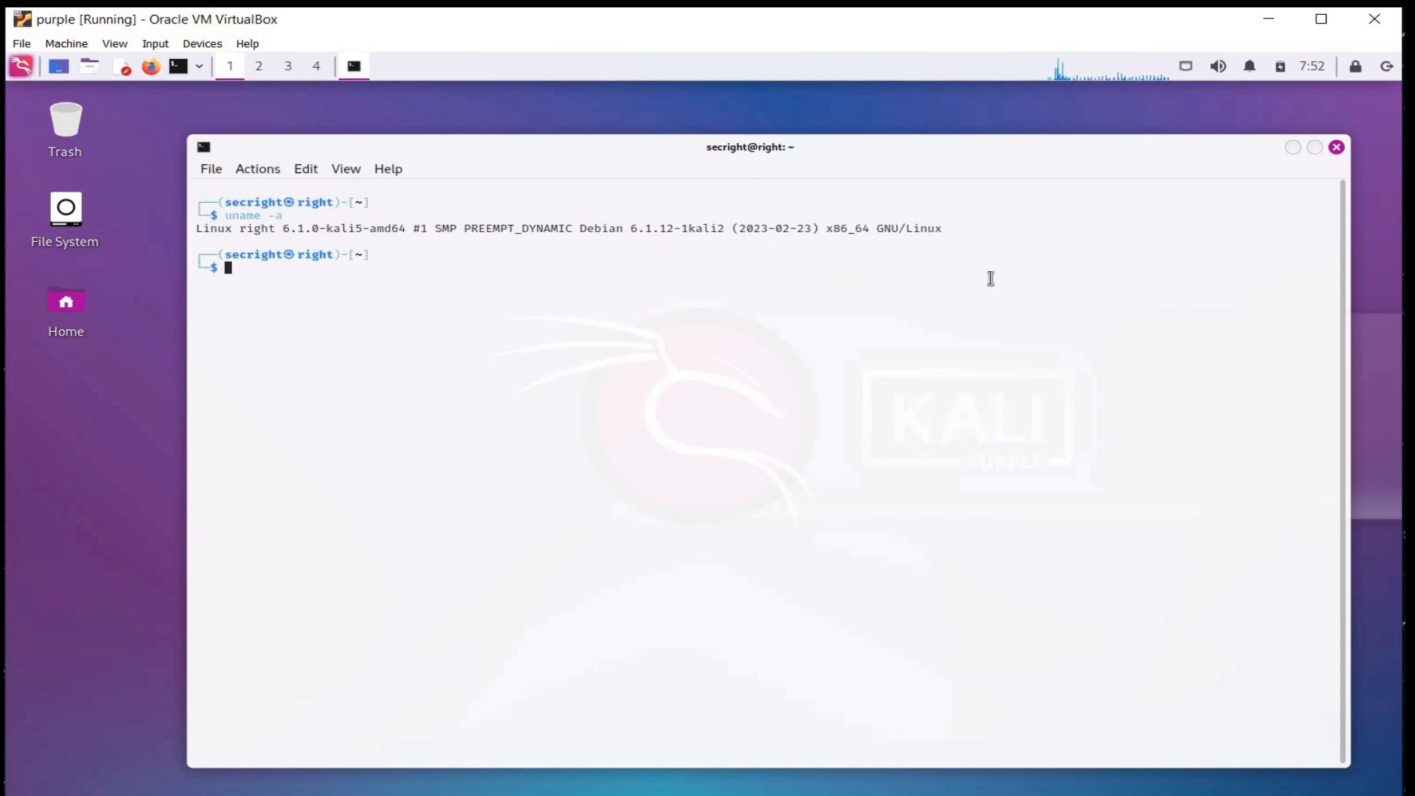
- Give the terminal the GreenOnBlack colour scheme and a Fira Code 12 pt font
{"action": "right_click", "coordinate": [990, 278]}
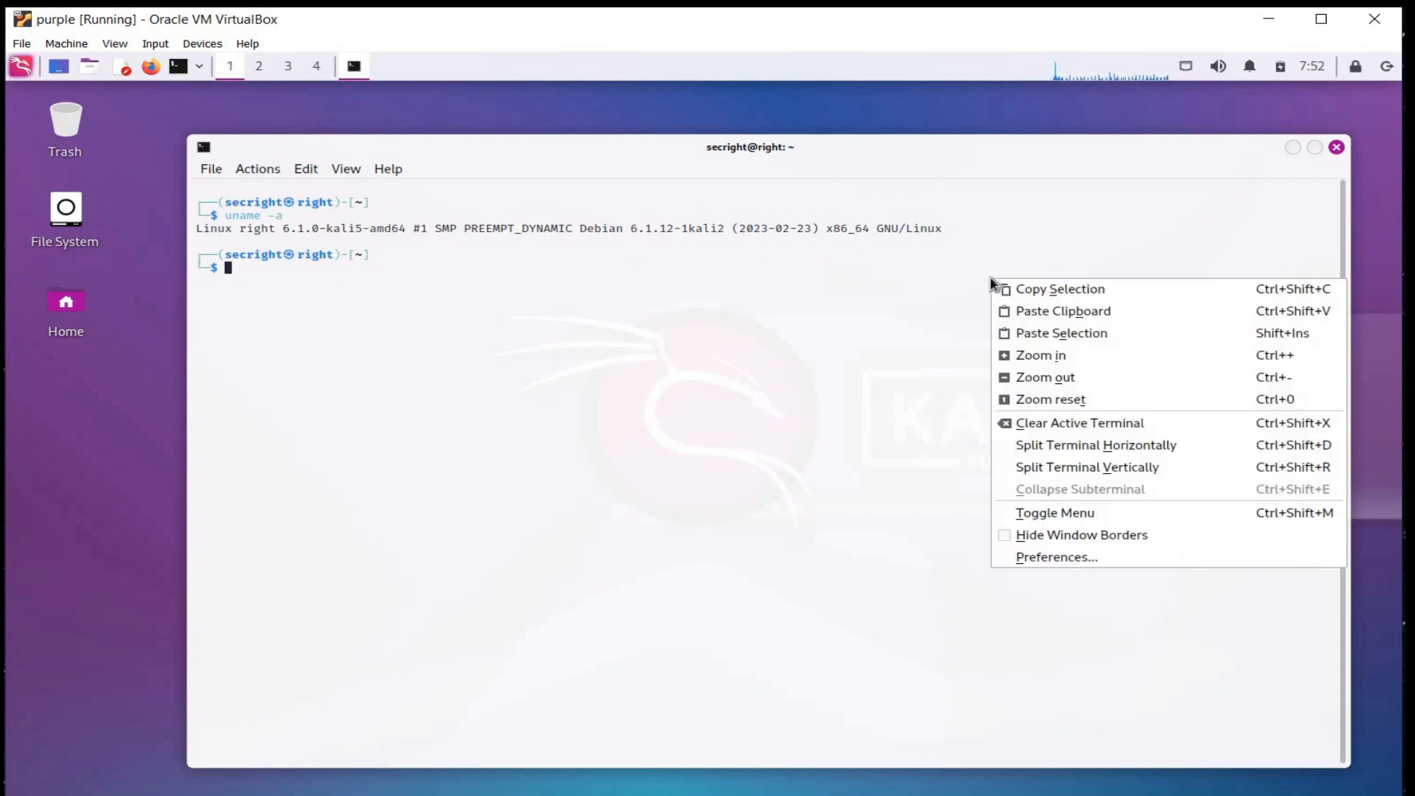
{"action": "left_click", "coordinate": [1055, 556]}
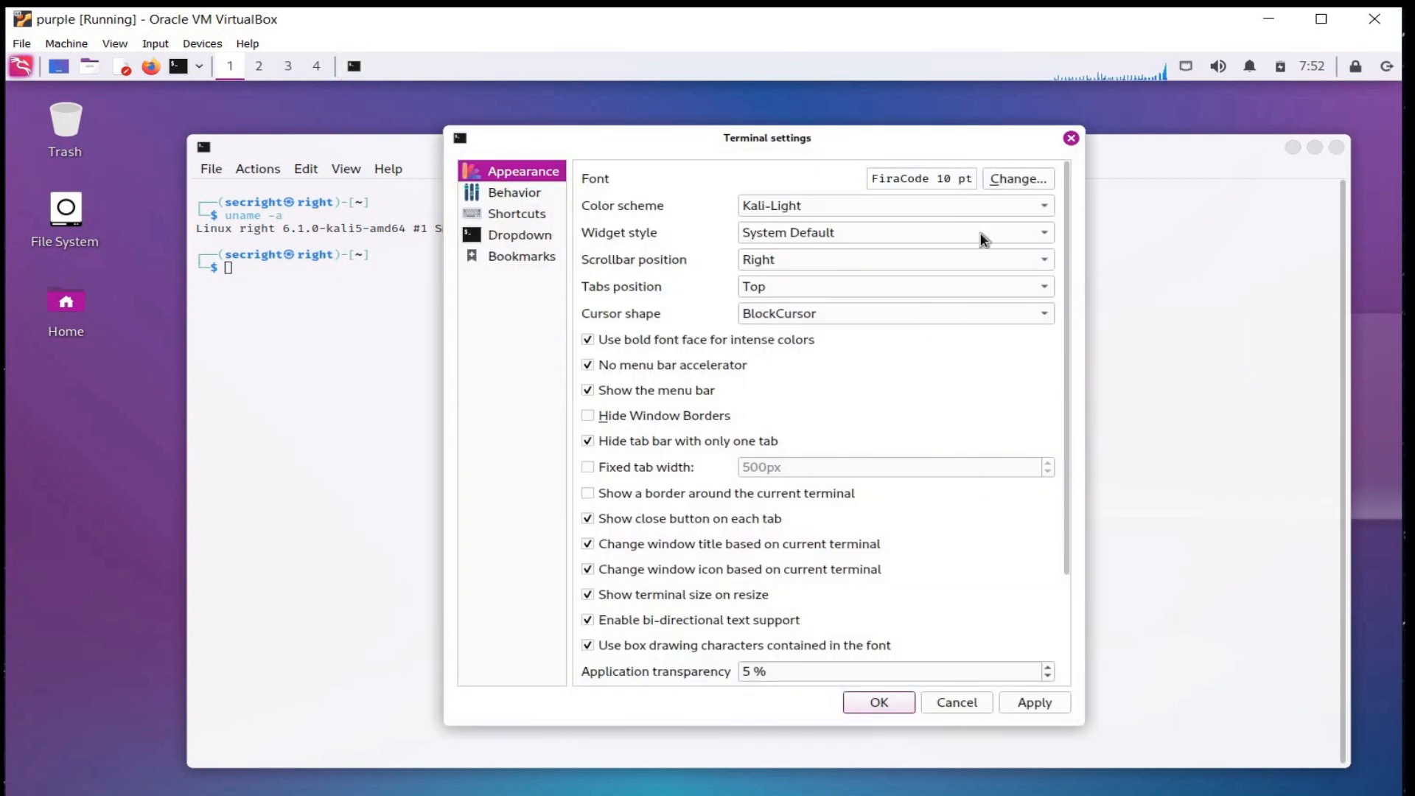
{"action": "left_click", "coordinate": [893, 204]}
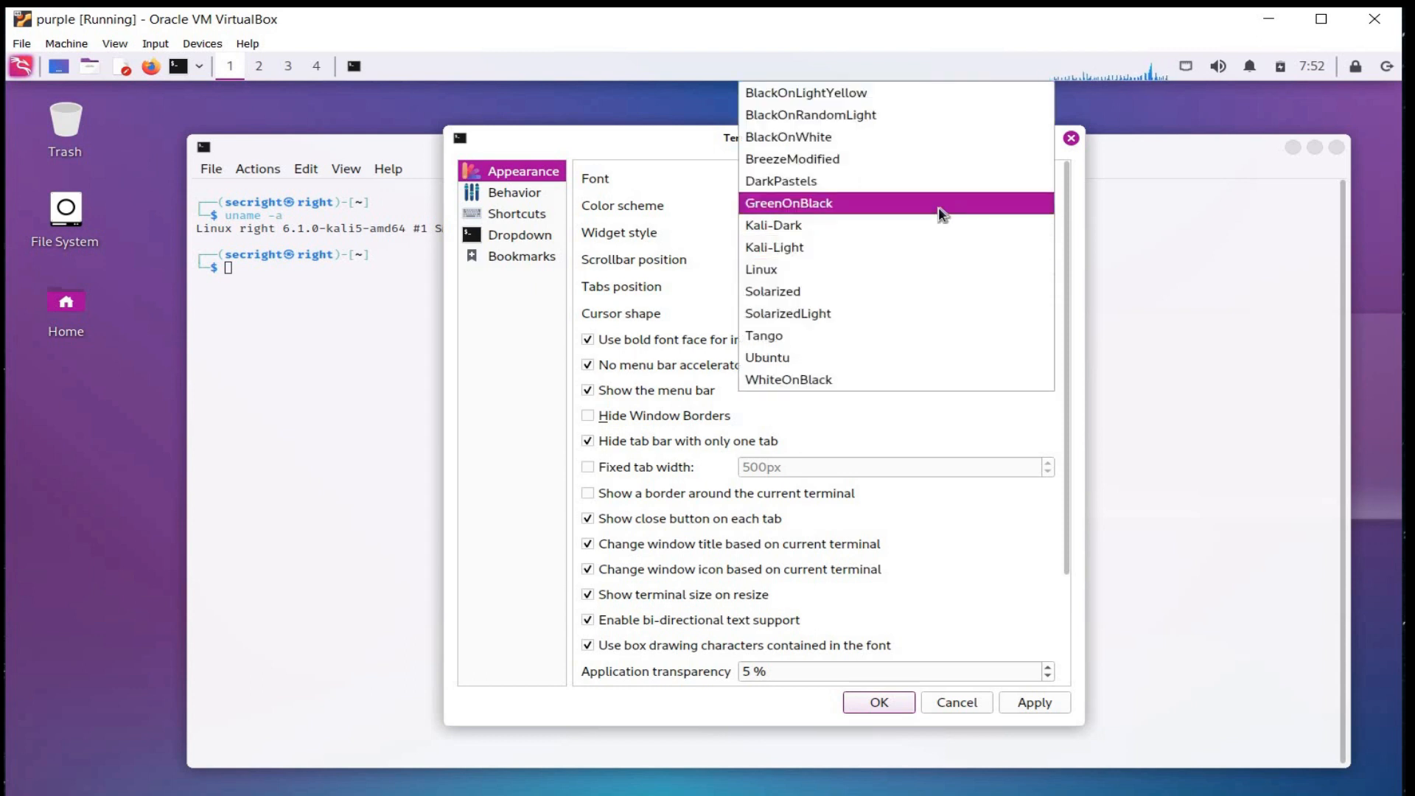
{"action": "left_click", "coordinate": [788, 202]}
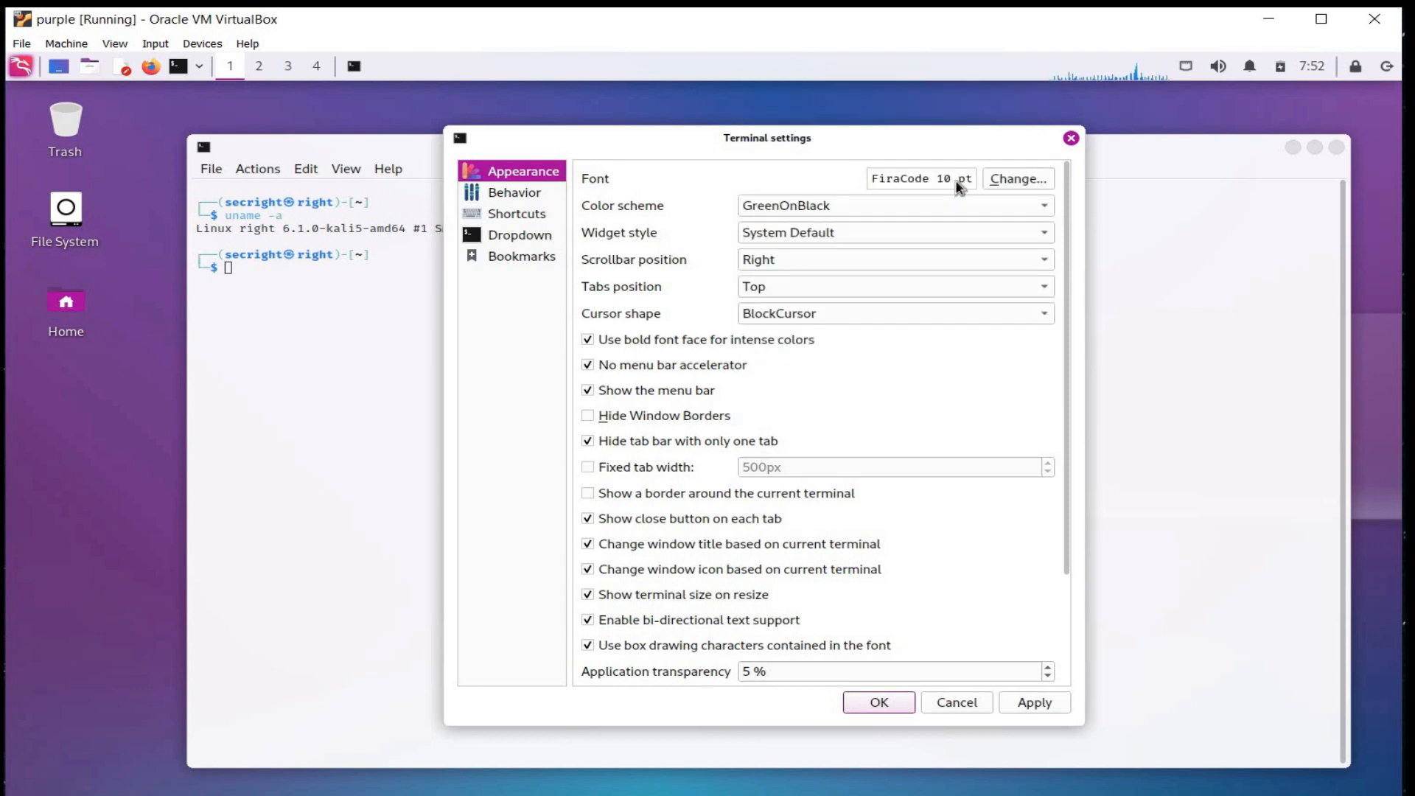
{"action": "mouse_move", "coordinate": [902, 336]}
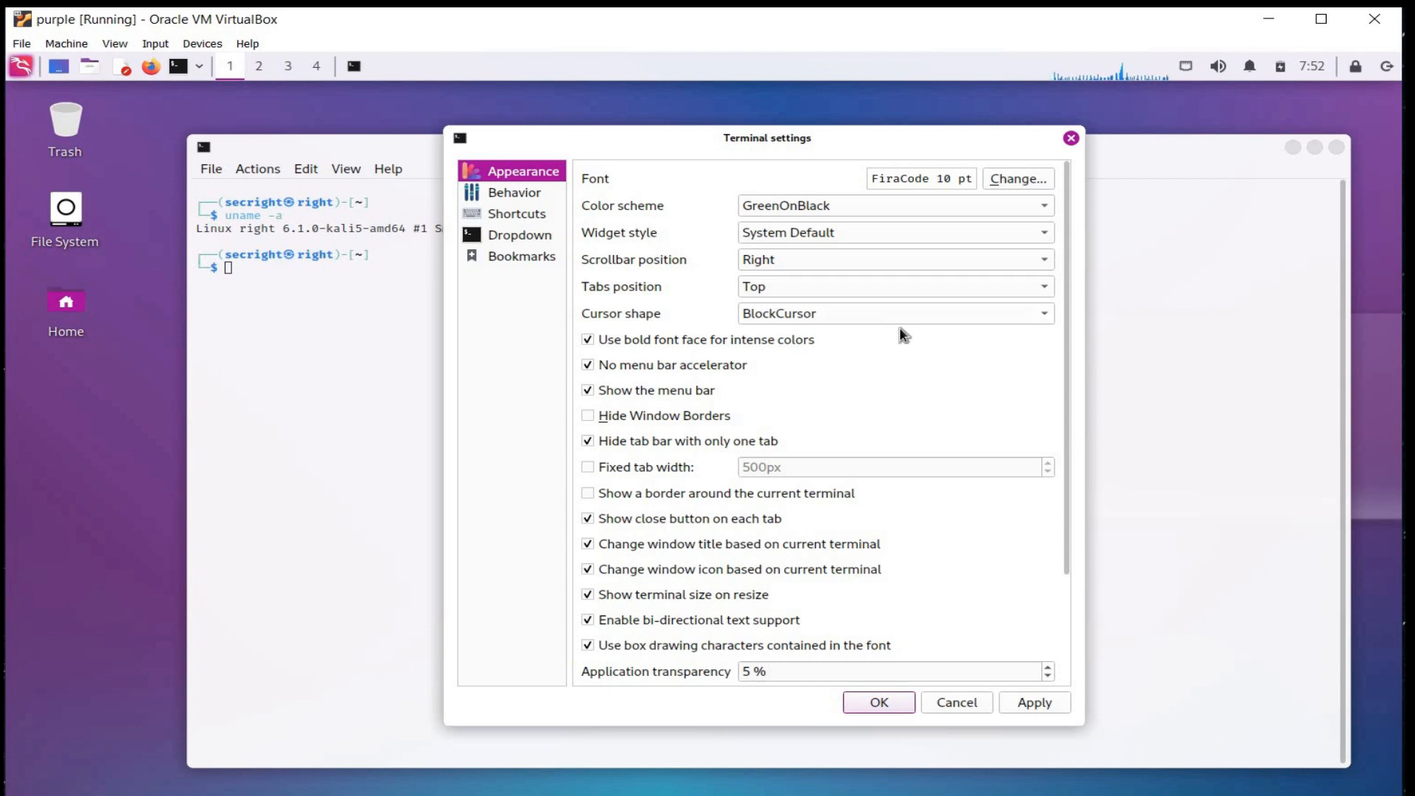
{"action": "left_click", "coordinate": [1034, 703]}
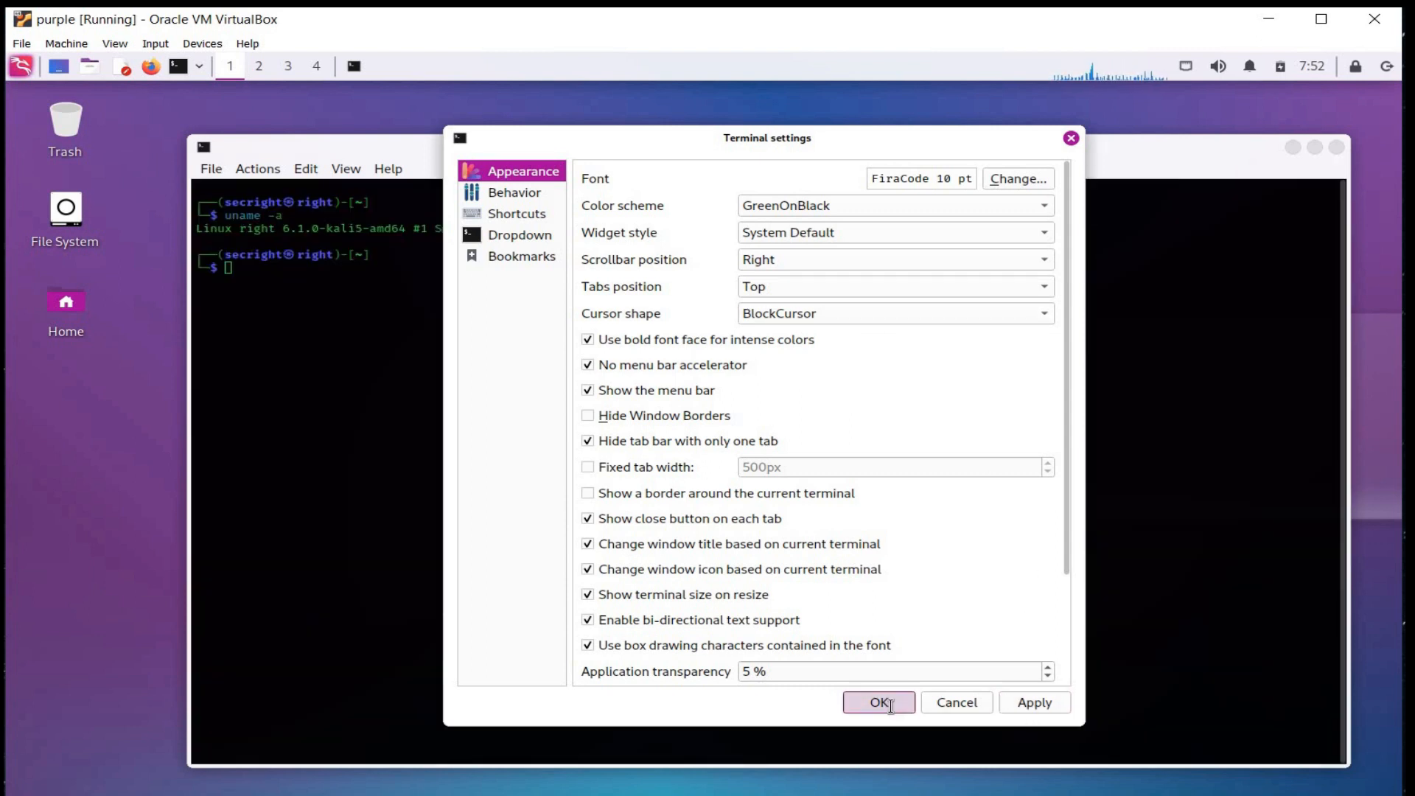
{"action": "left_click", "coordinate": [878, 702]}
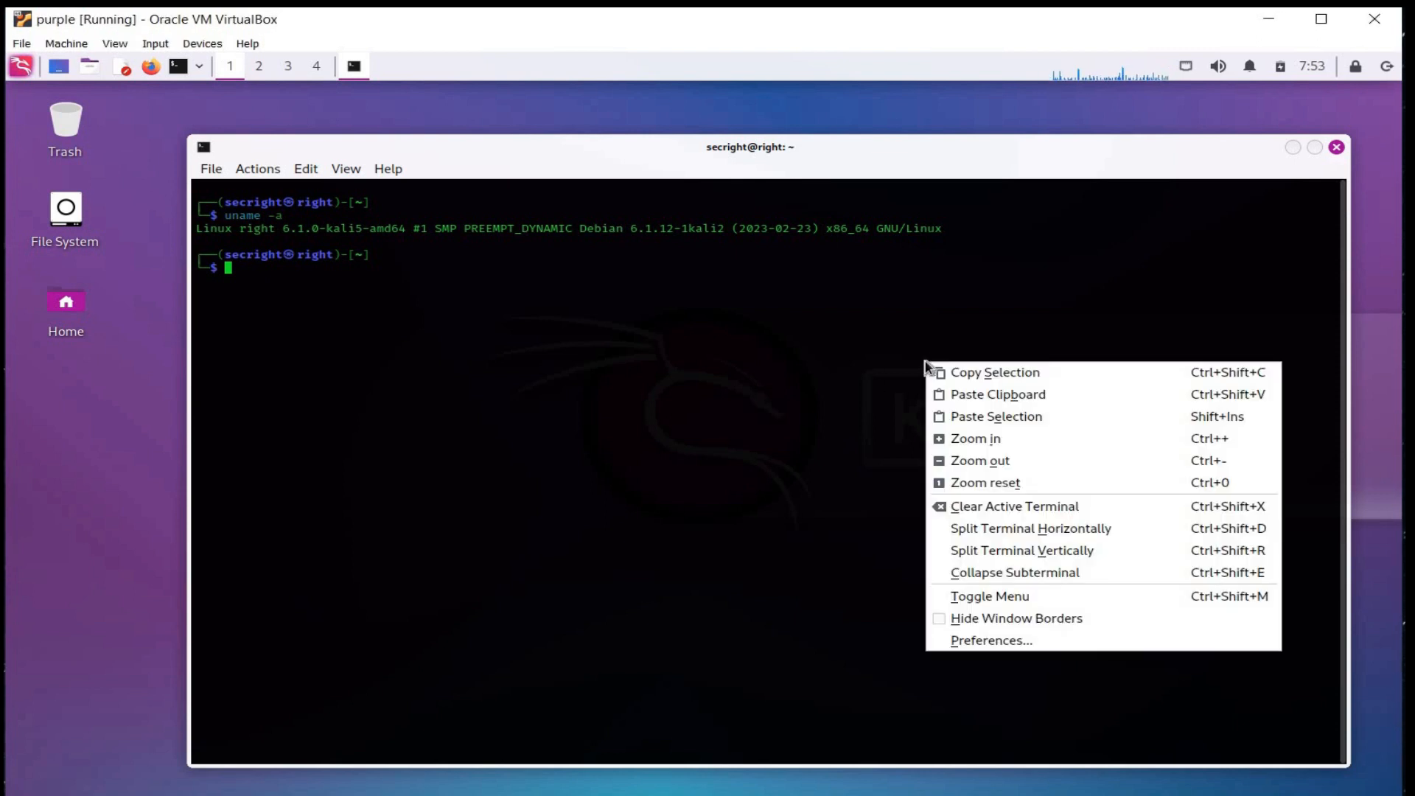
{"action": "left_click", "coordinate": [990, 640]}
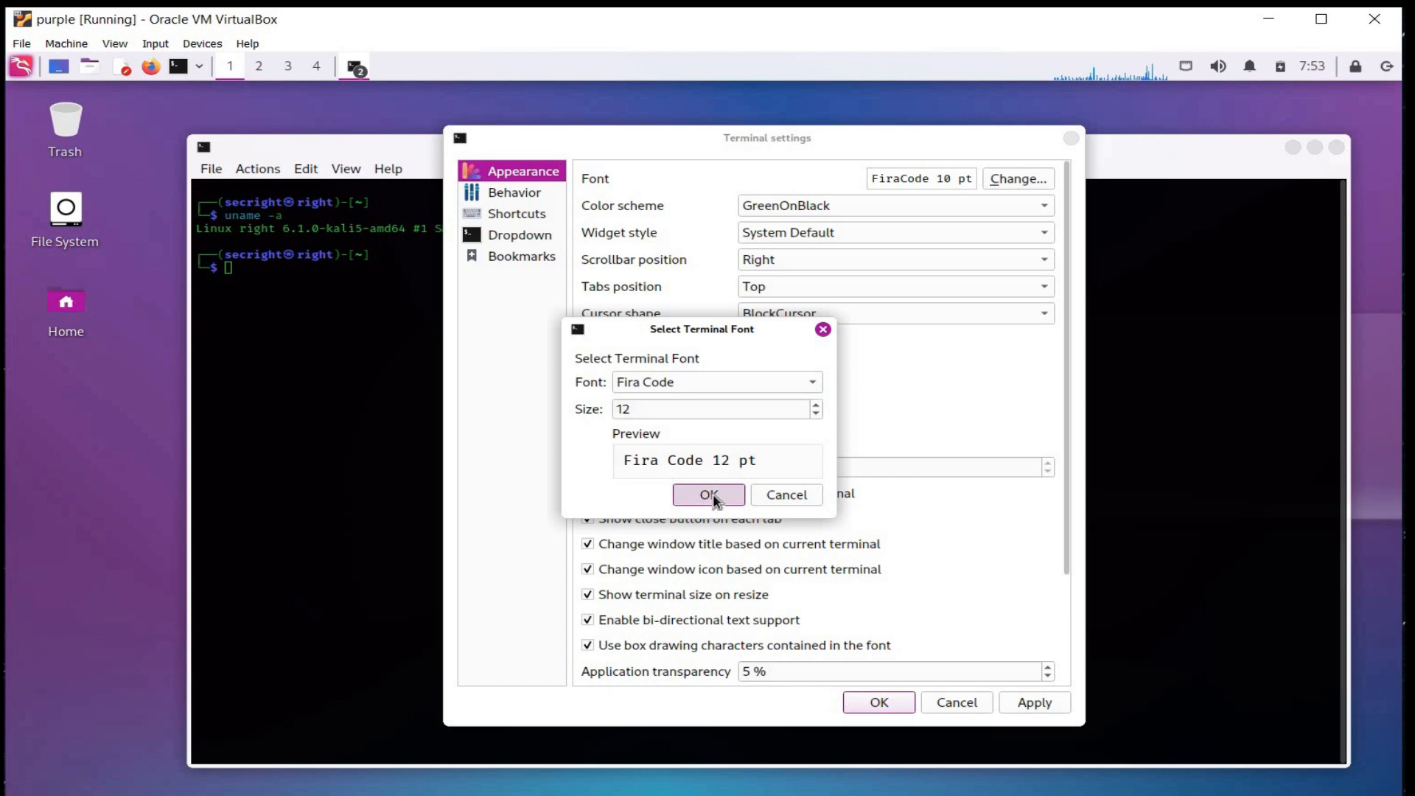
{"action": "left_click", "coordinate": [708, 494]}
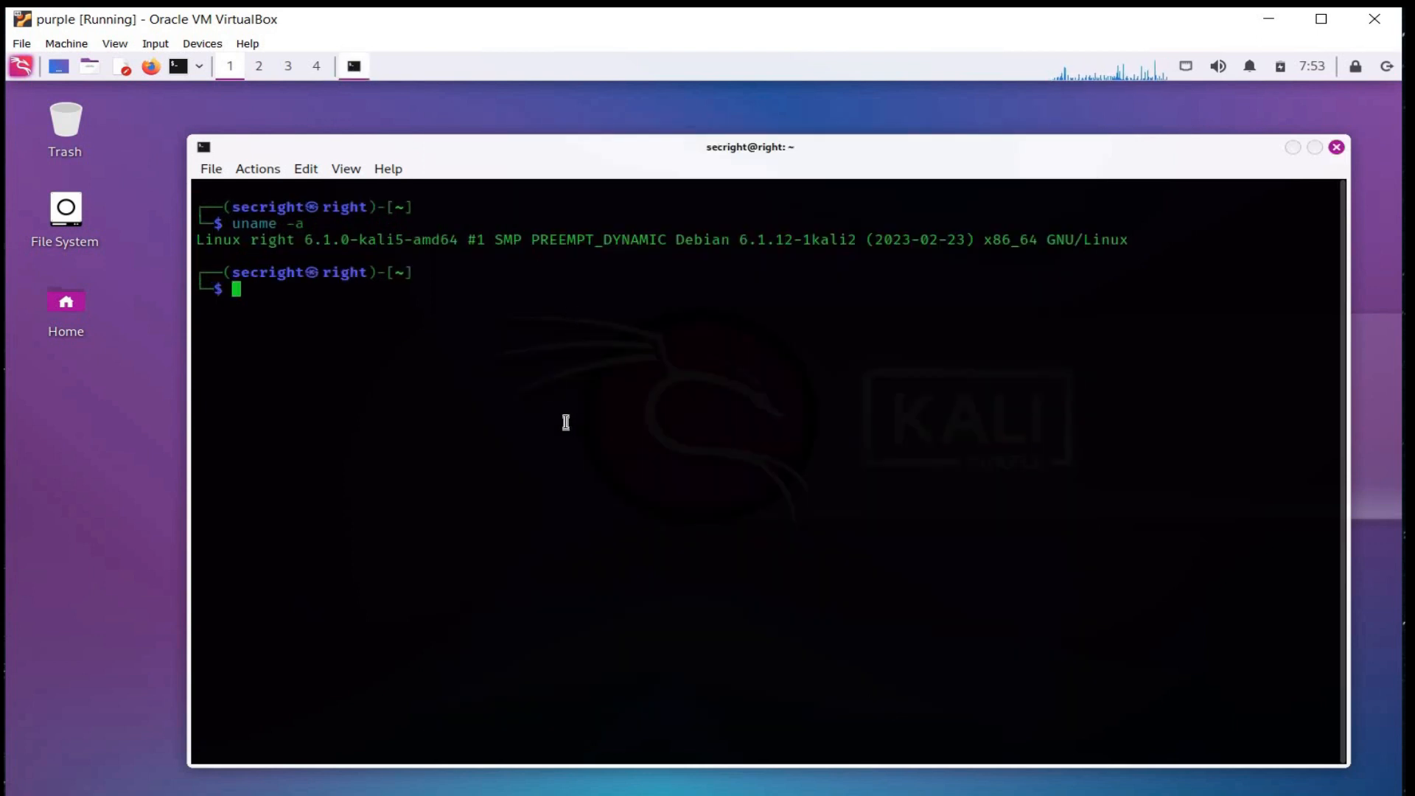
- Run iw config, refresh packages with sudo apt update, and start sudo apt full-upgrade
{"action": "type", "text": "iw config"}
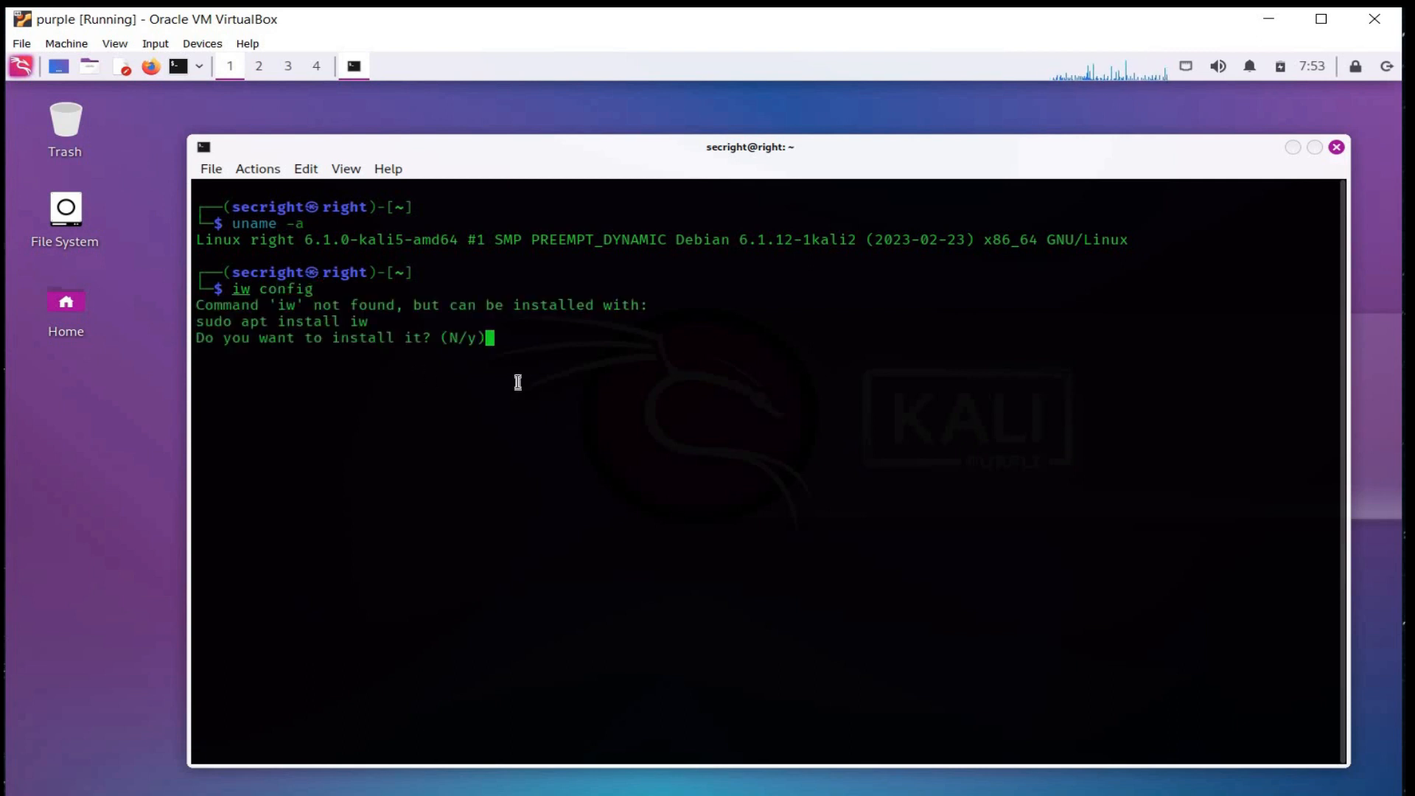
{"action": "mouse_move", "coordinate": [401, 325]}
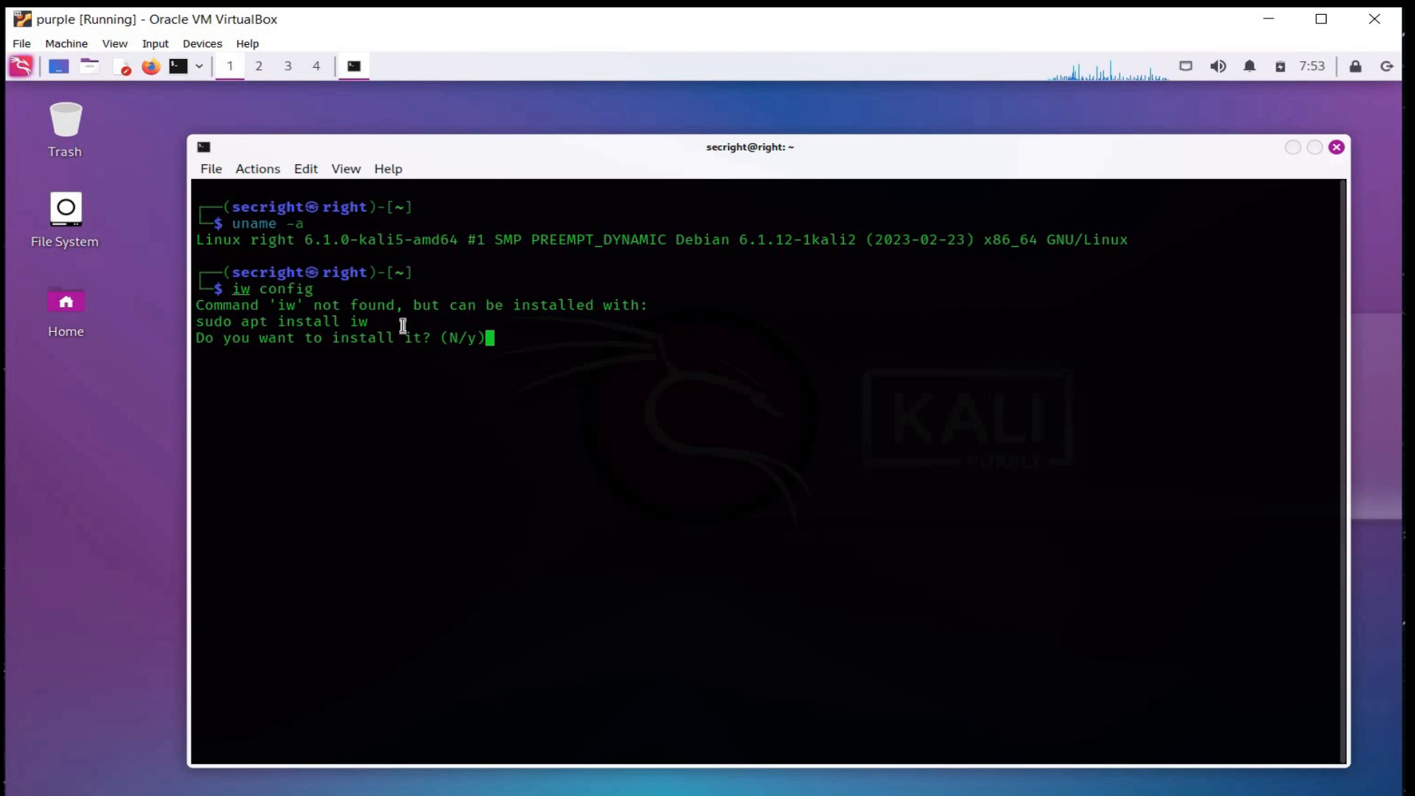
{"action": "mouse_move", "coordinate": [563, 399]}
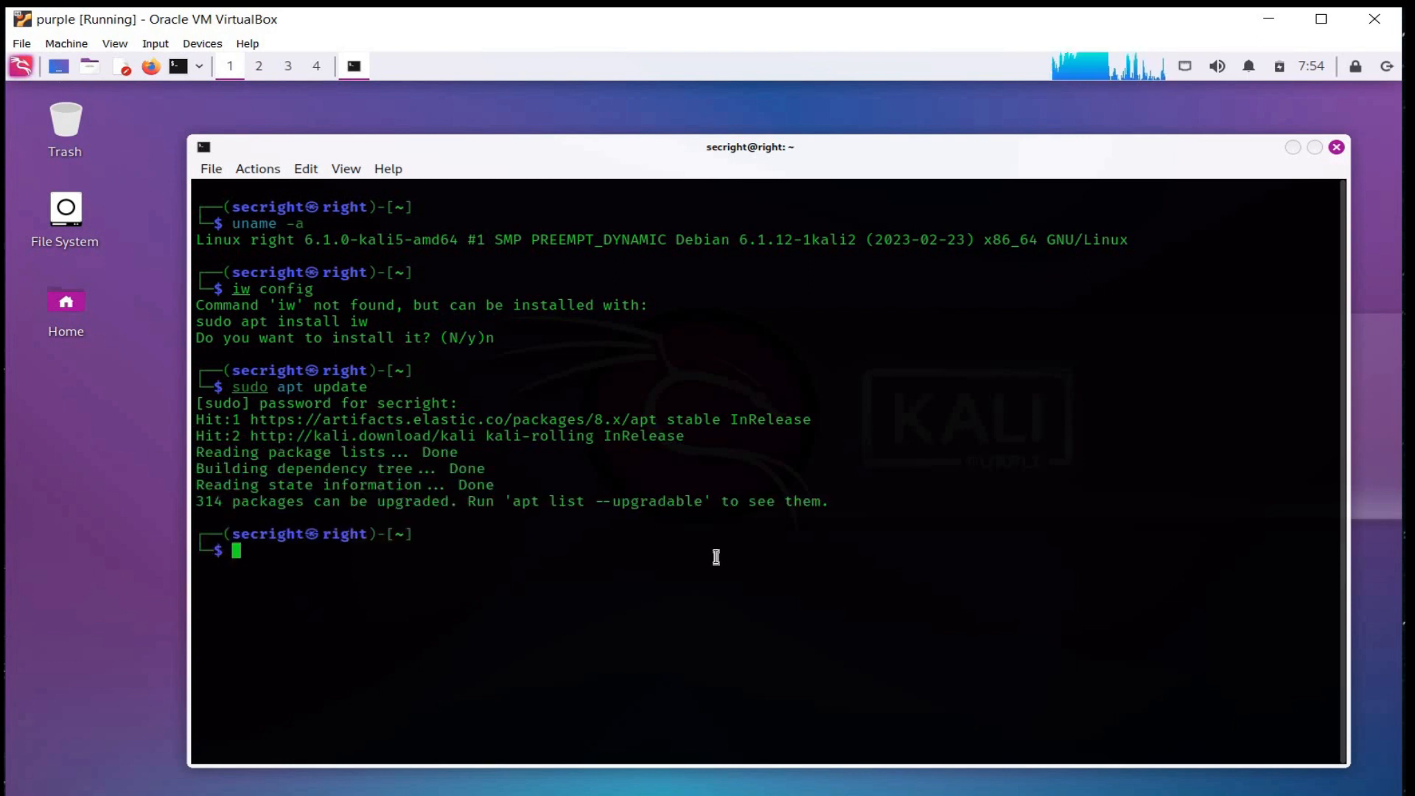
{"action": "type", "text": "sudo apt update"}
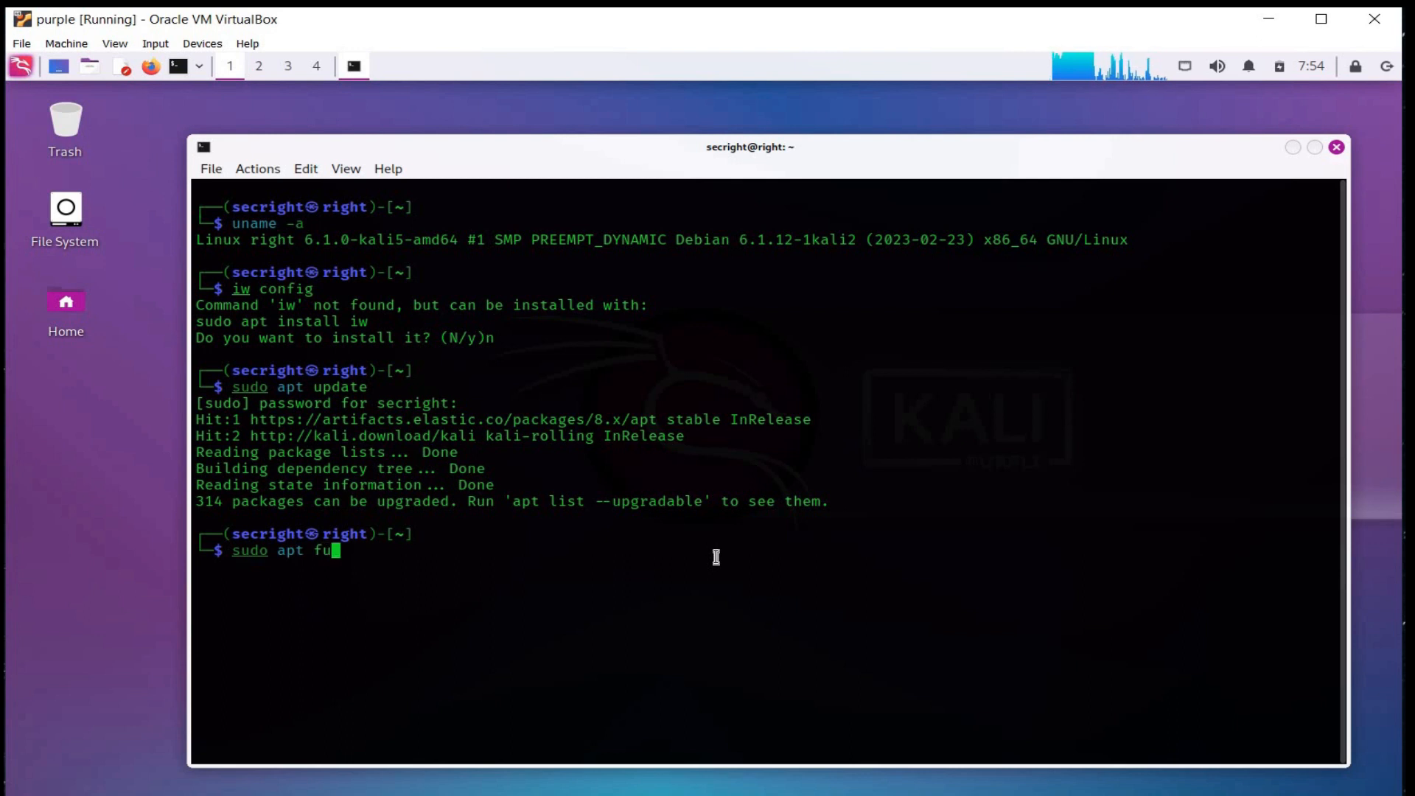
{"action": "type", "text": "ll"}
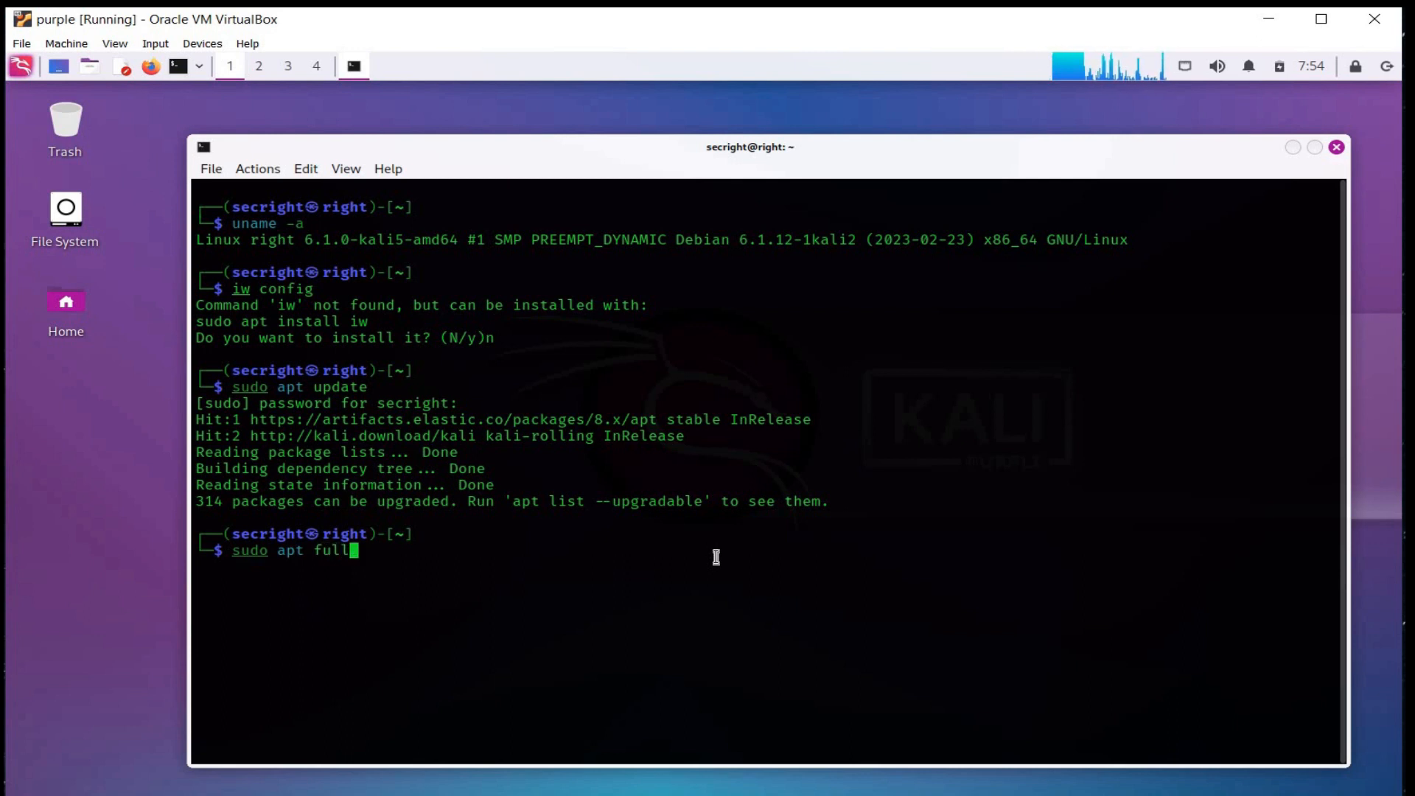
{"action": "type", "text": "-upgra"}
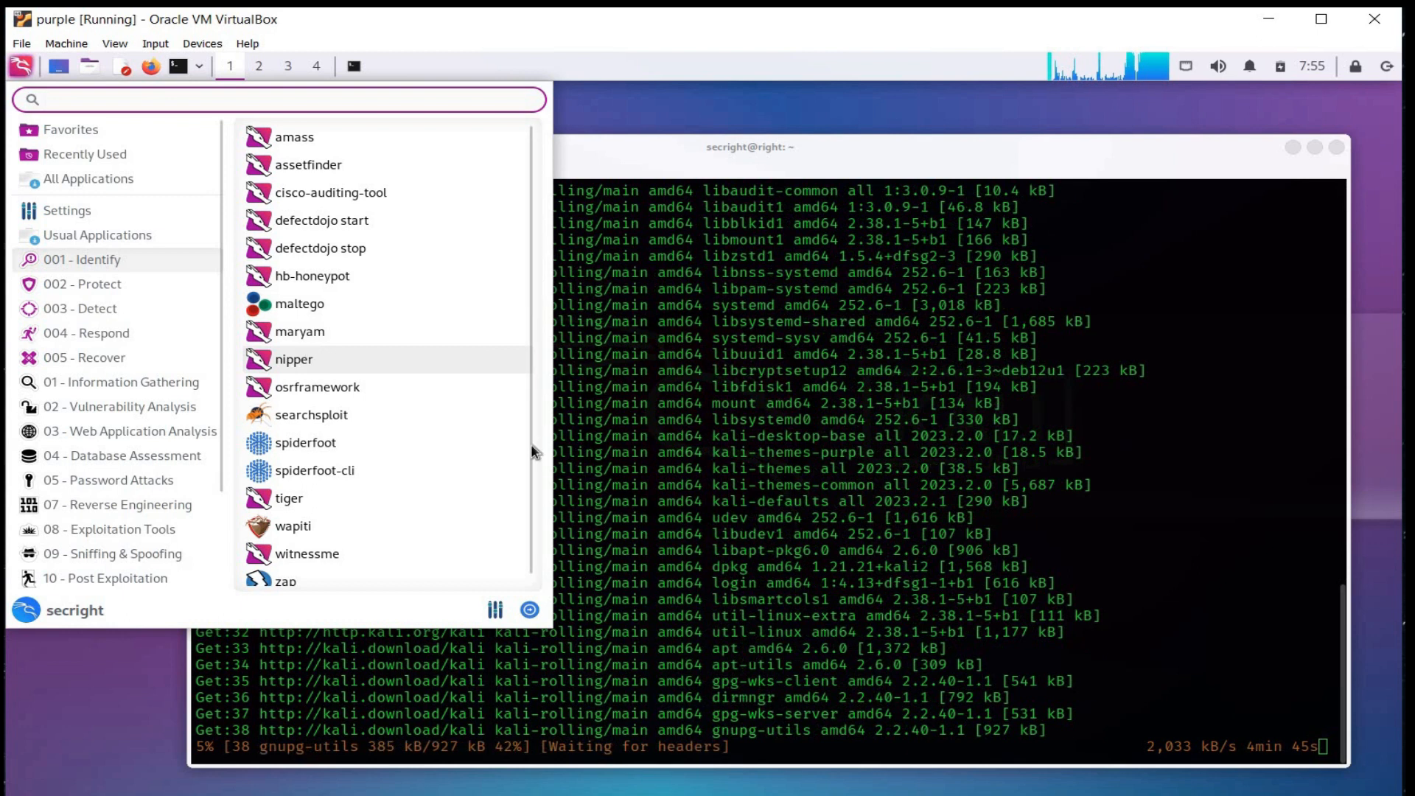
{"action": "mouse_move", "coordinate": [381, 542]}
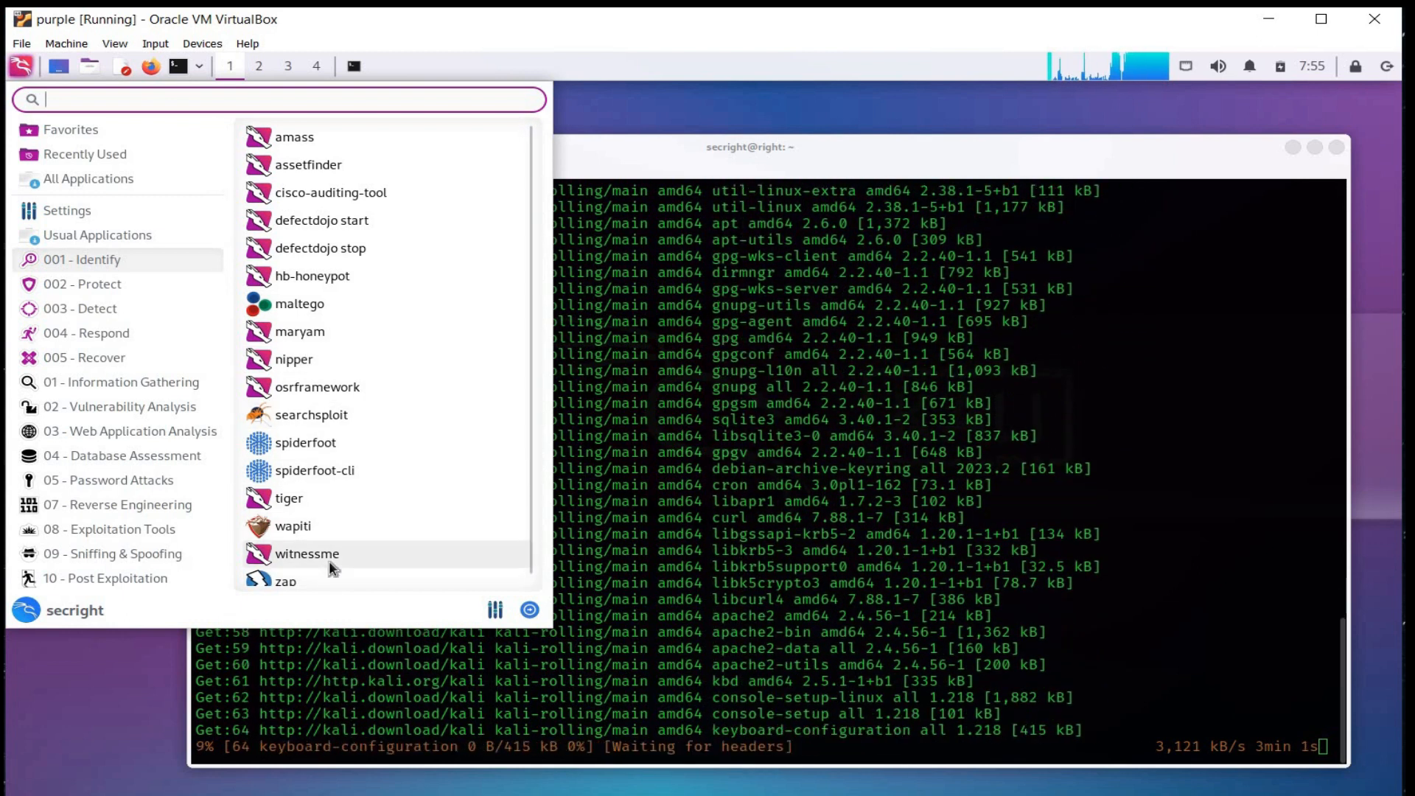
- Browse the Recover, Protect, Respond and Identify tool categories in the Kali menu
{"action": "left_click", "coordinate": [84, 357]}
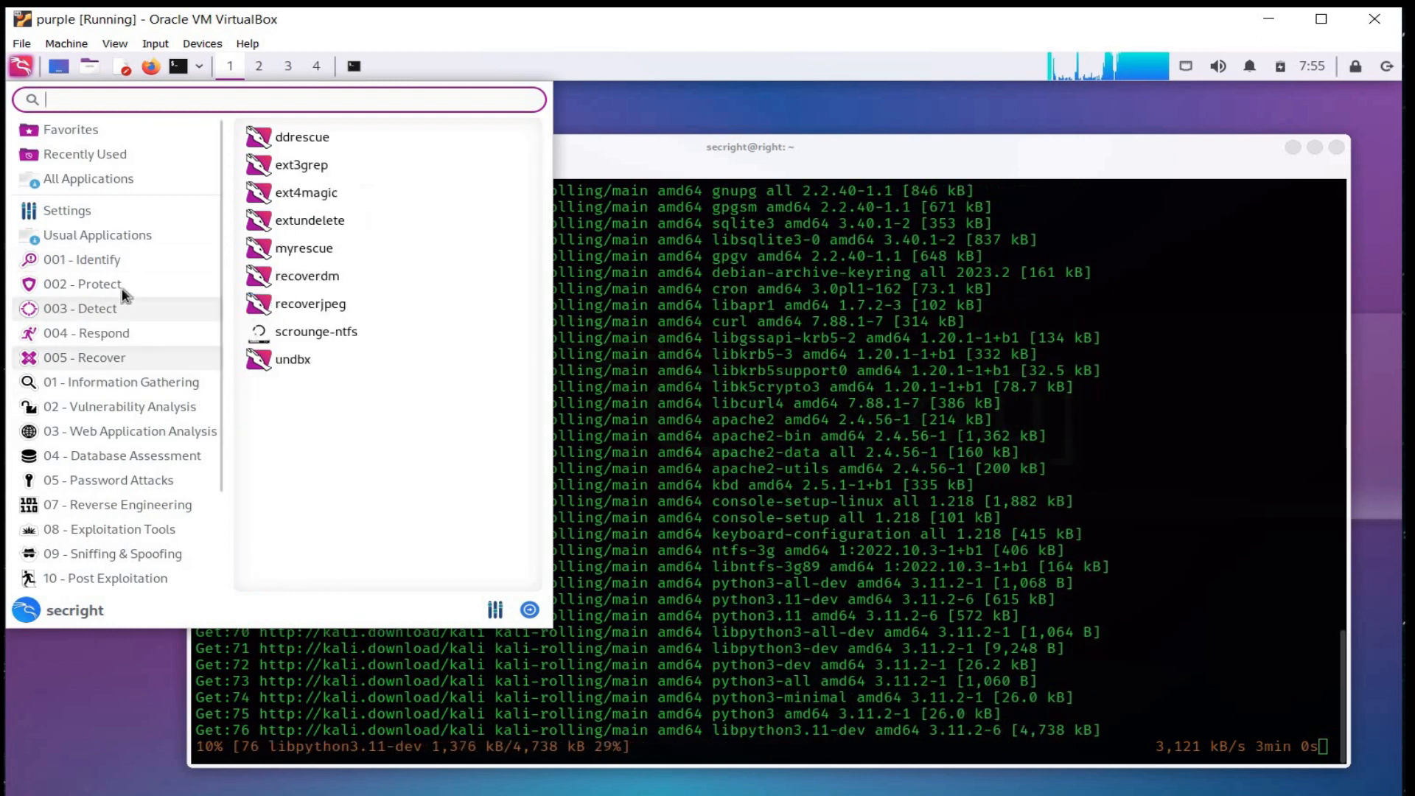
{"action": "left_click", "coordinate": [82, 283]}
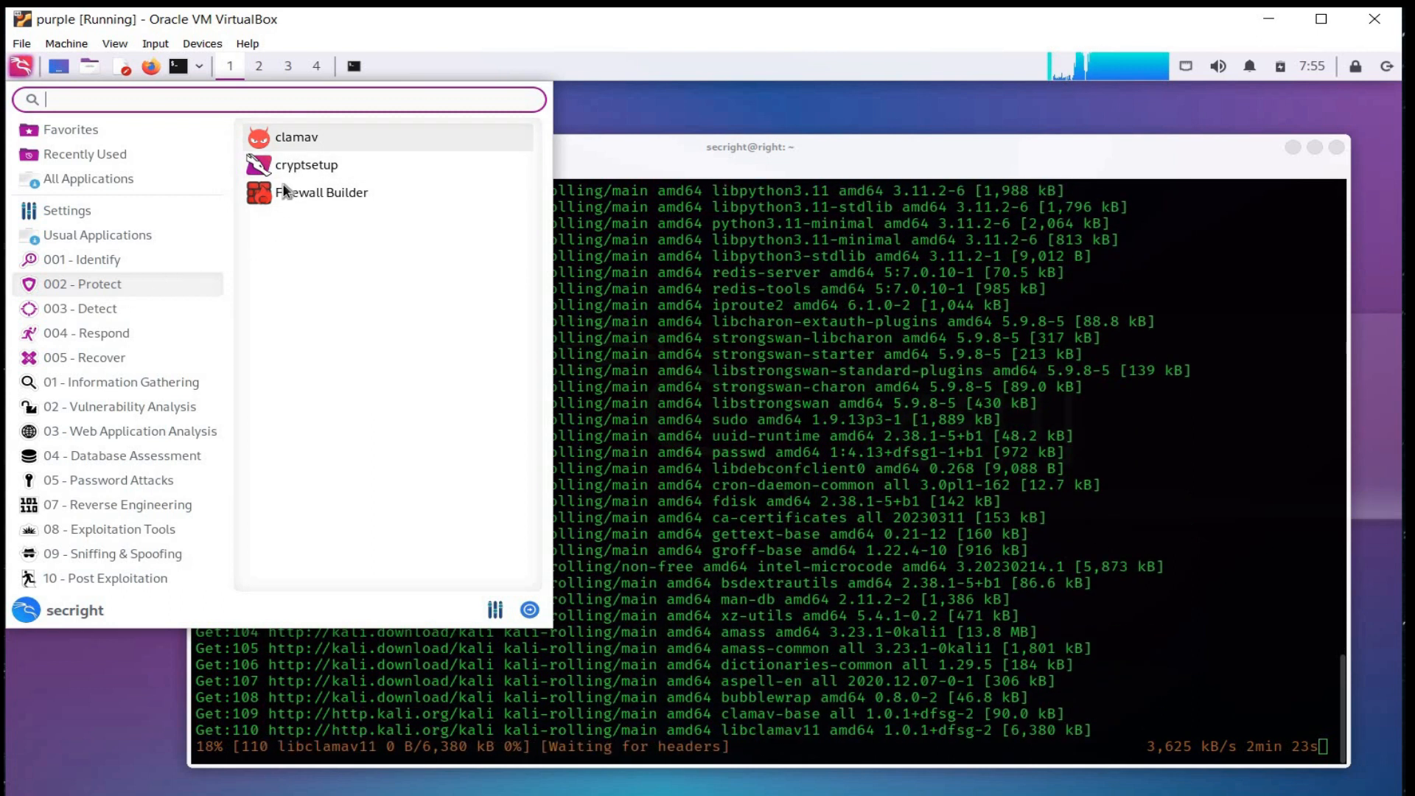
{"action": "left_click", "coordinate": [80, 309]}
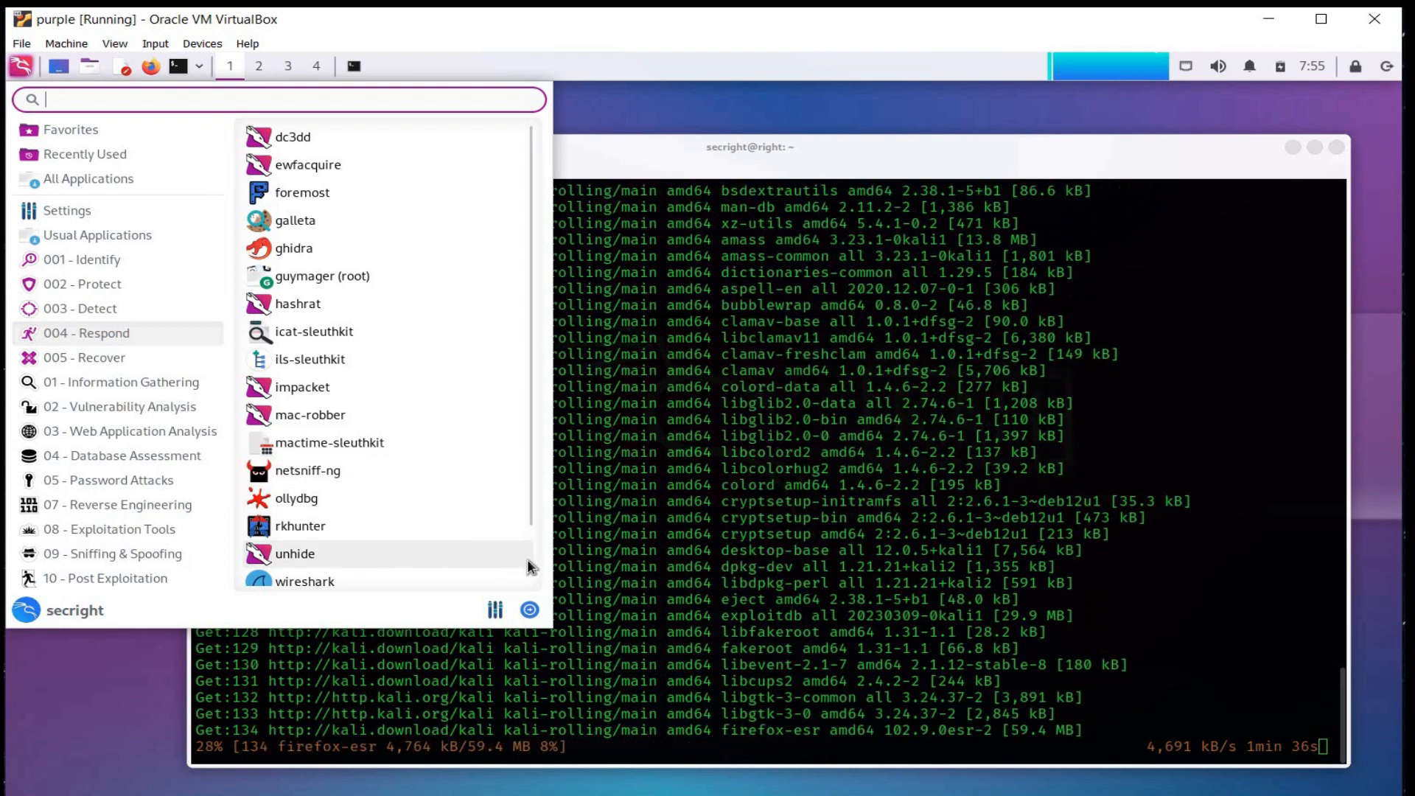
{"action": "scroll", "scroll_direction": "down", "scroll_amount": 3}
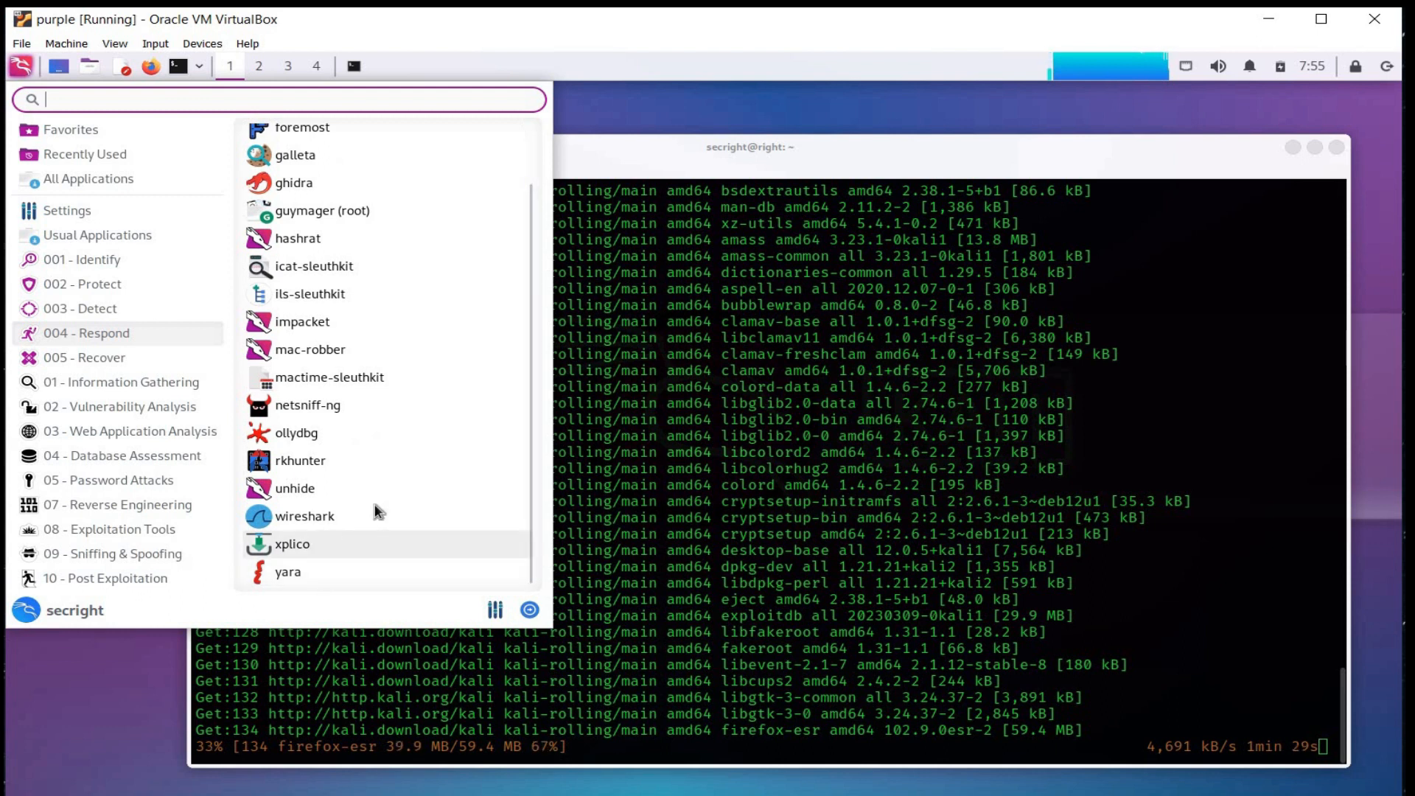
{"action": "mouse_move", "coordinate": [386, 442]}
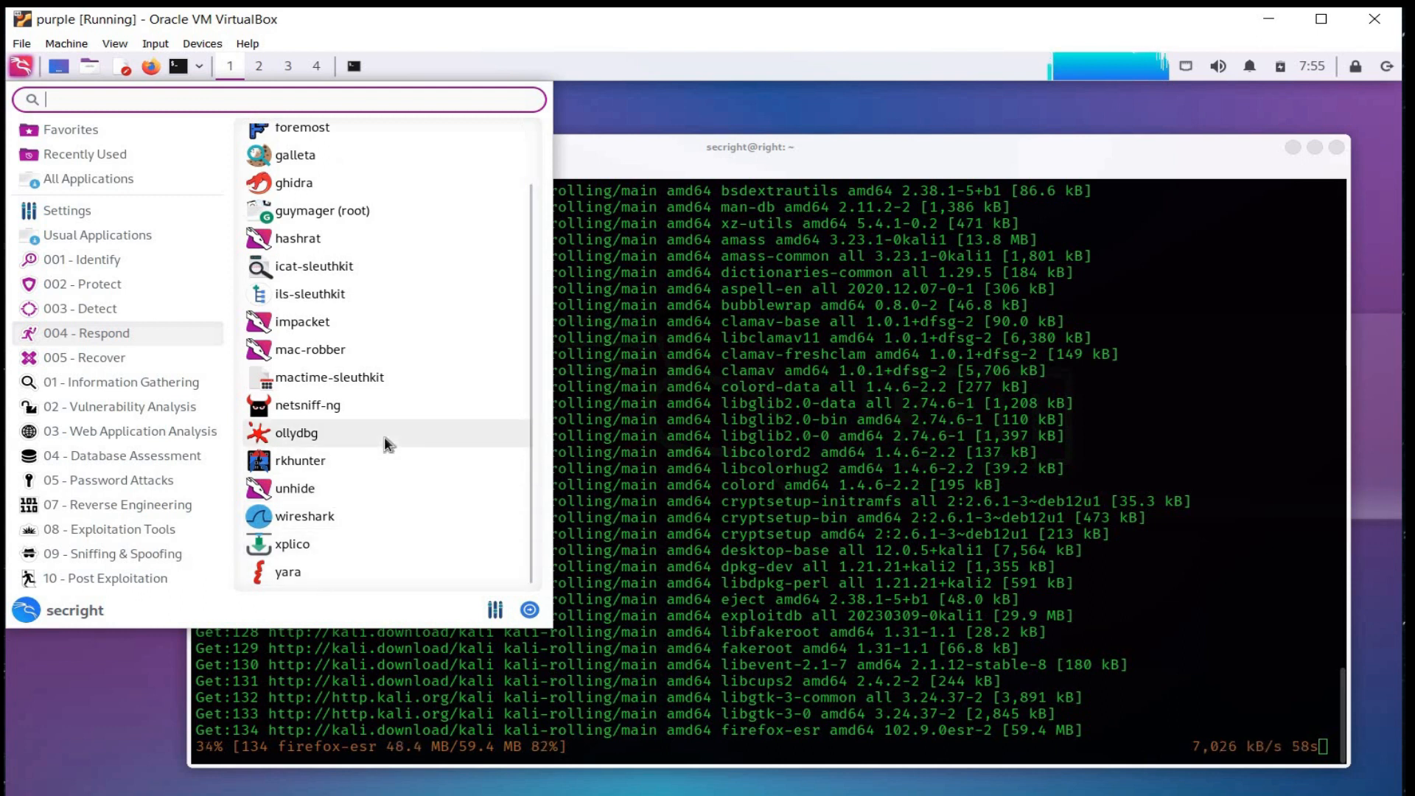
{"action": "left_click", "coordinate": [85, 358]}
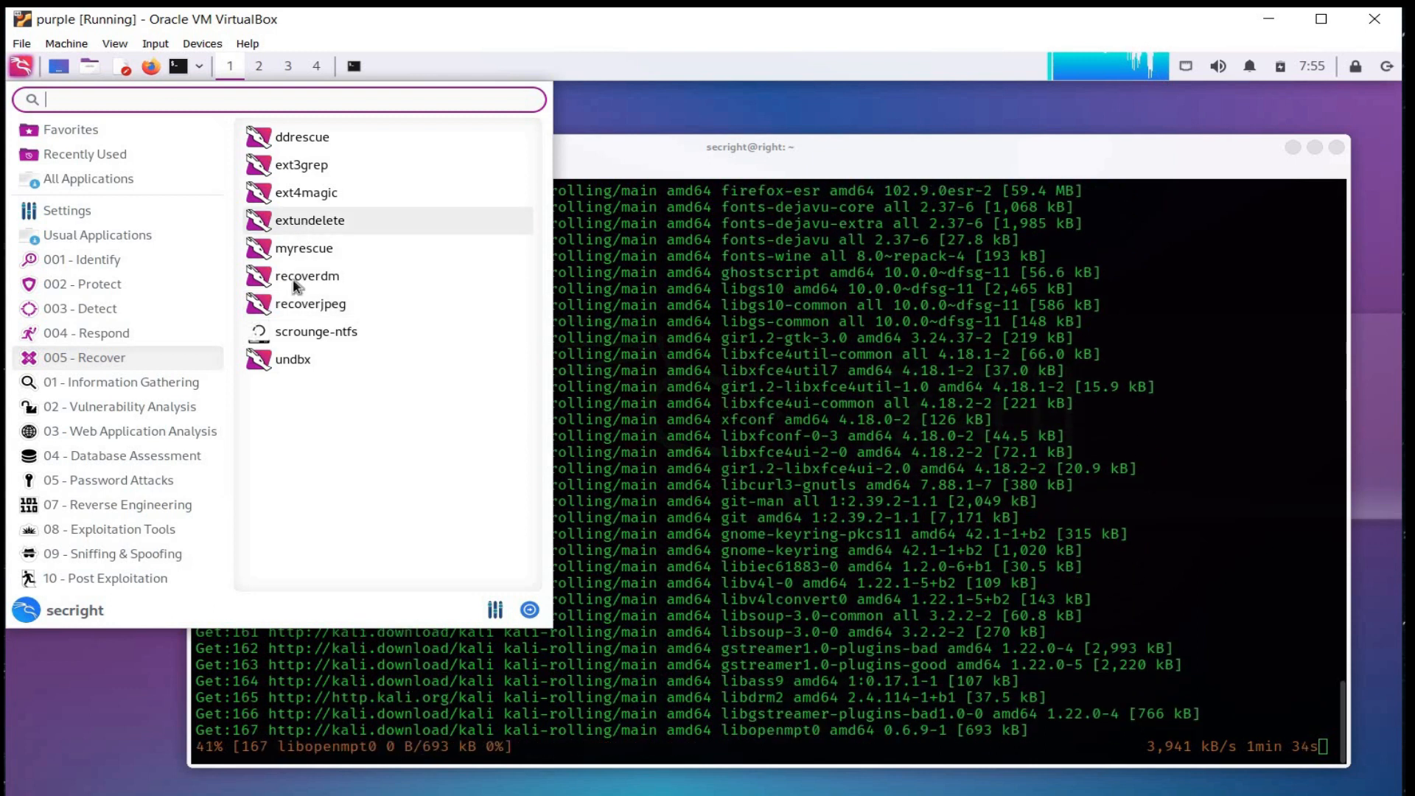
{"action": "mouse_move", "coordinate": [310, 303]}
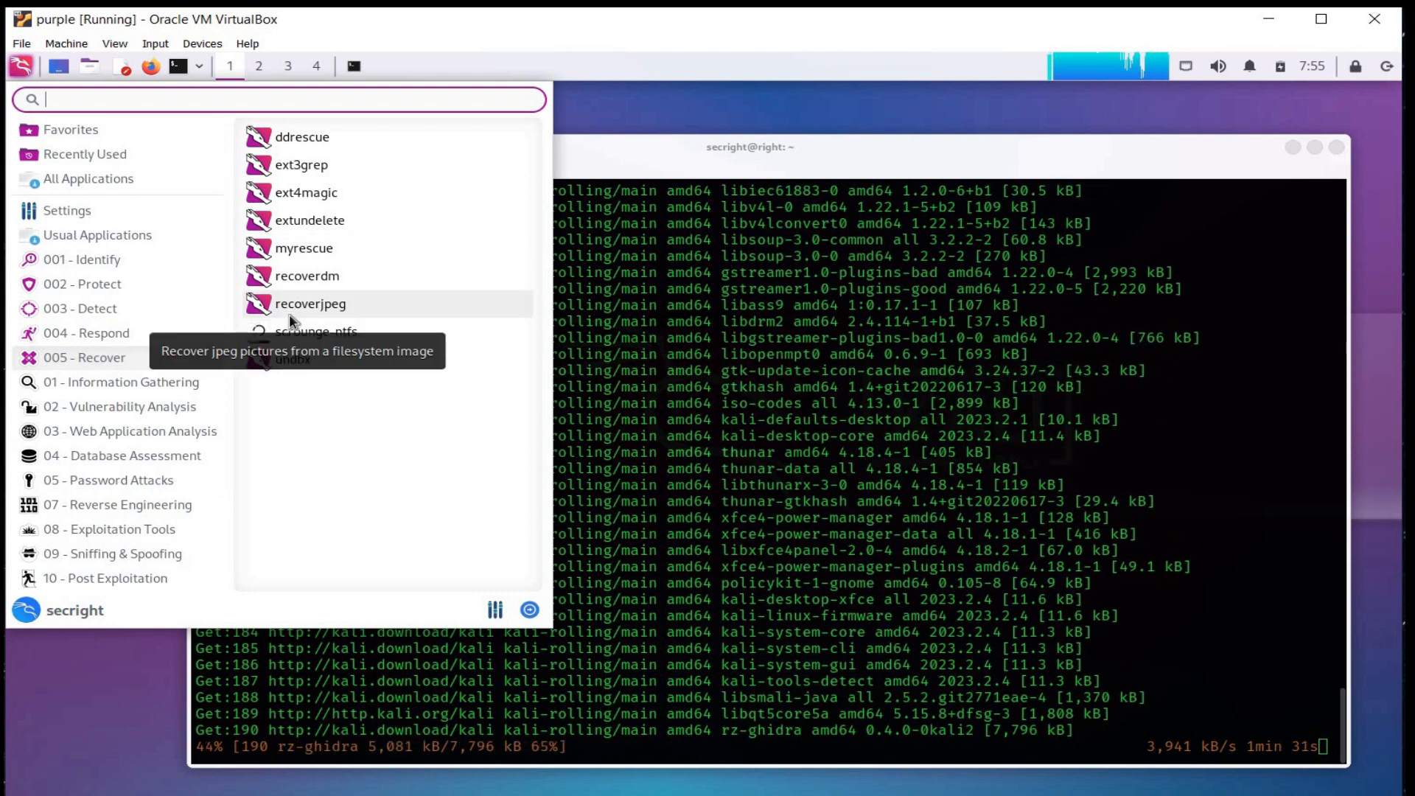
{"action": "left_click", "coordinate": [82, 259]}
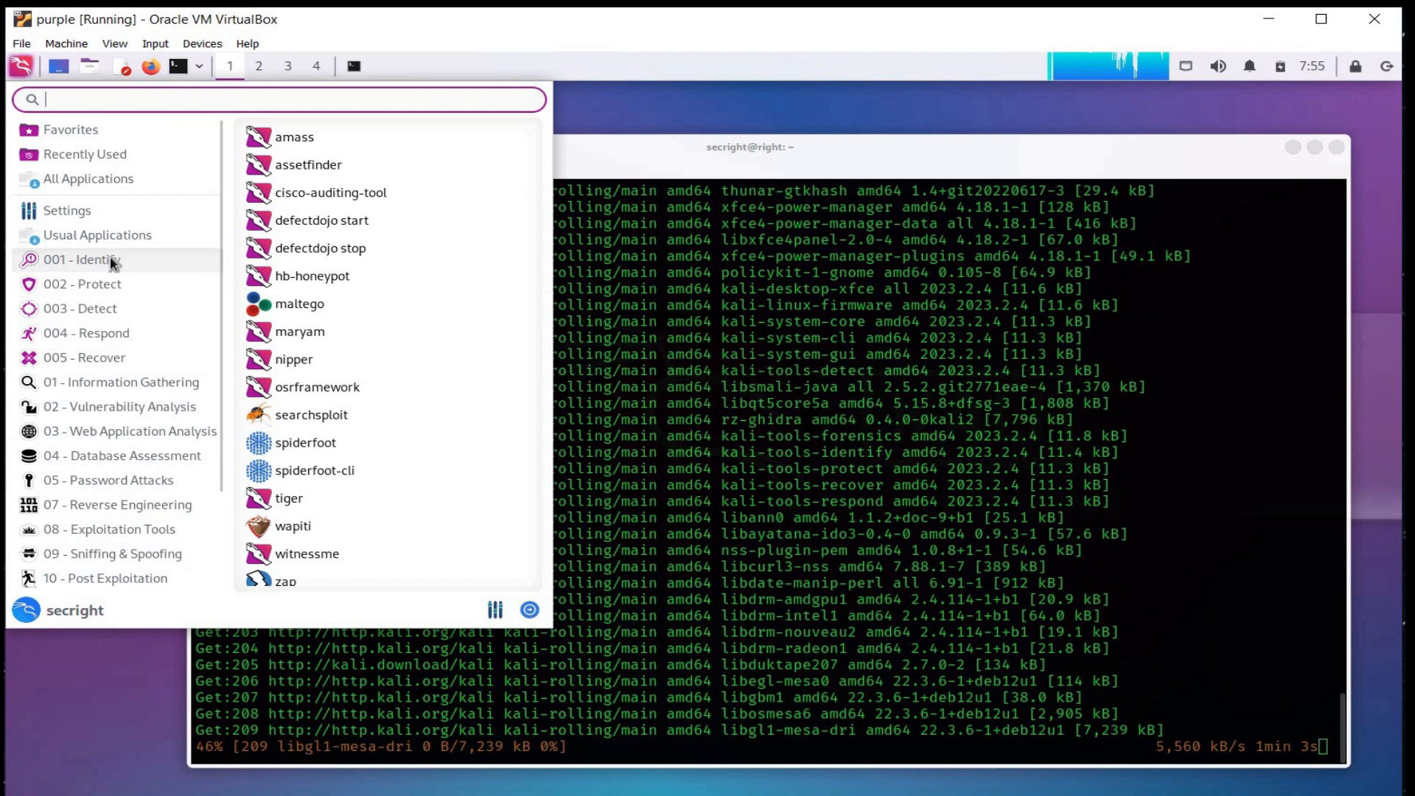